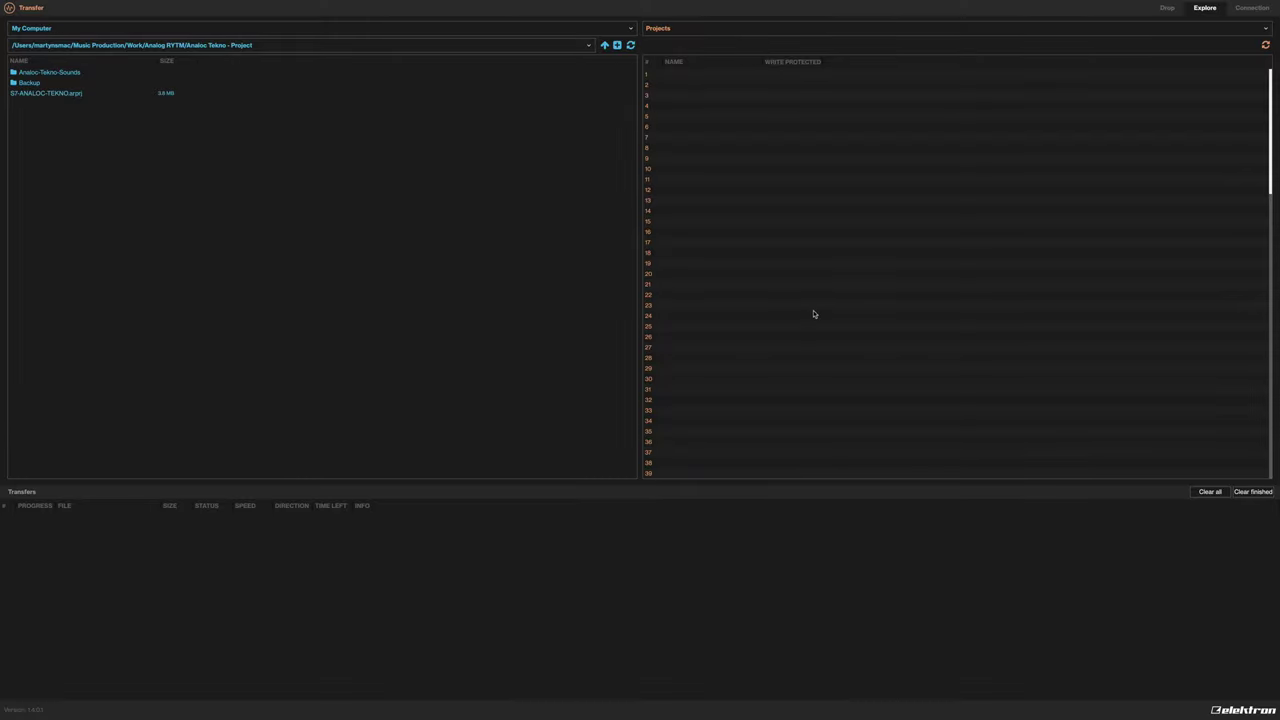
{"action": "mouse_move", "coordinate": [742, 284]}
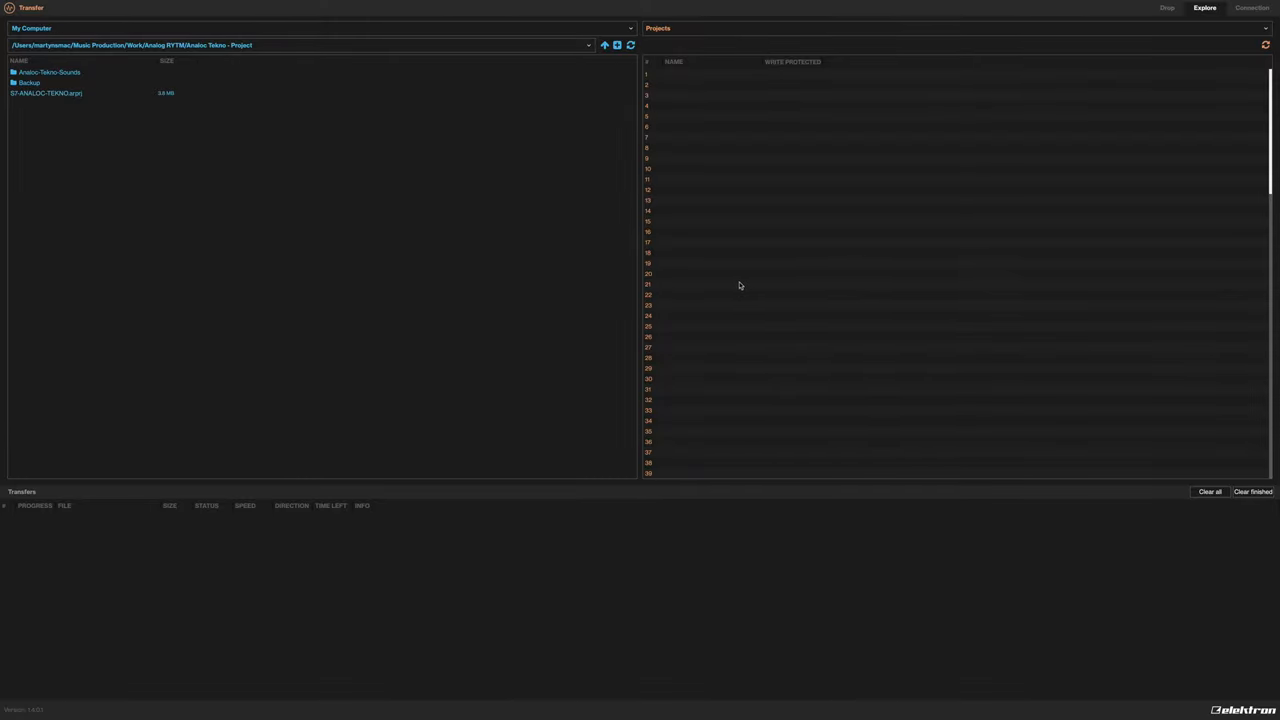
{"action": "mouse_move", "coordinate": [650, 285]}
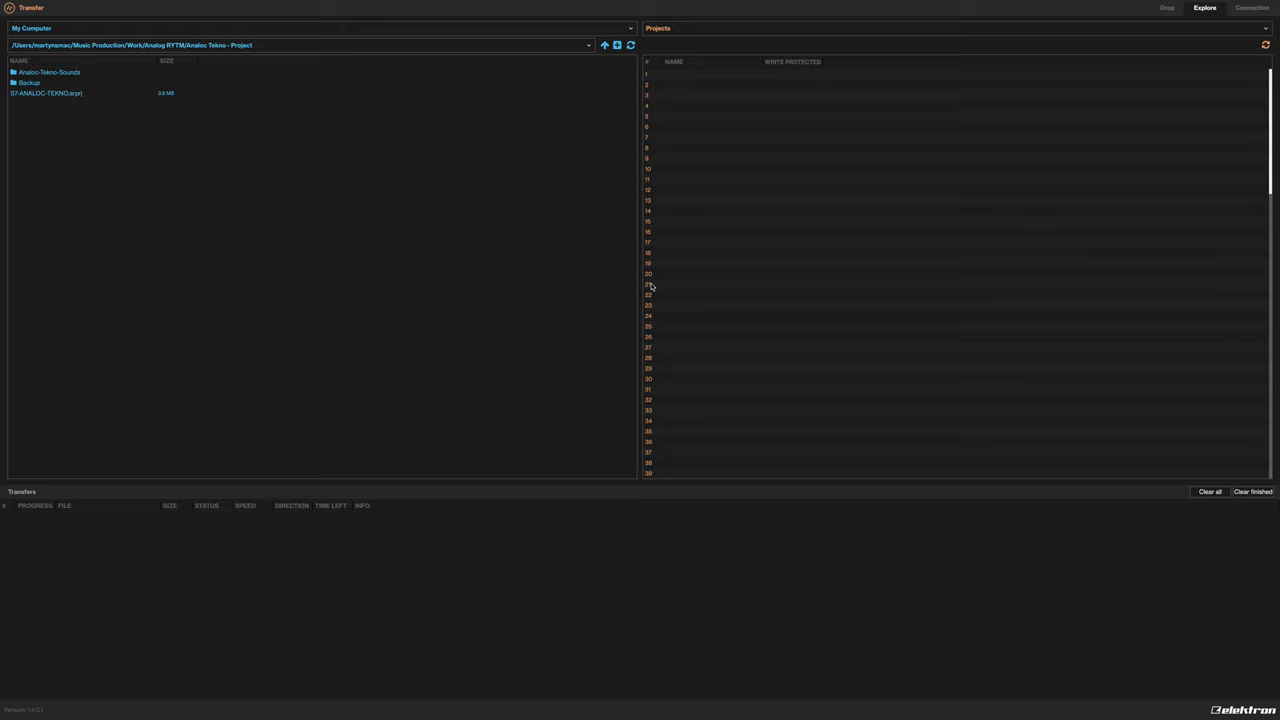
{"action": "mouse_move", "coordinate": [315, 292]}
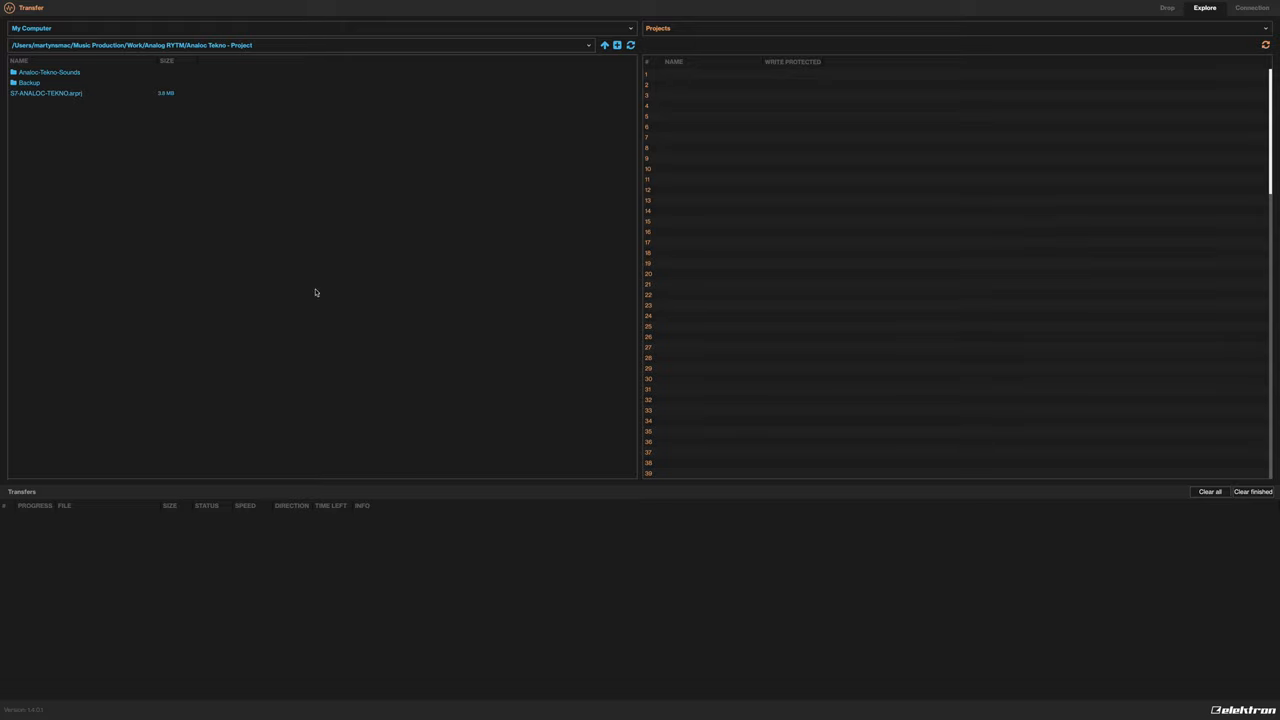
{"action": "mouse_move", "coordinate": [451, 195]}
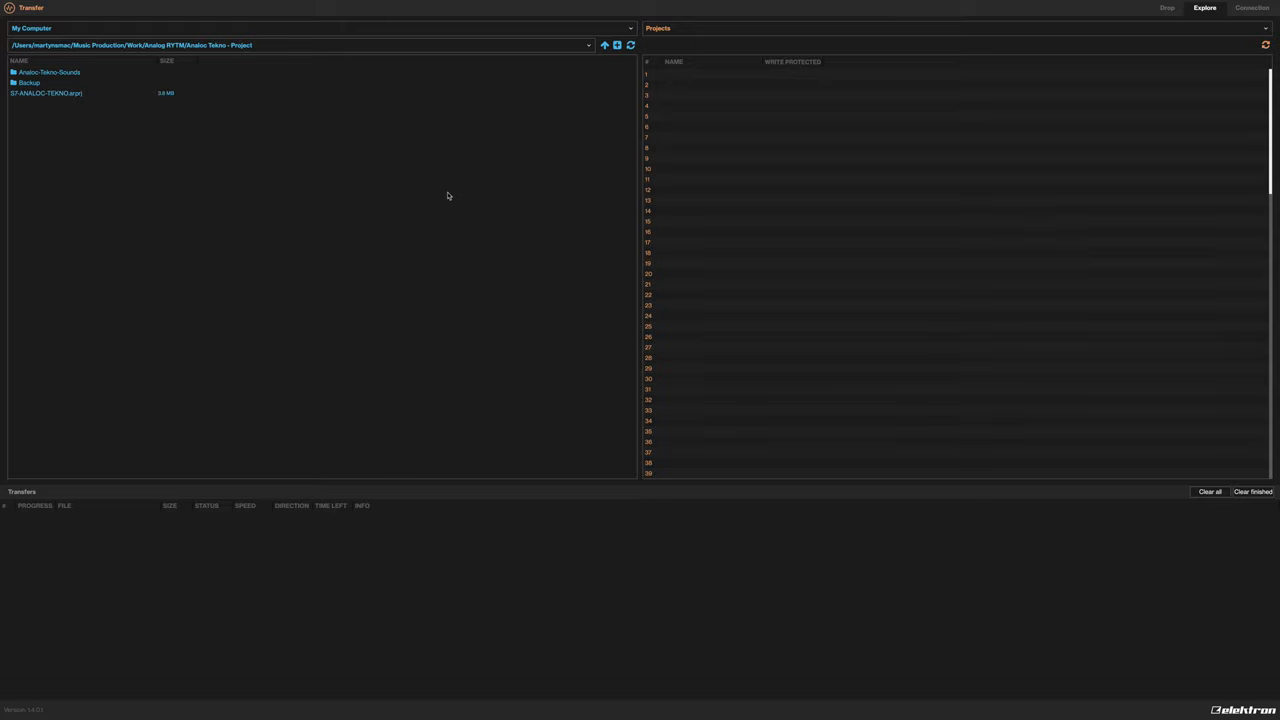
{"action": "mouse_move", "coordinate": [167, 147]}
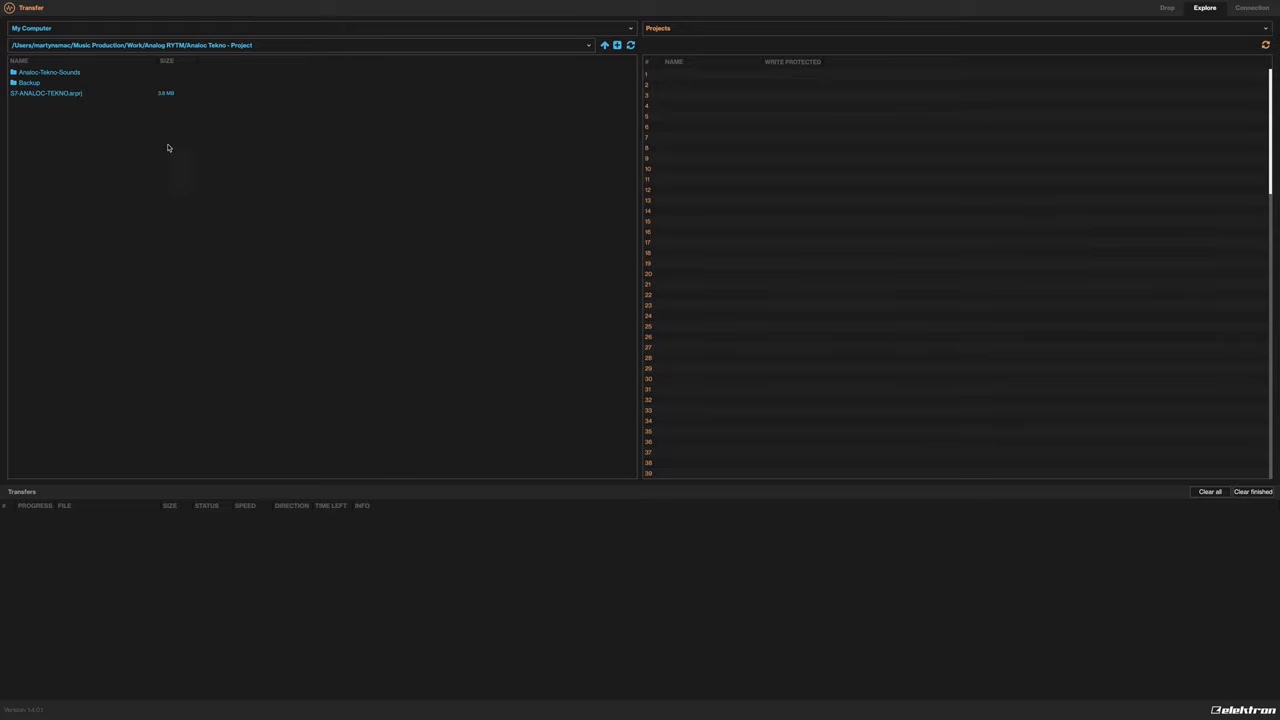
{"action": "mouse_move", "coordinate": [199, 180]}
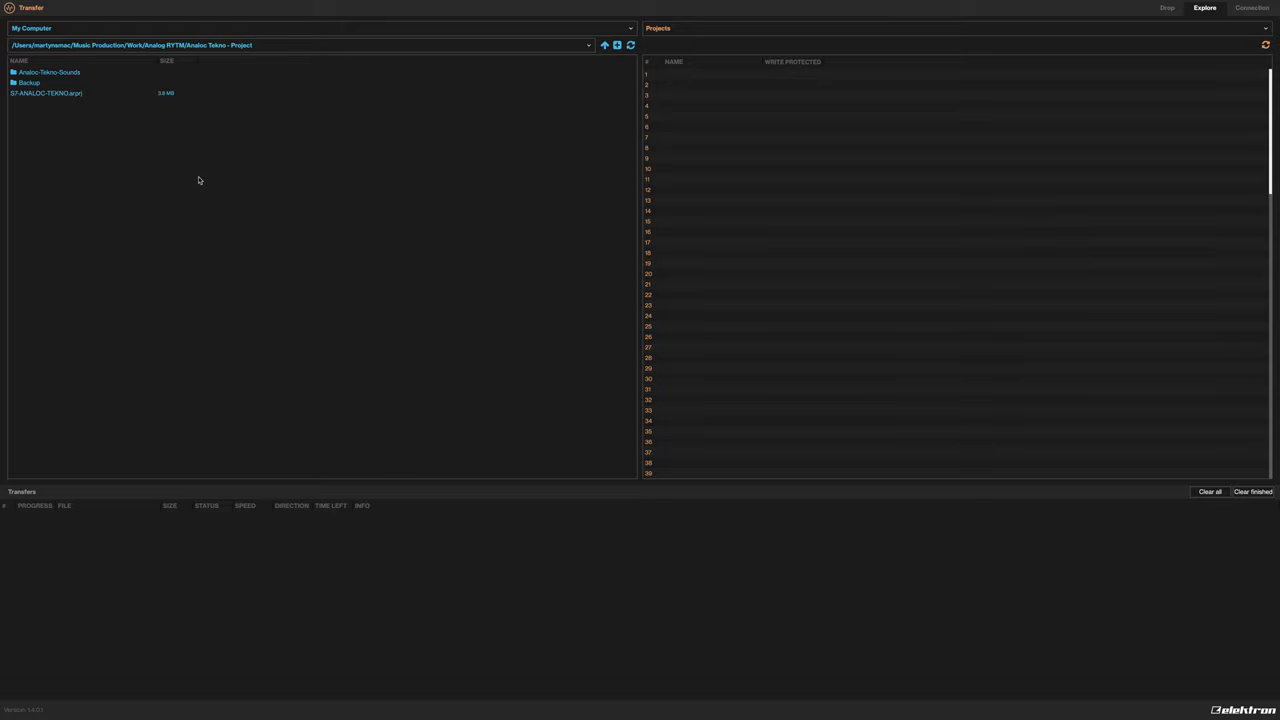
{"action": "mouse_move", "coordinate": [191, 182]}
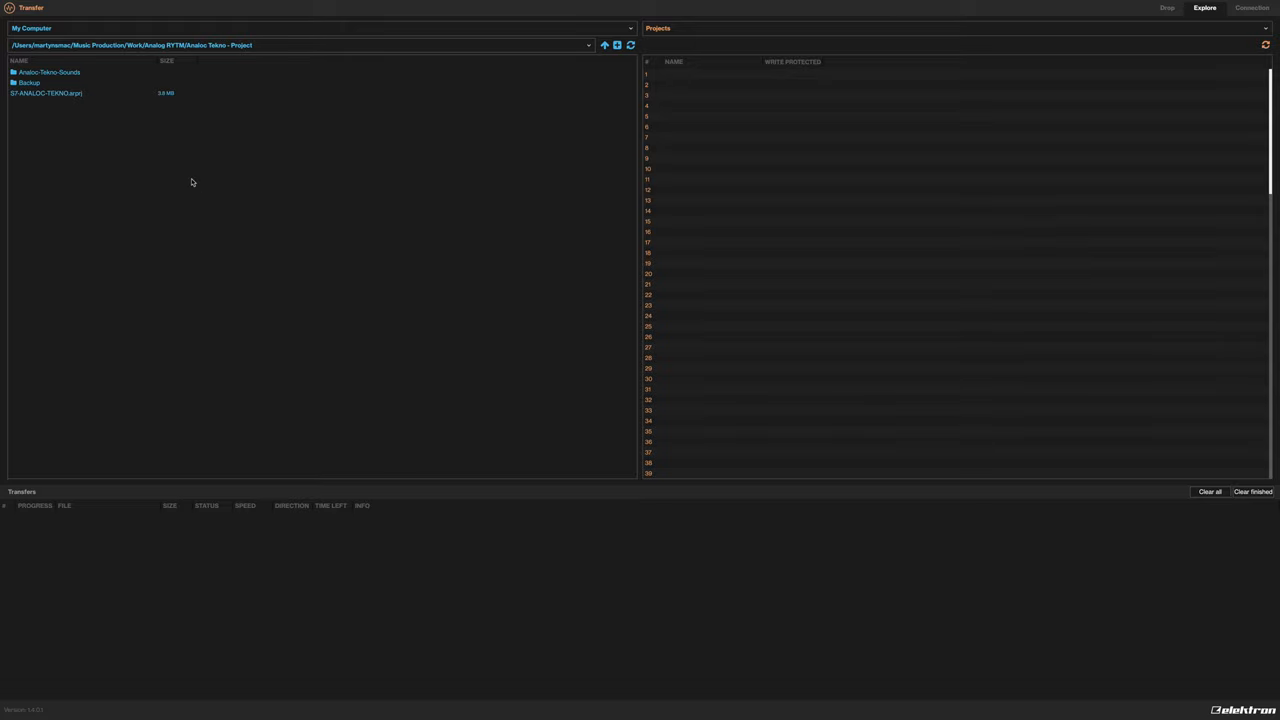
{"action": "mouse_move", "coordinate": [80, 163]}
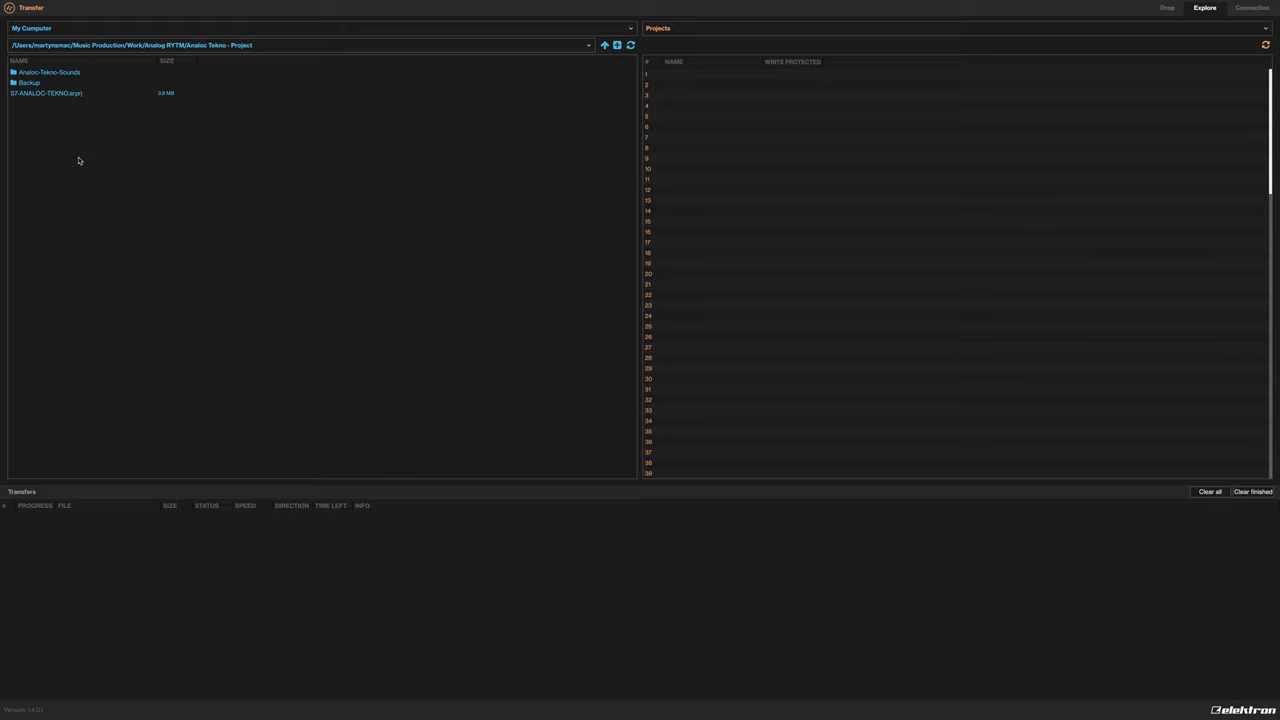
{"action": "mouse_move", "coordinate": [48, 122]}
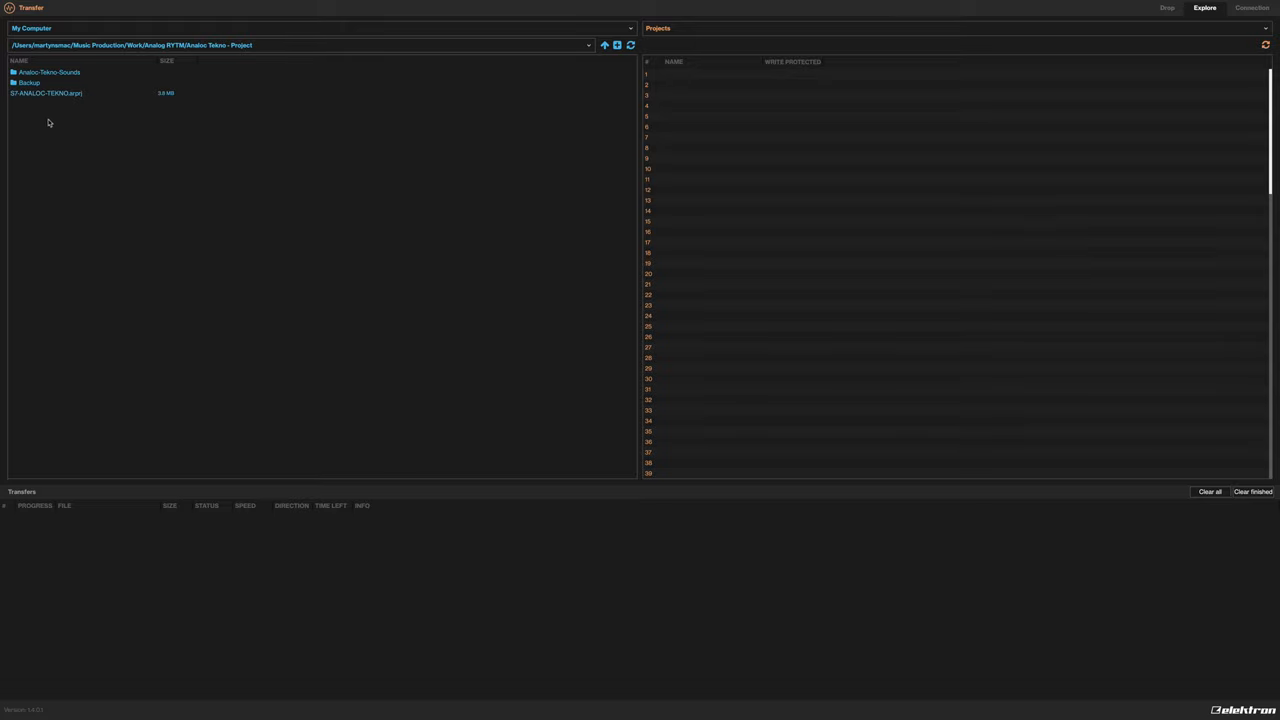
{"action": "mouse_move", "coordinate": [50, 102]}
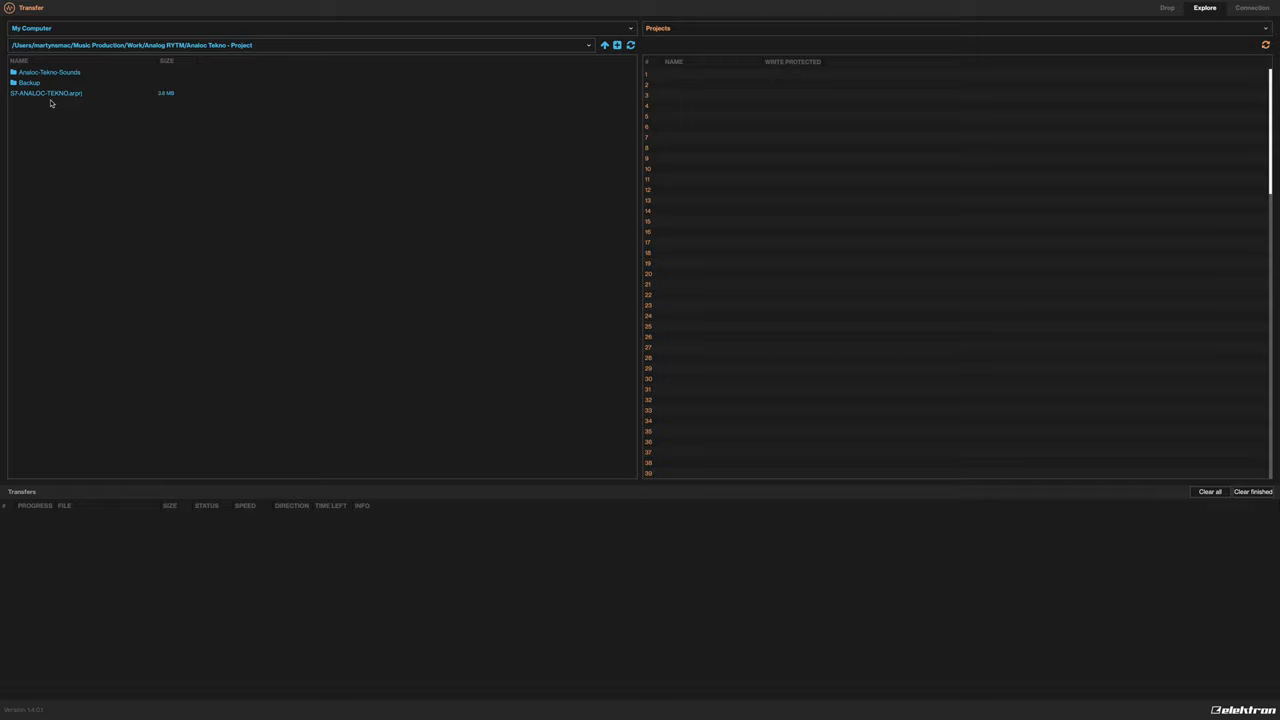
{"action": "mouse_move", "coordinate": [194, 188]}
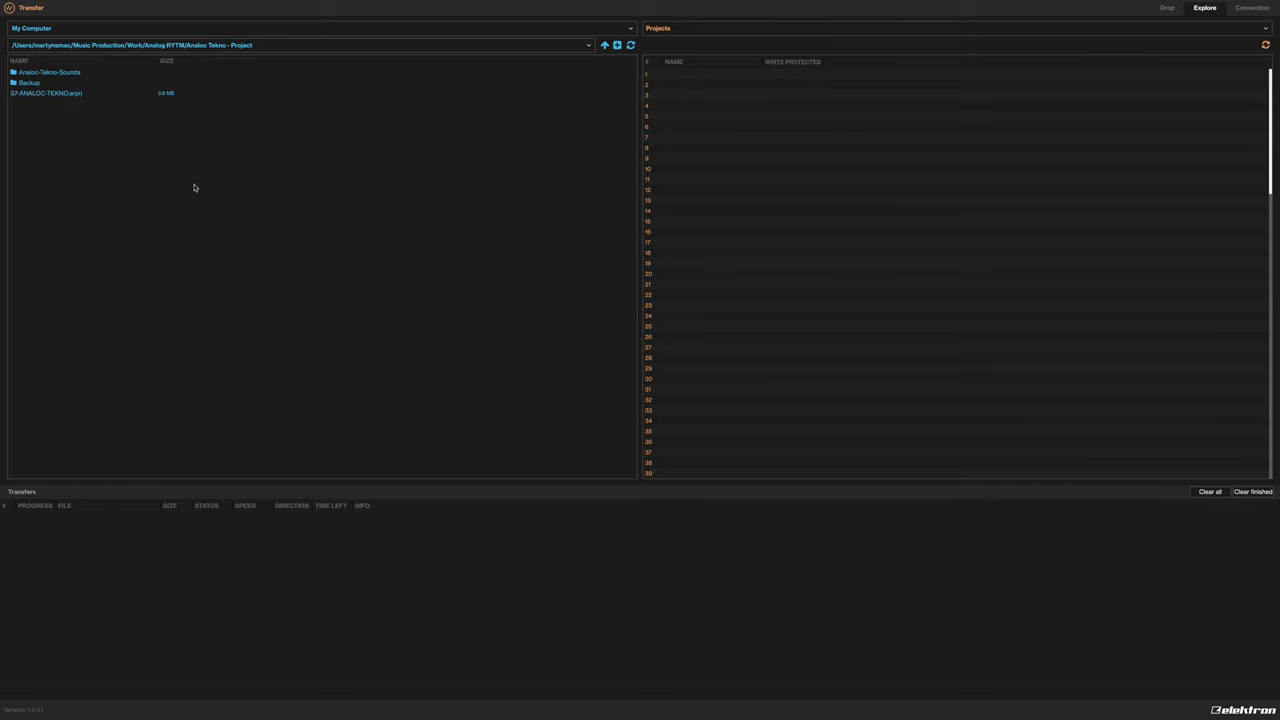
{"action": "mouse_move", "coordinate": [53, 100]}
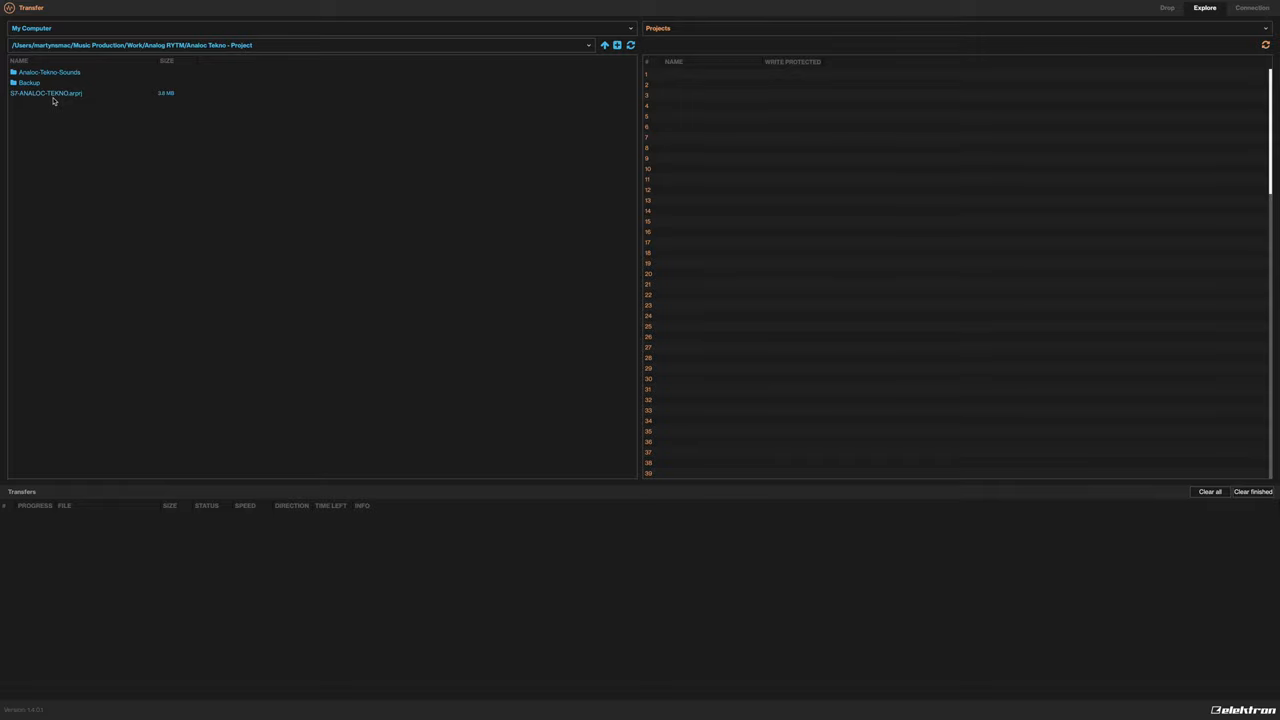
Browse the device's samples, return to Projects, and select the S7-ANALOC-TEKNO project file
{"action": "left_click", "coordinate": [657, 27]}
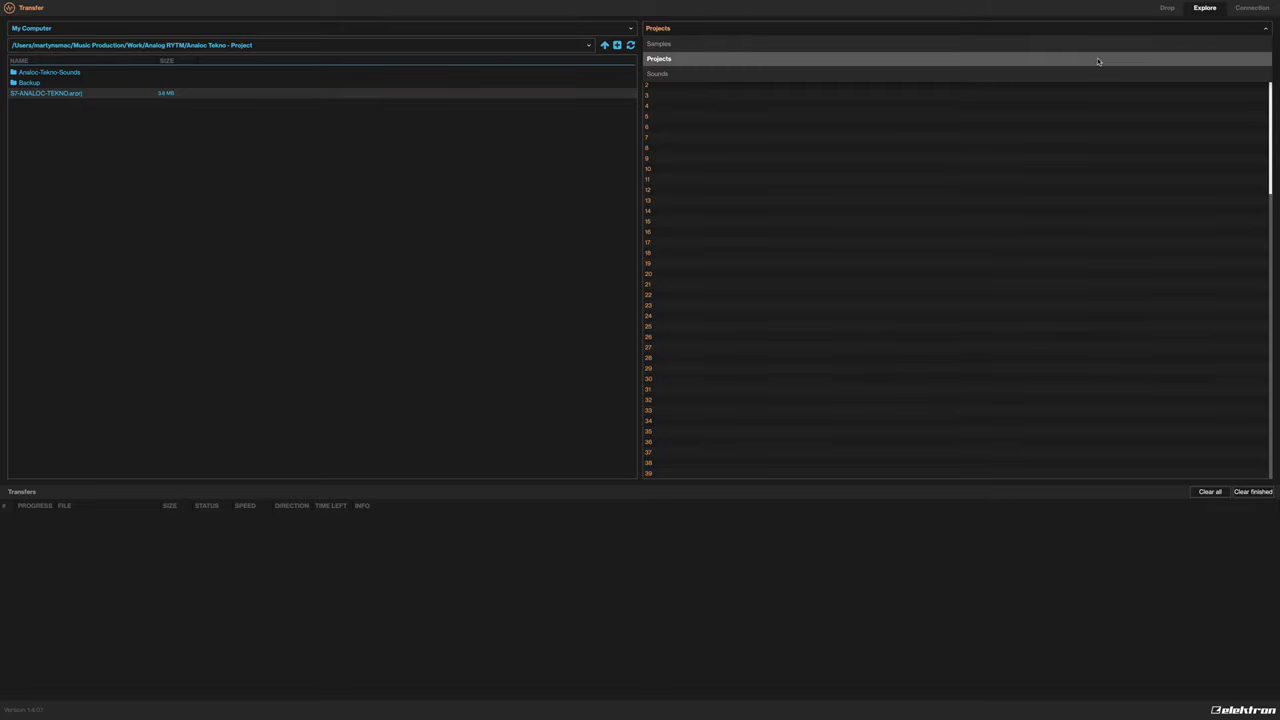
{"action": "mouse_move", "coordinate": [917, 8]}
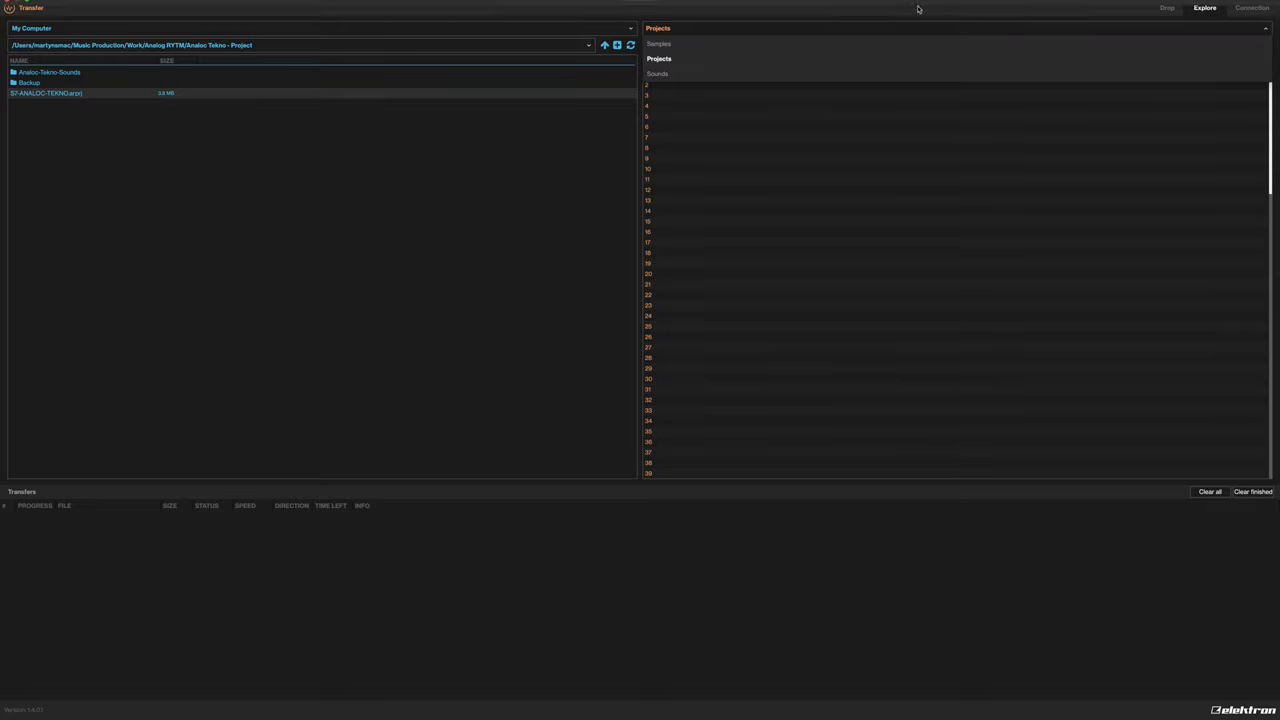
{"action": "left_click", "coordinate": [659, 58]}
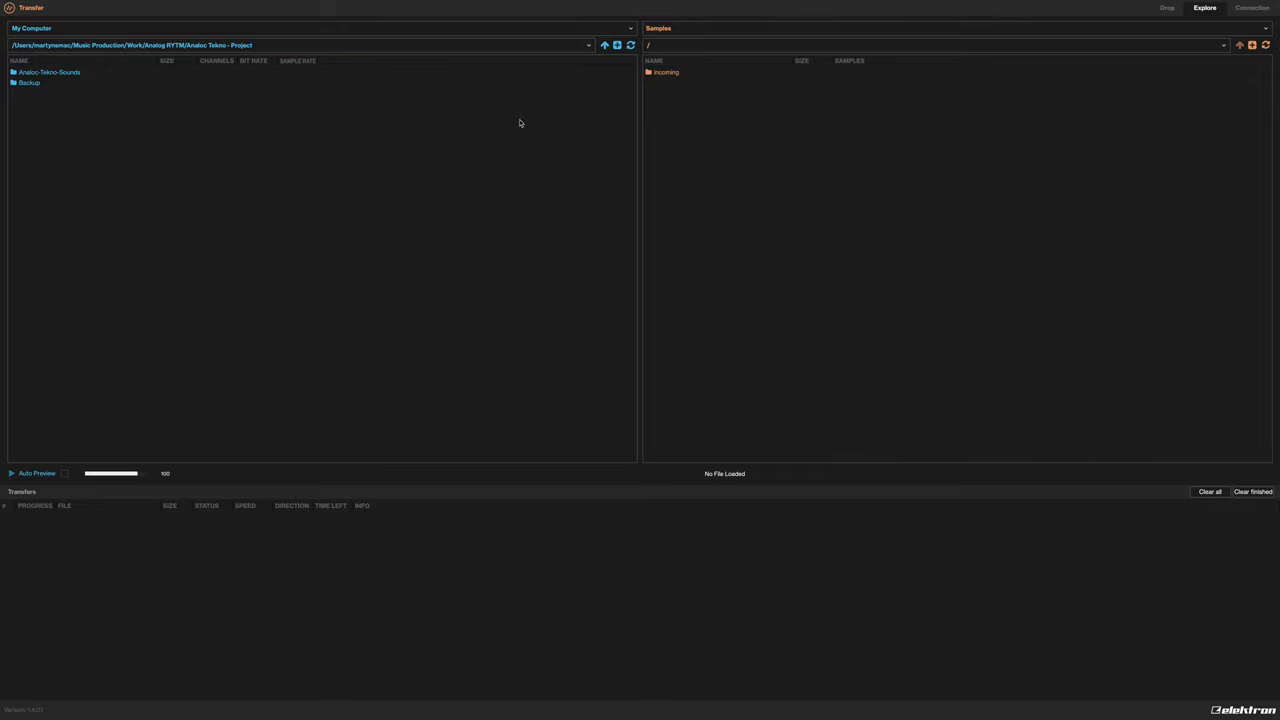
{"action": "mouse_move", "coordinate": [228, 91]}
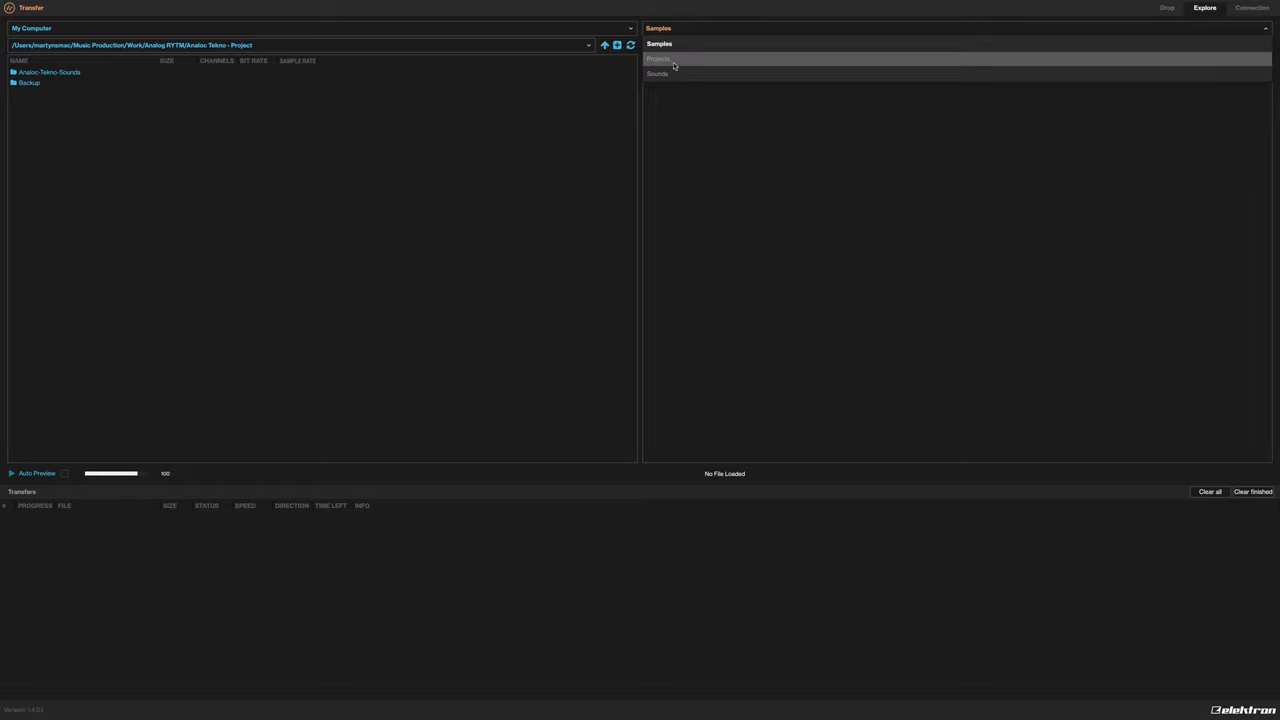
{"action": "left_click", "coordinate": [658, 58]}
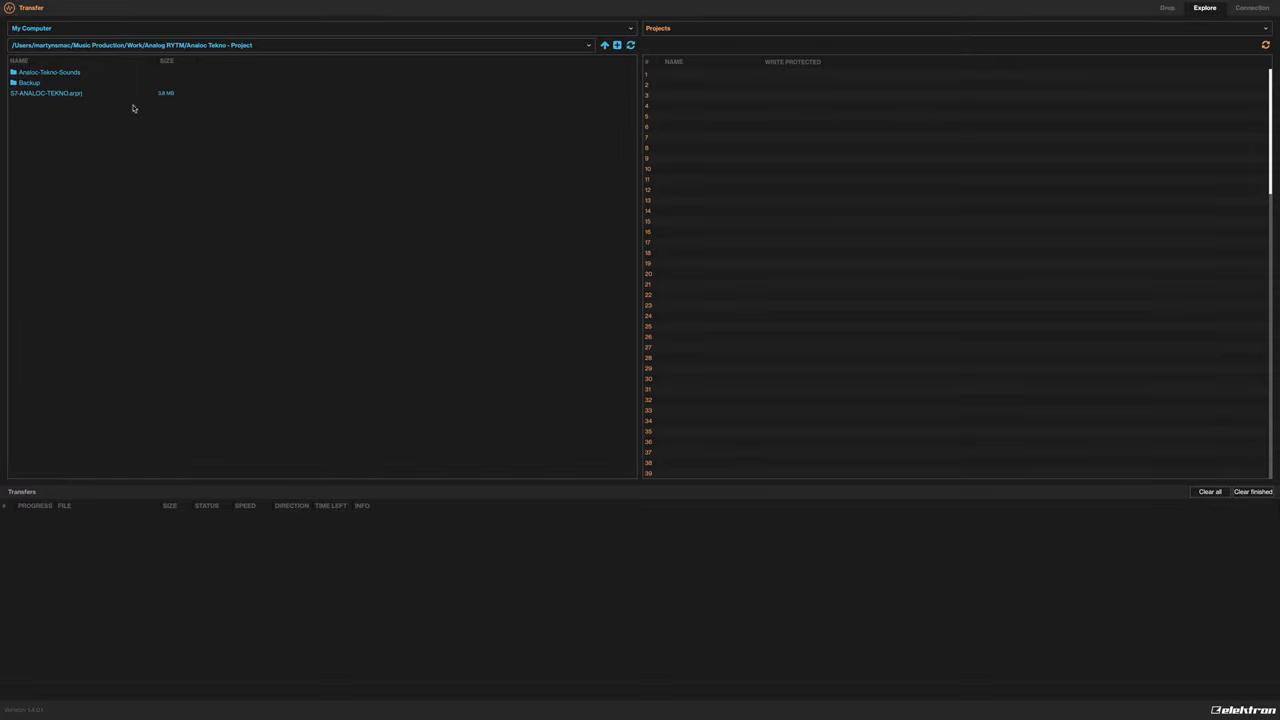
{"action": "left_click", "coordinate": [46, 93]}
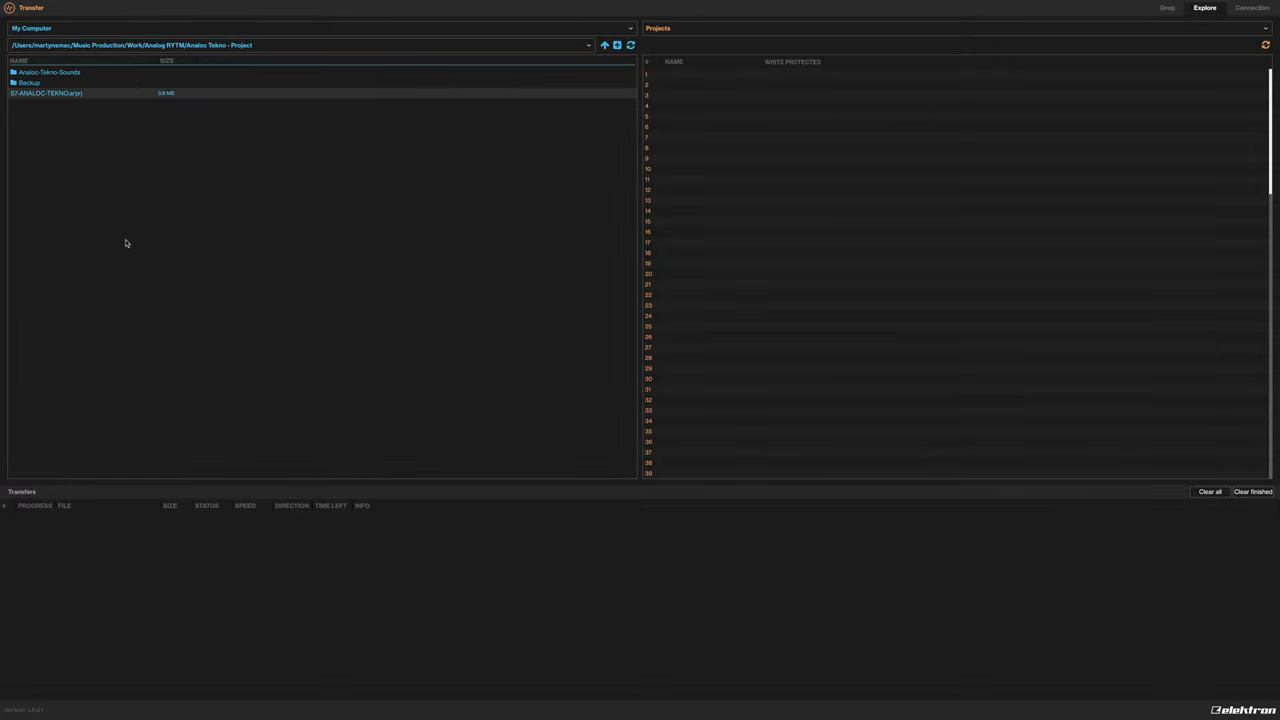
{"action": "mouse_move", "coordinate": [208, 108]}
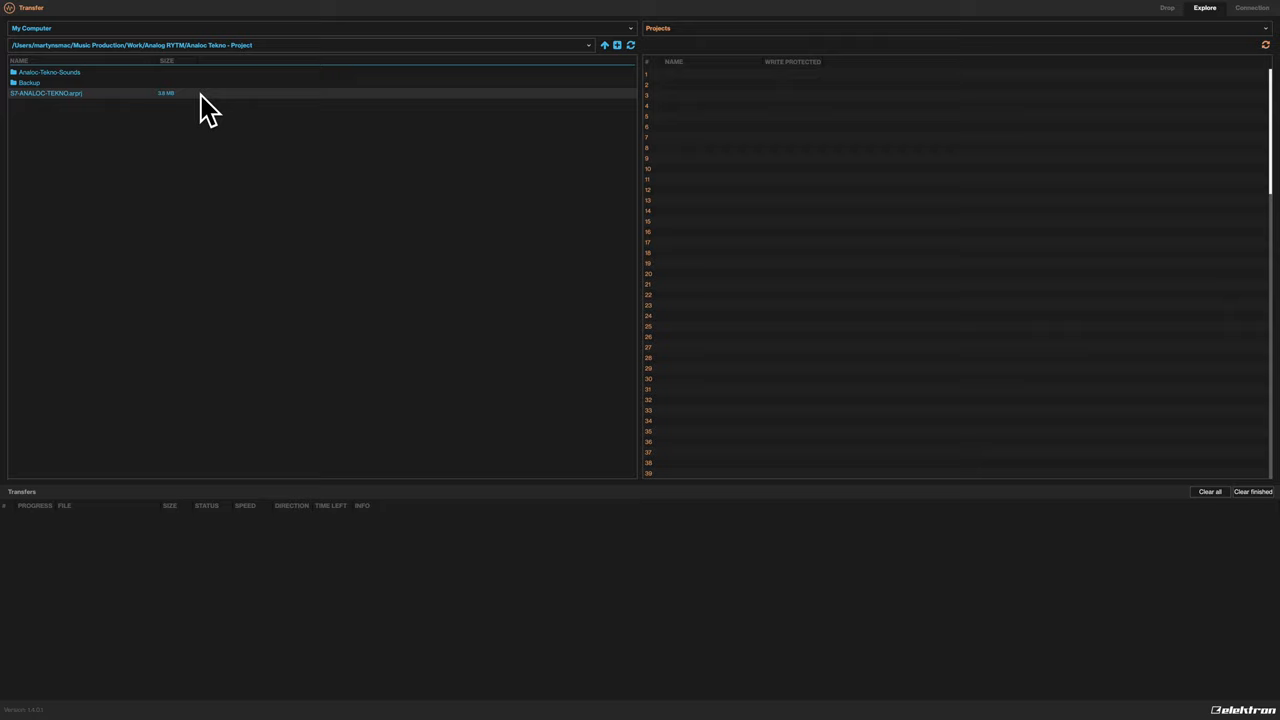
{"action": "mouse_move", "coordinate": [693, 88]}
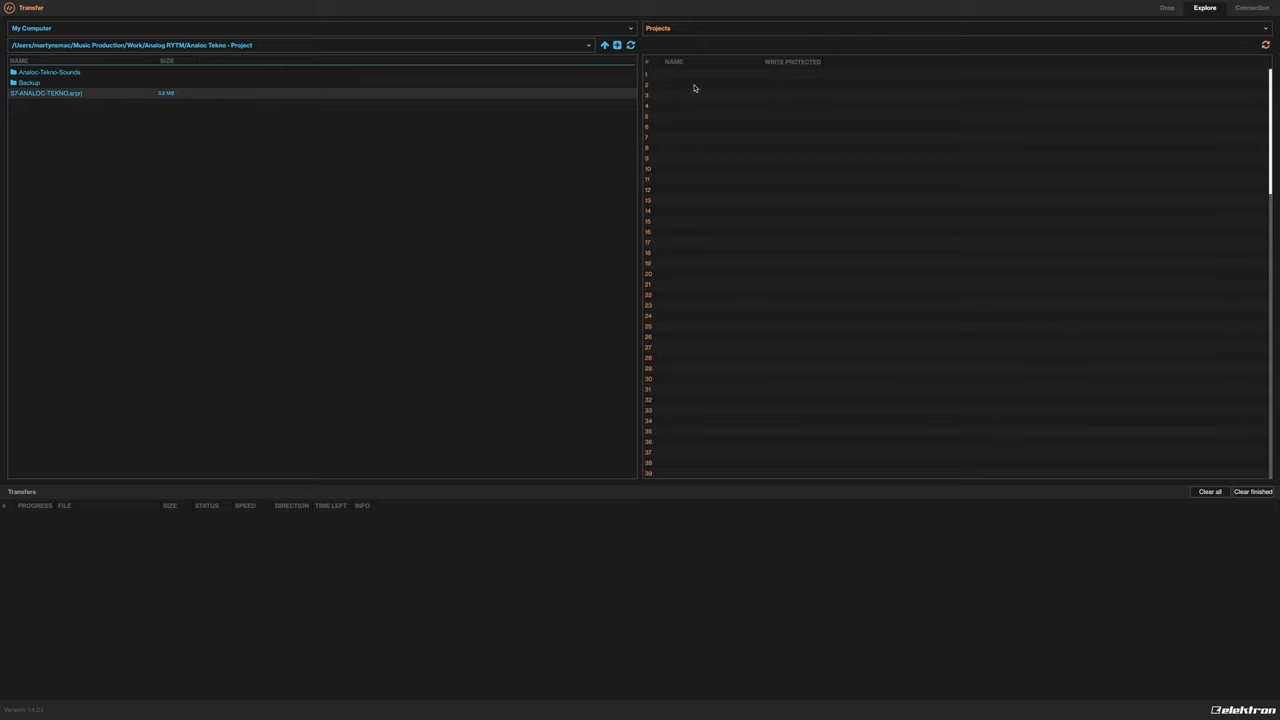
{"action": "mouse_move", "coordinate": [770, 304]}
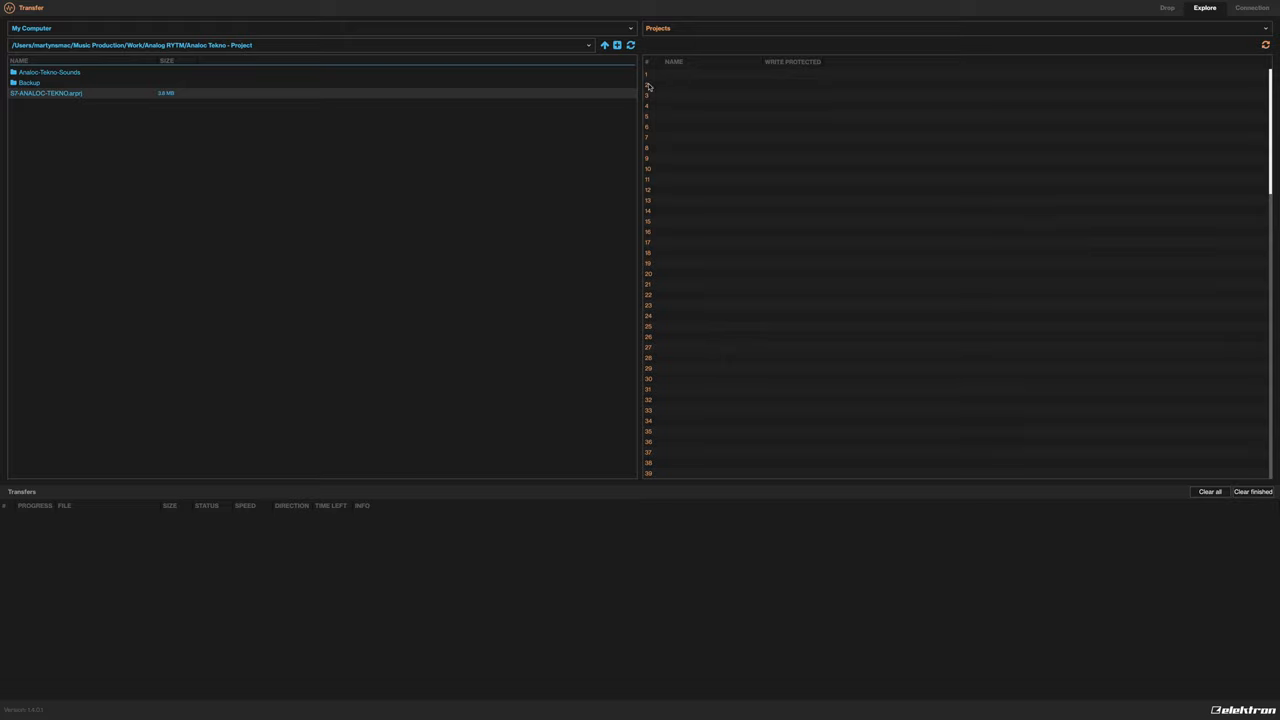
{"action": "mouse_move", "coordinate": [670, 82]}
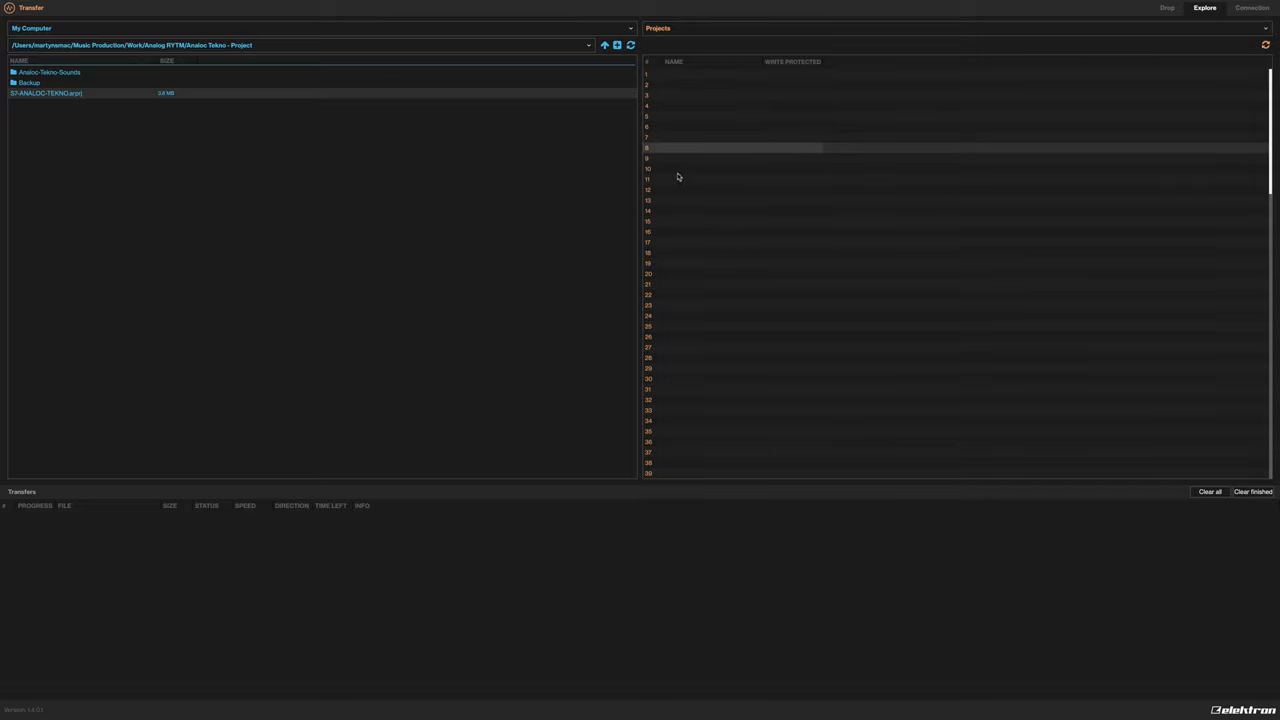
{"action": "mouse_move", "coordinate": [42, 100]}
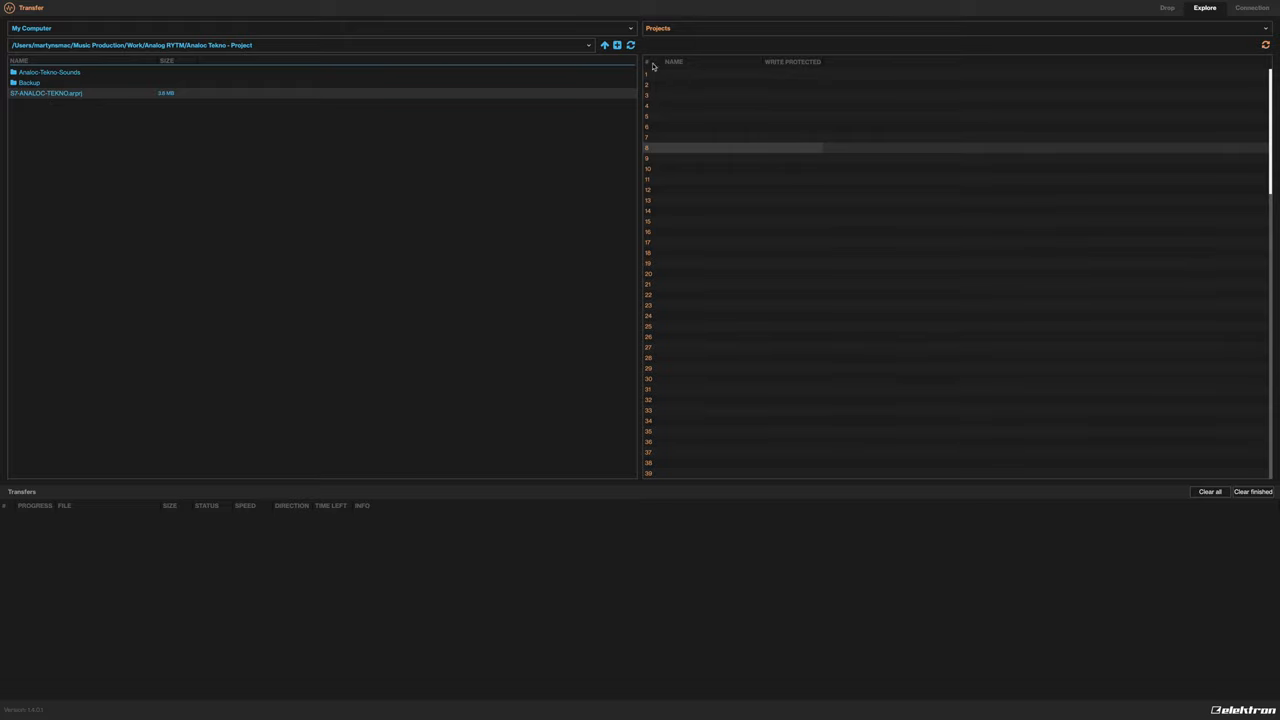
{"action": "mouse_move", "coordinate": [700, 90]}
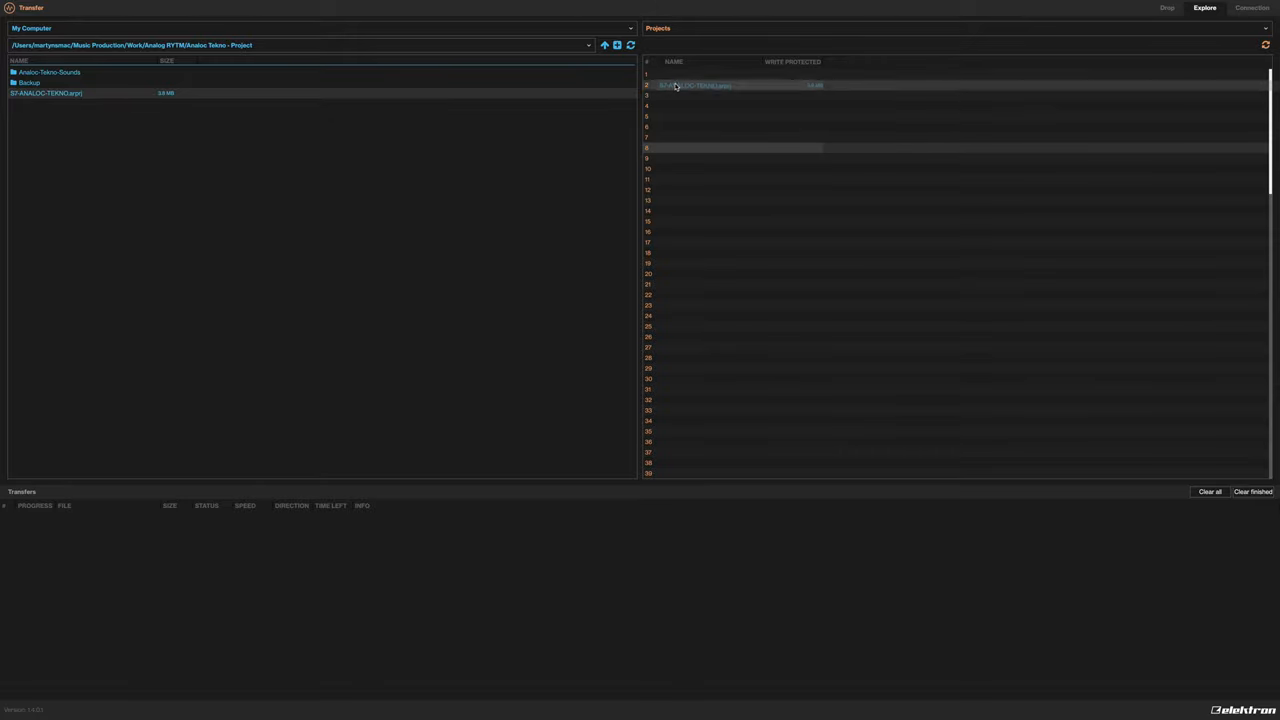
Drag the project into a device slot, keeping 'Import only missing samples' selected
{"action": "left_click_drag", "start_coordinate": [695, 85], "coordinate": [705, 192]}
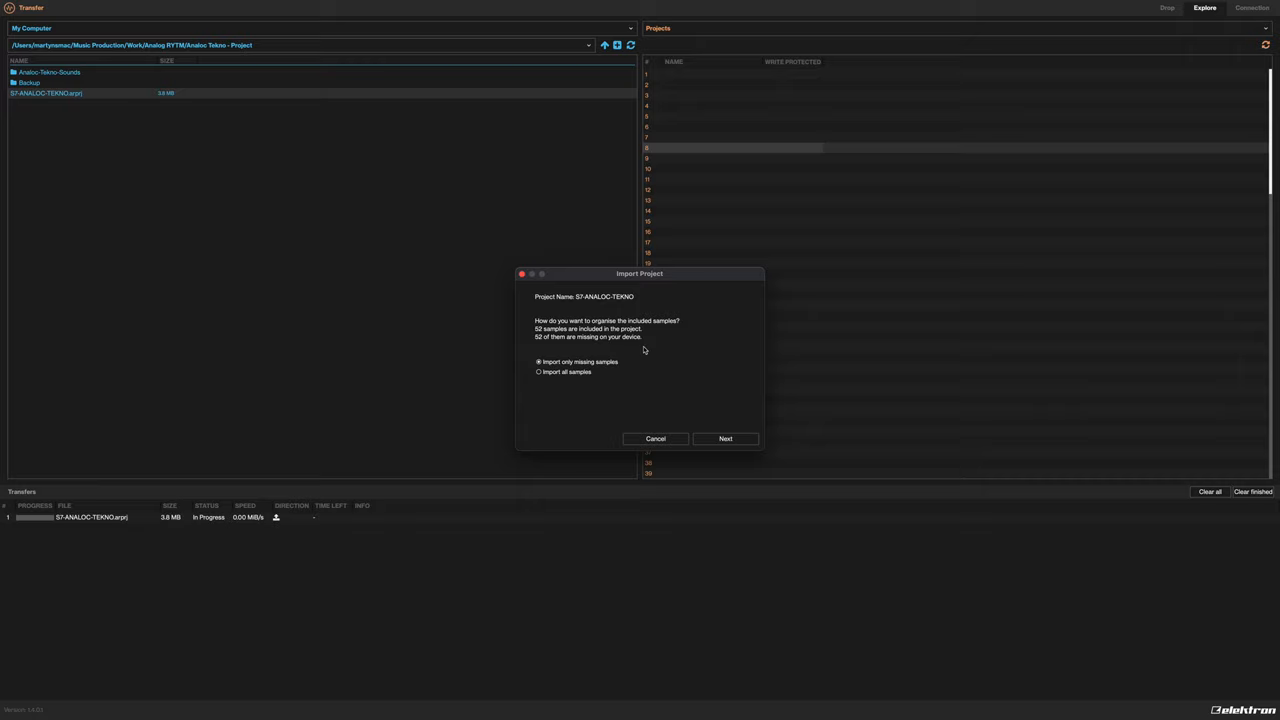
{"action": "mouse_move", "coordinate": [546, 336]}
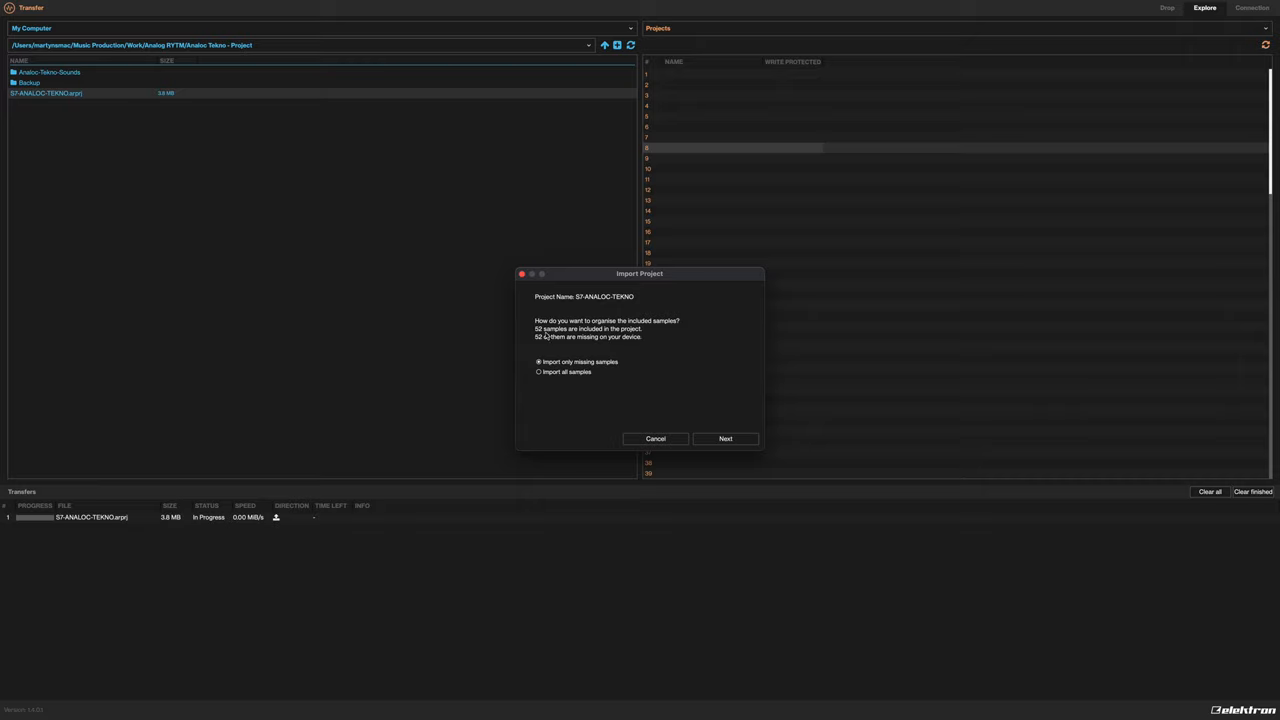
{"action": "mouse_move", "coordinate": [333, 309]}
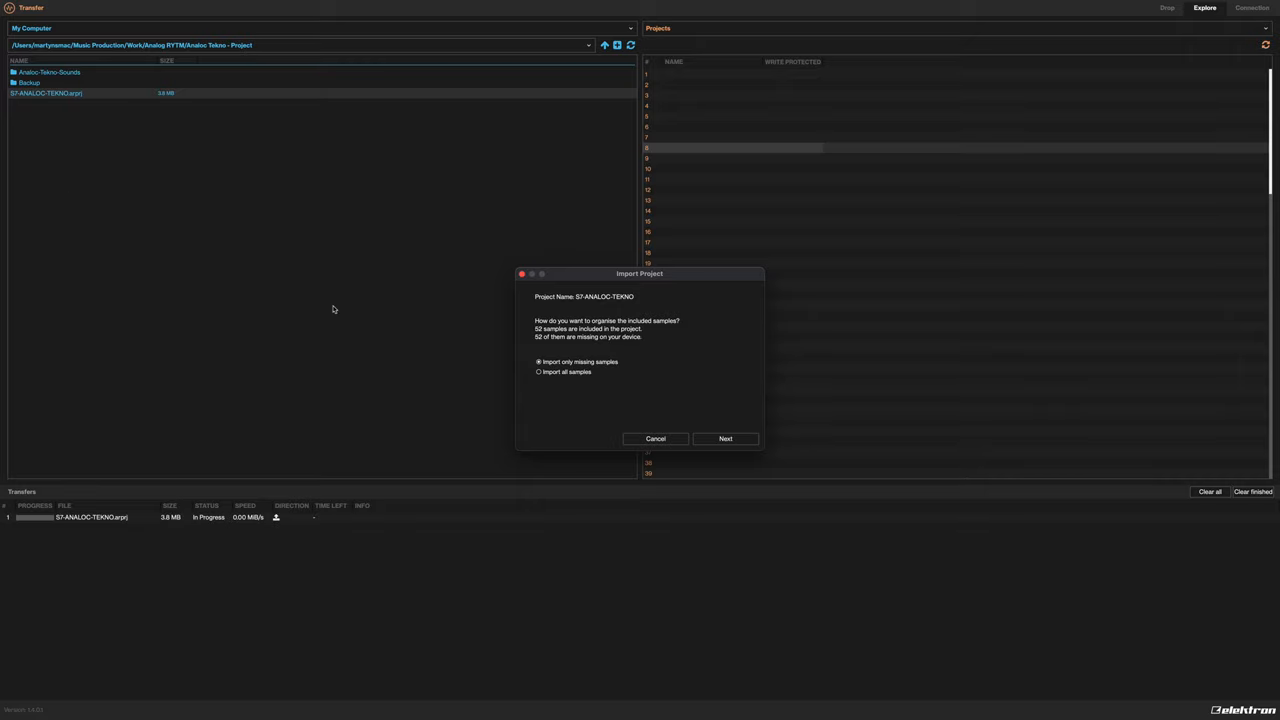
{"action": "mouse_move", "coordinate": [397, 397]}
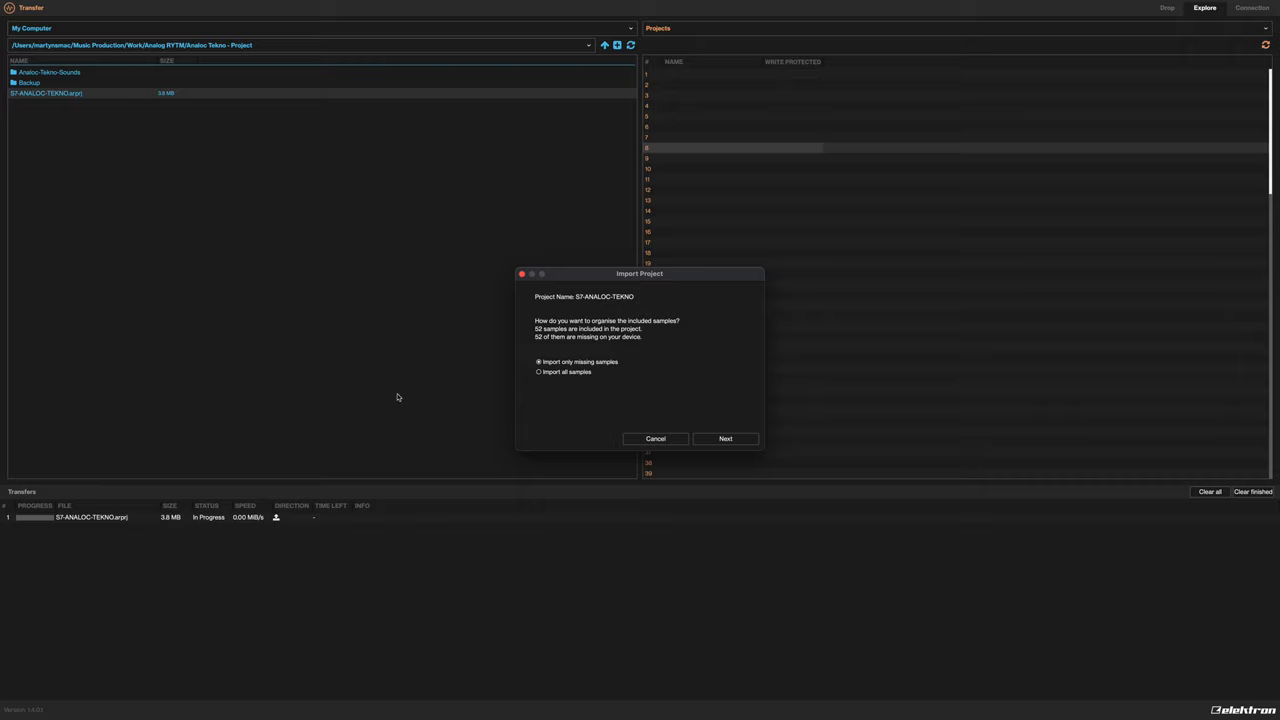
{"action": "mouse_move", "coordinate": [634, 408]}
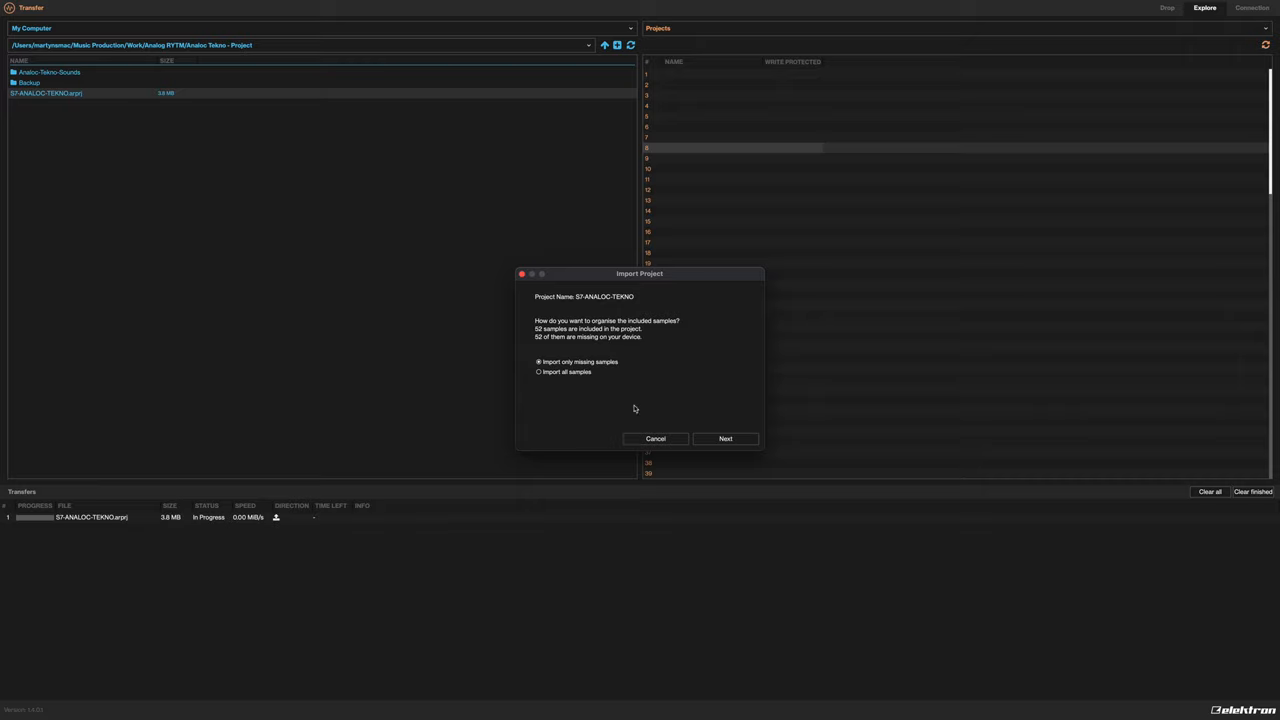
{"action": "mouse_move", "coordinate": [716, 387]}
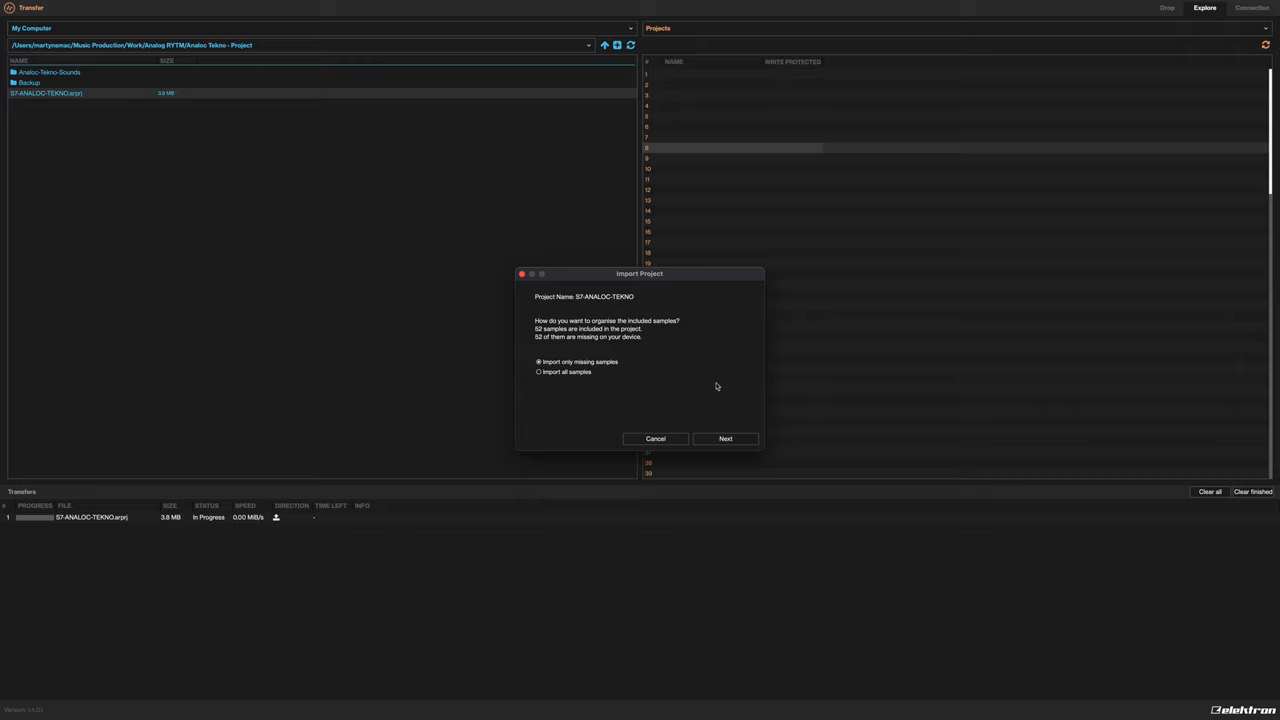
{"action": "mouse_move", "coordinate": [697, 393]}
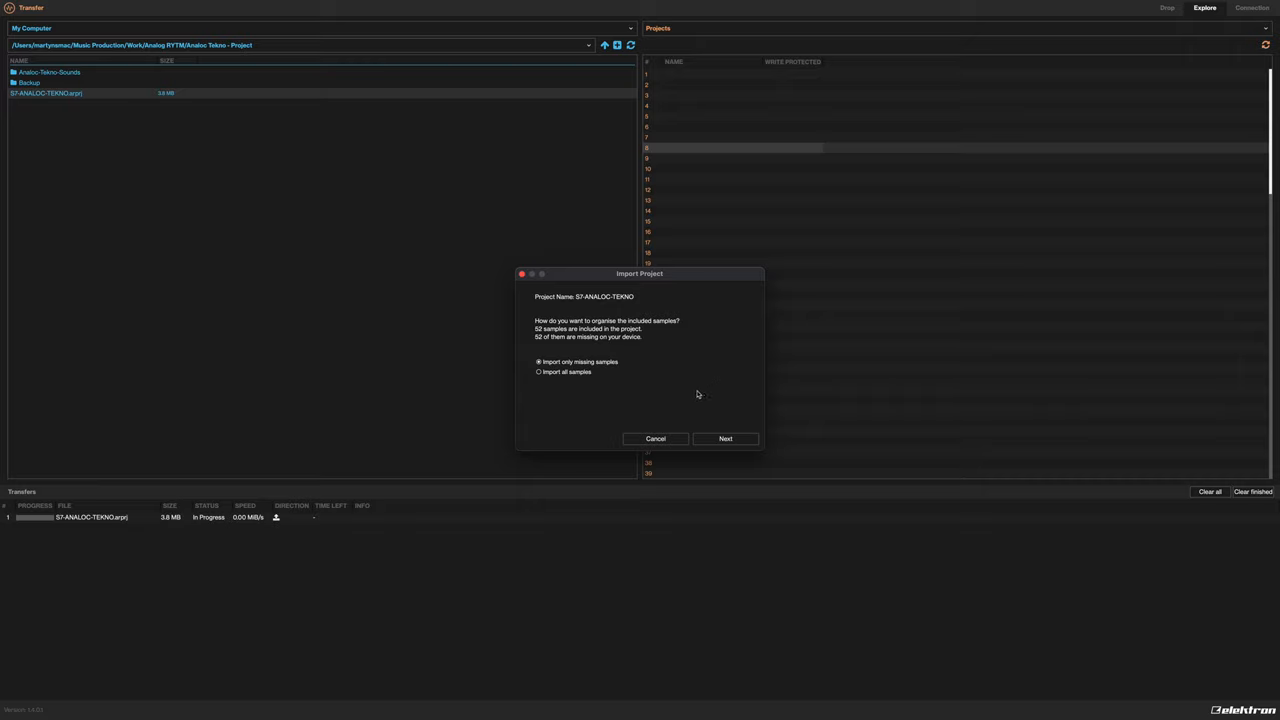
{"action": "left_click", "coordinate": [538, 372]}
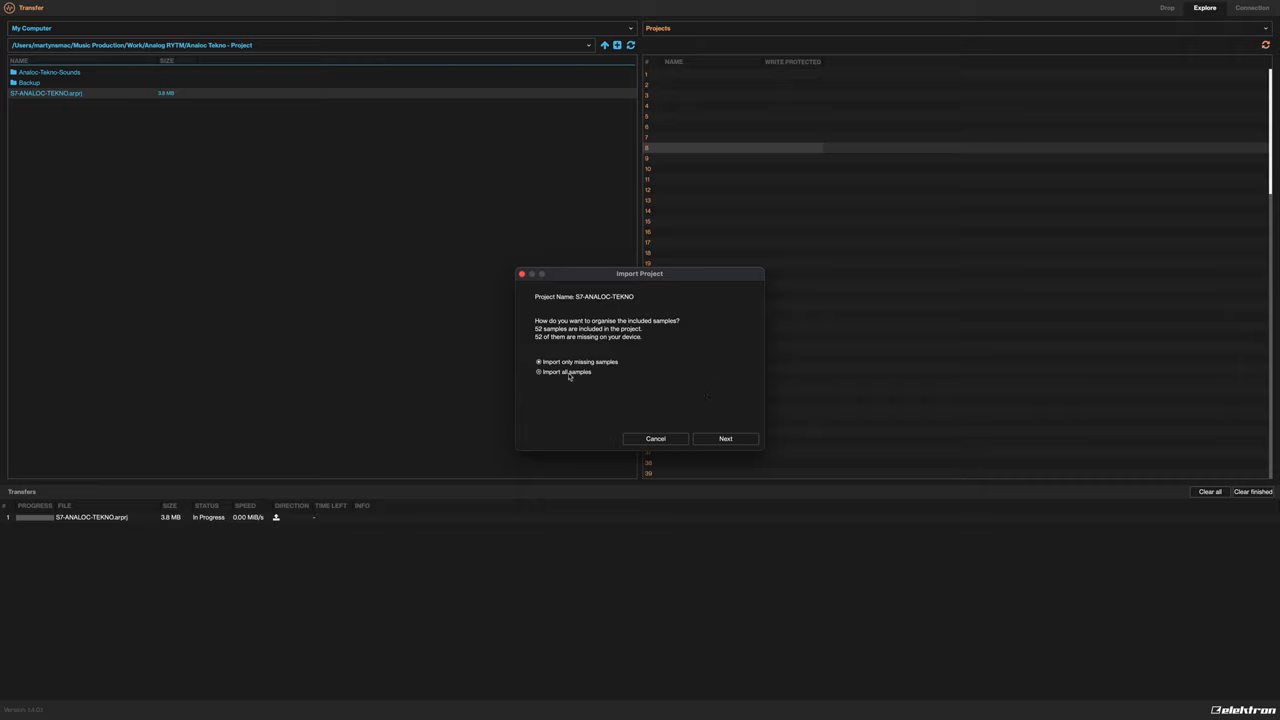
{"action": "left_click", "coordinate": [538, 362]}
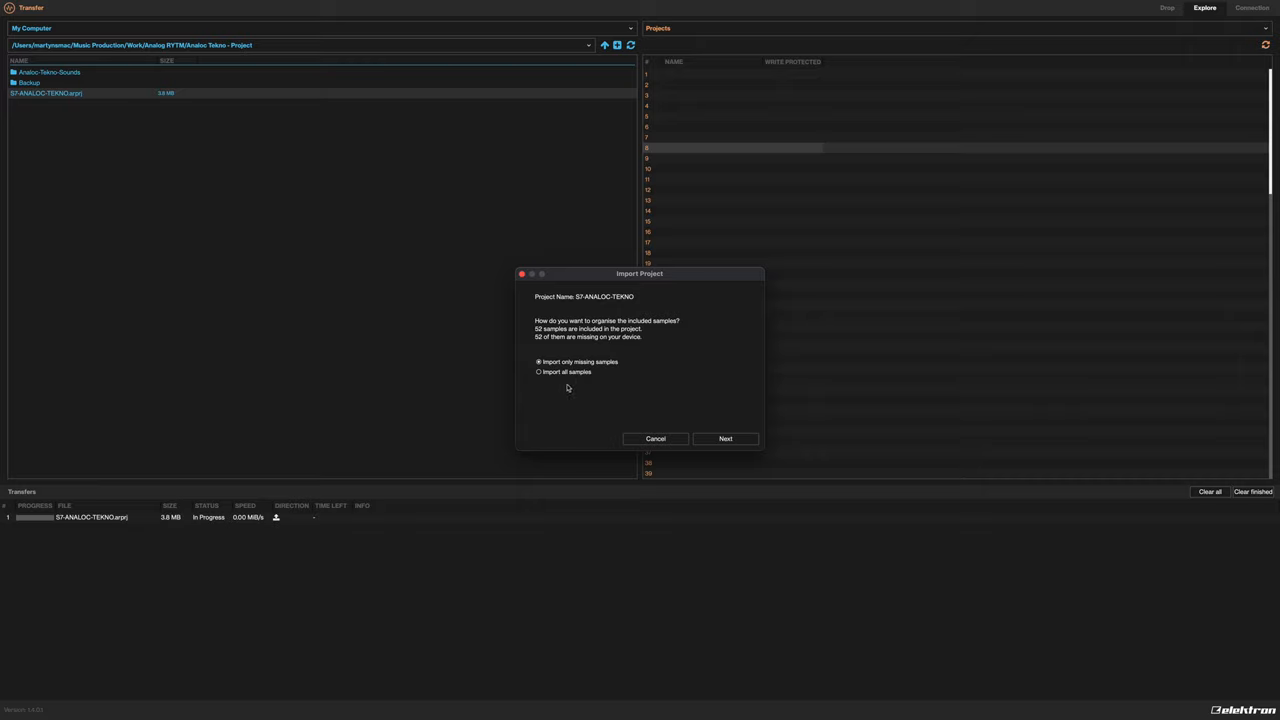
{"action": "left_click", "coordinate": [538, 372]}
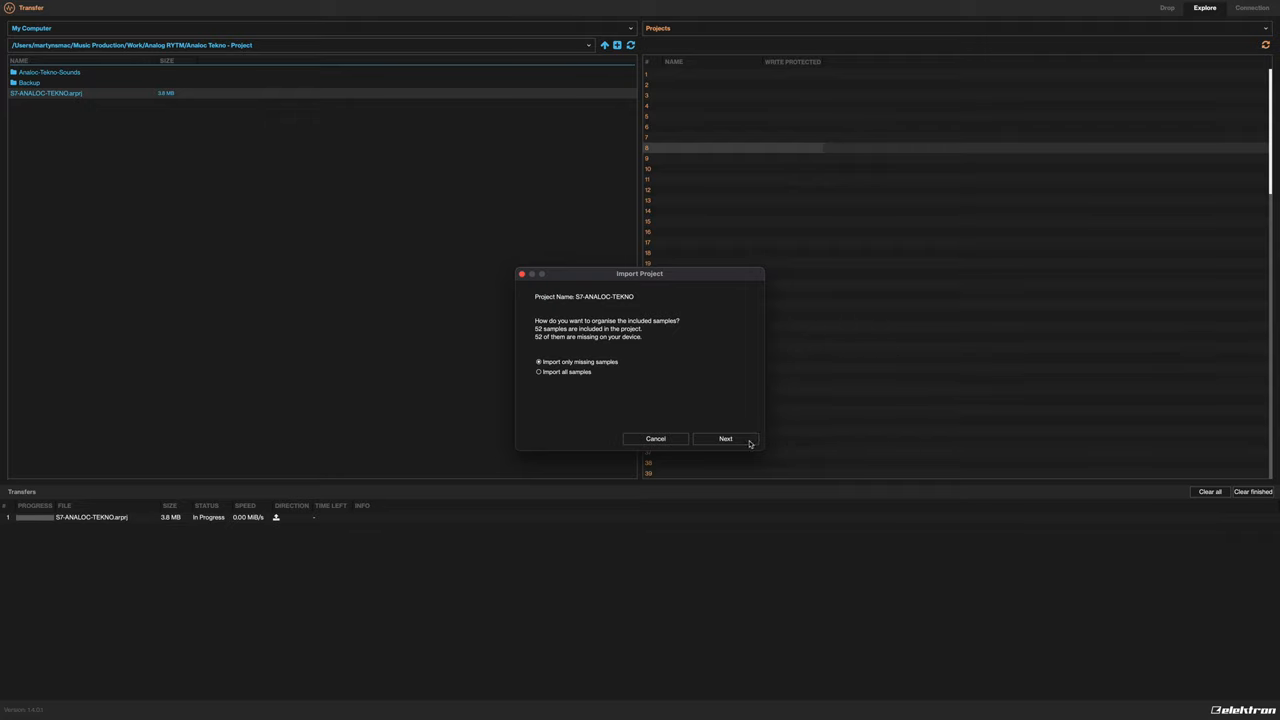
Continue to sample destinations, leaving 'Import samples to their original file path' unchecked
{"action": "left_click", "coordinate": [725, 438]}
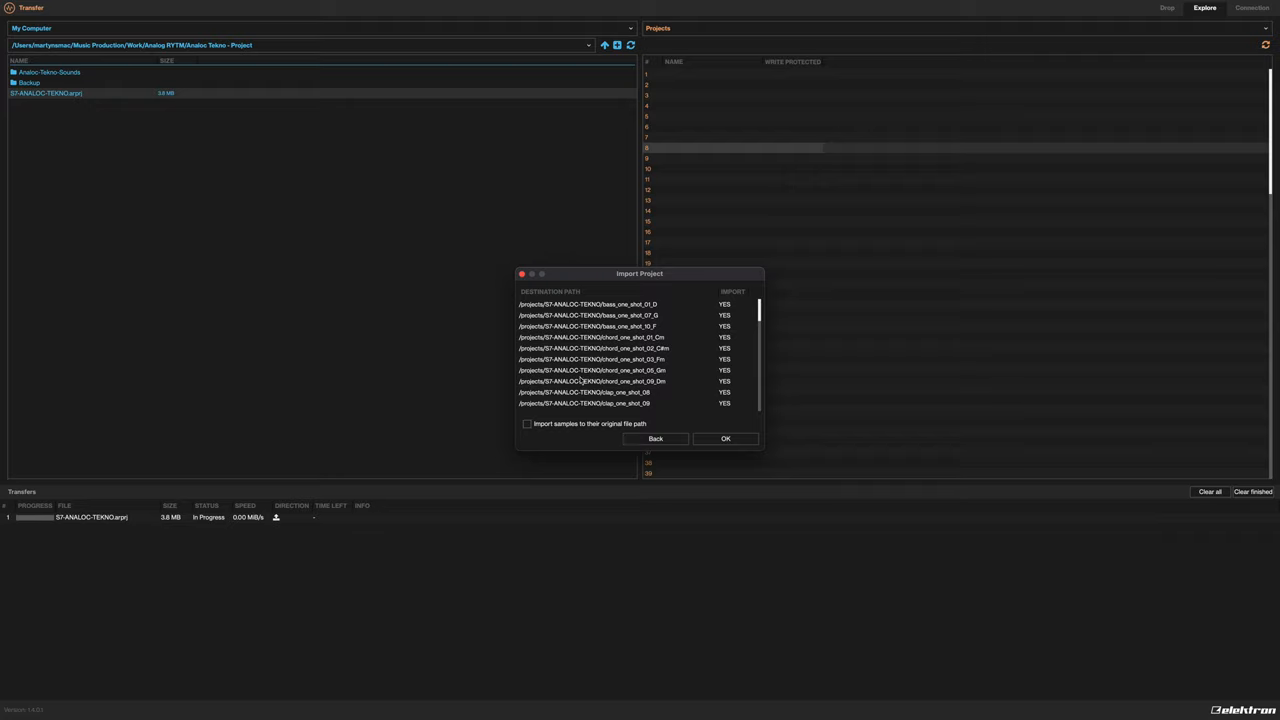
{"action": "mouse_move", "coordinate": [48, 112]}
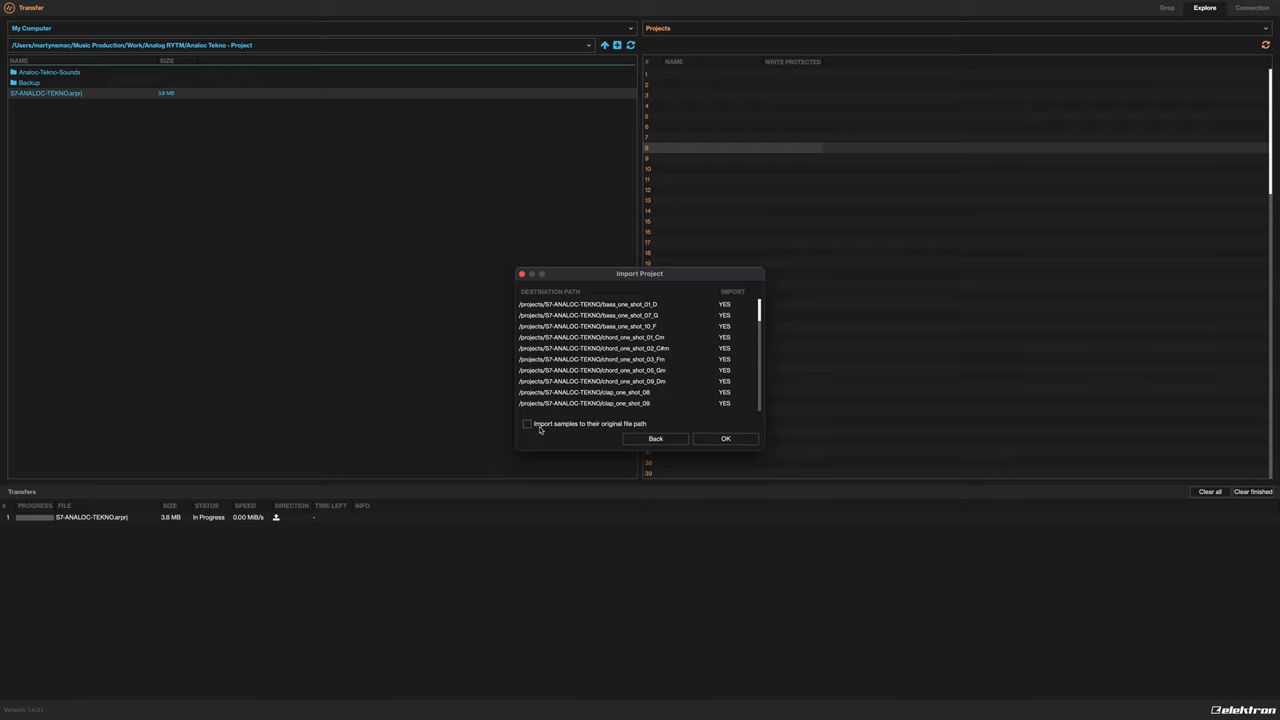
{"action": "left_click", "coordinate": [527, 423]}
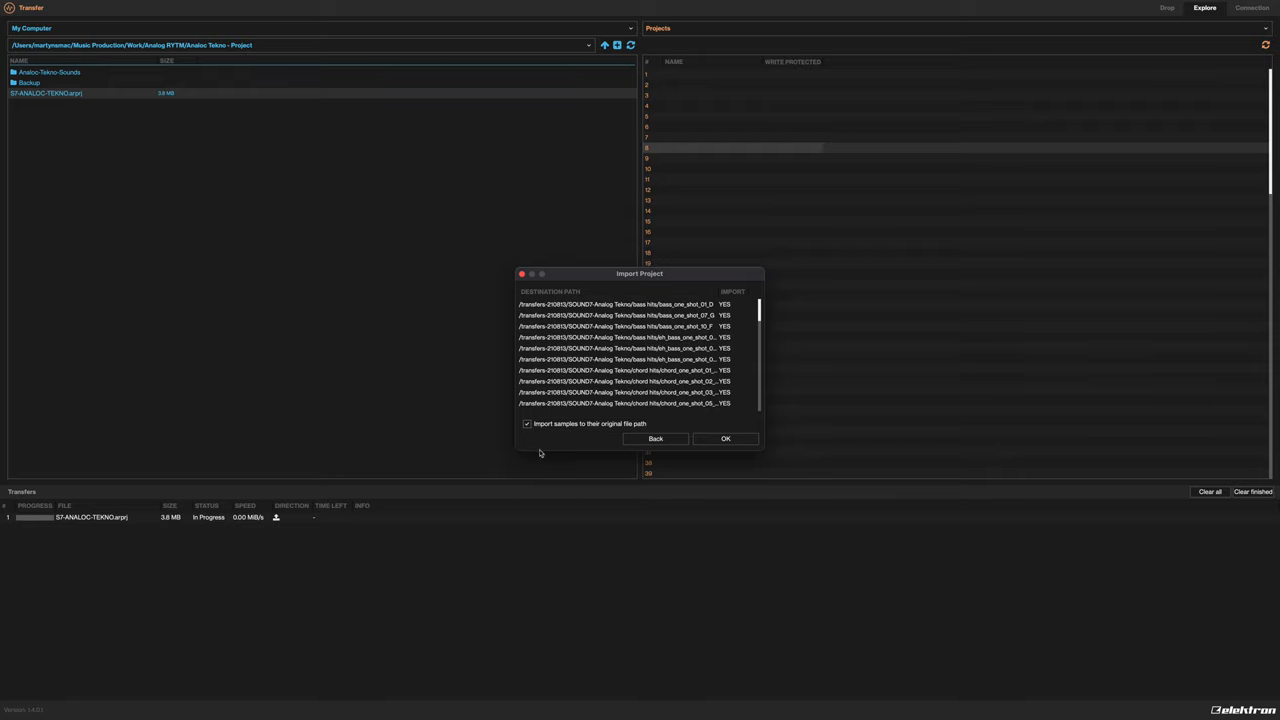
{"action": "left_click", "coordinate": [527, 424]}
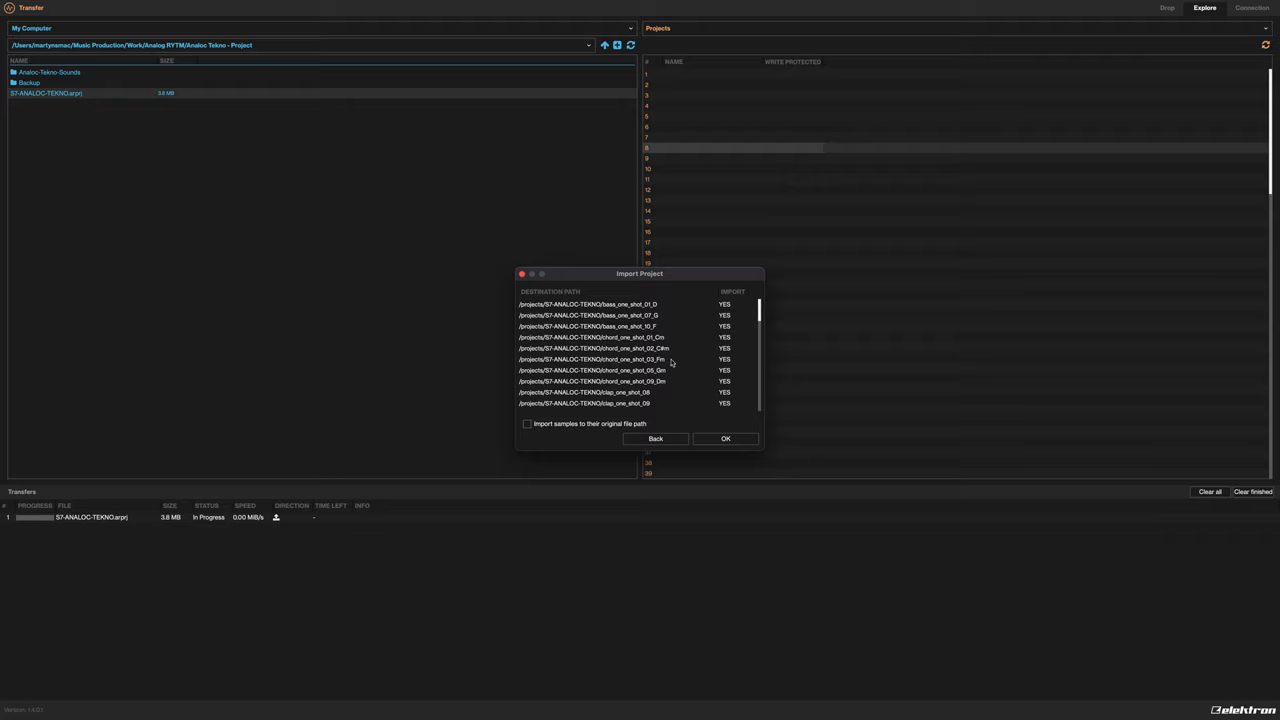
{"action": "mouse_move", "coordinate": [609, 355]}
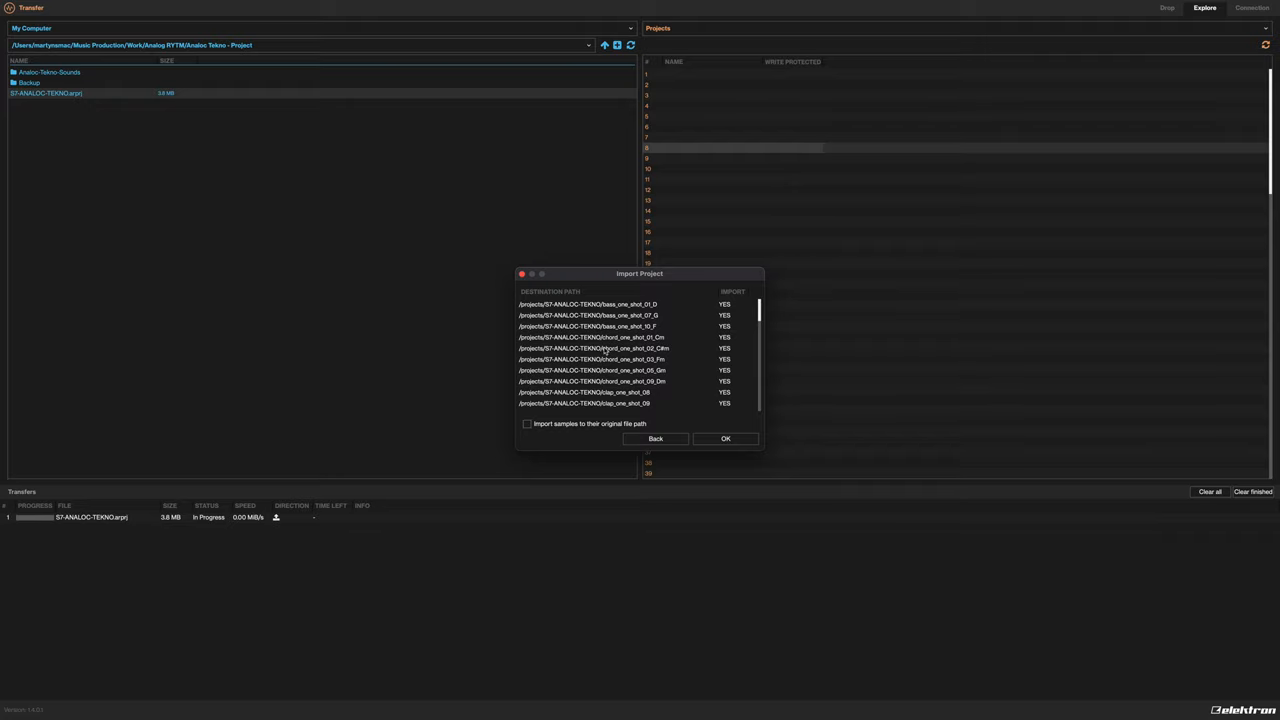
{"action": "mouse_move", "coordinate": [592, 398]}
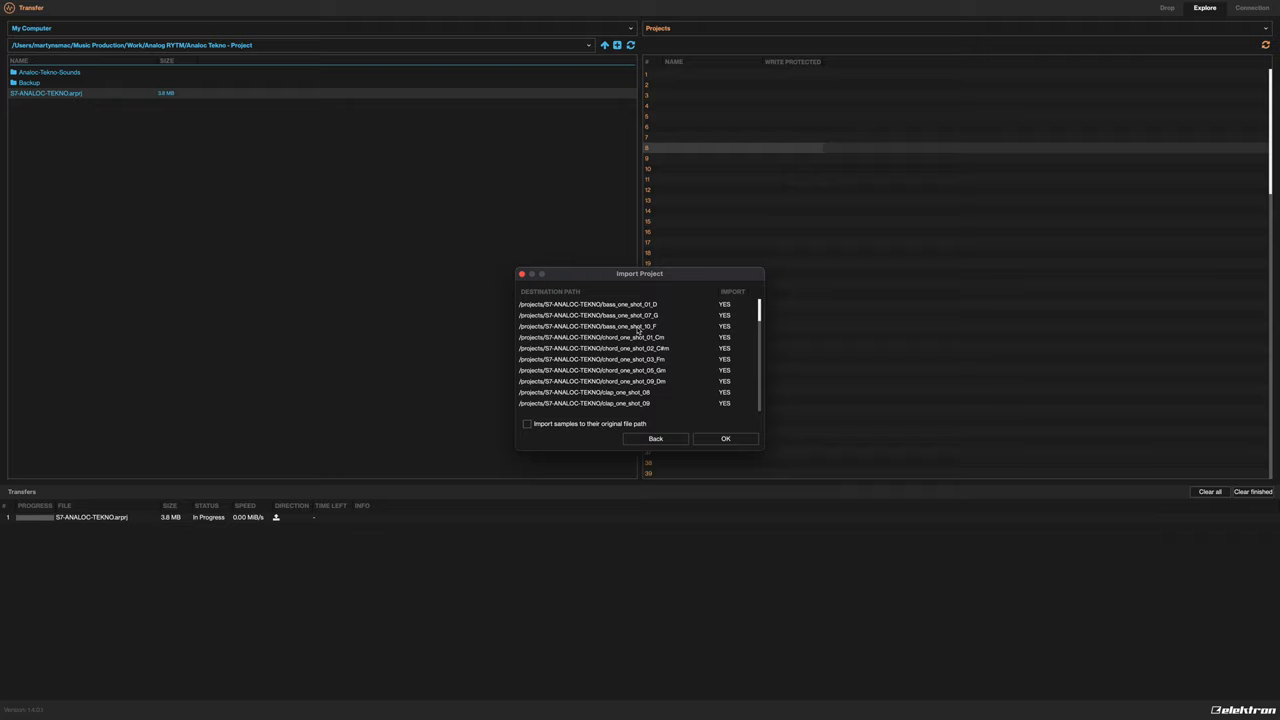
{"action": "mouse_move", "coordinate": [706, 443]}
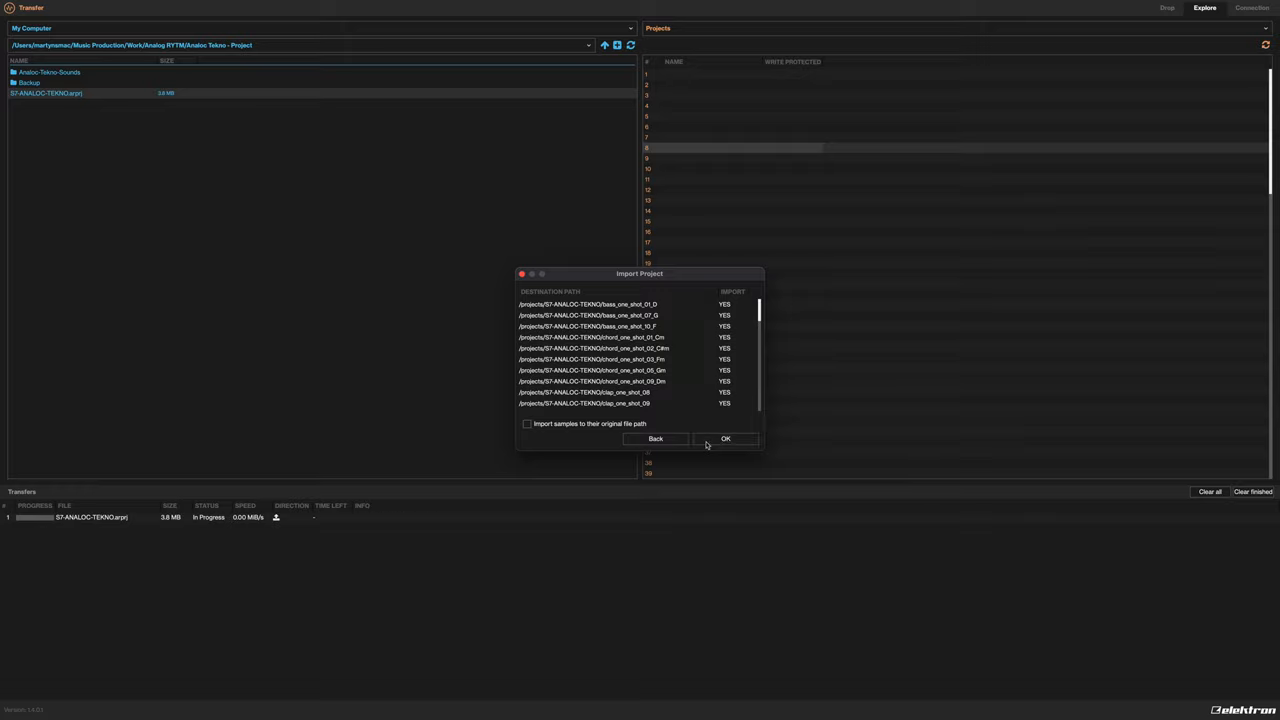
Confirm the import so S7-ANALOC-TEKNO fills device project slot 1
{"action": "left_click", "coordinate": [726, 438]}
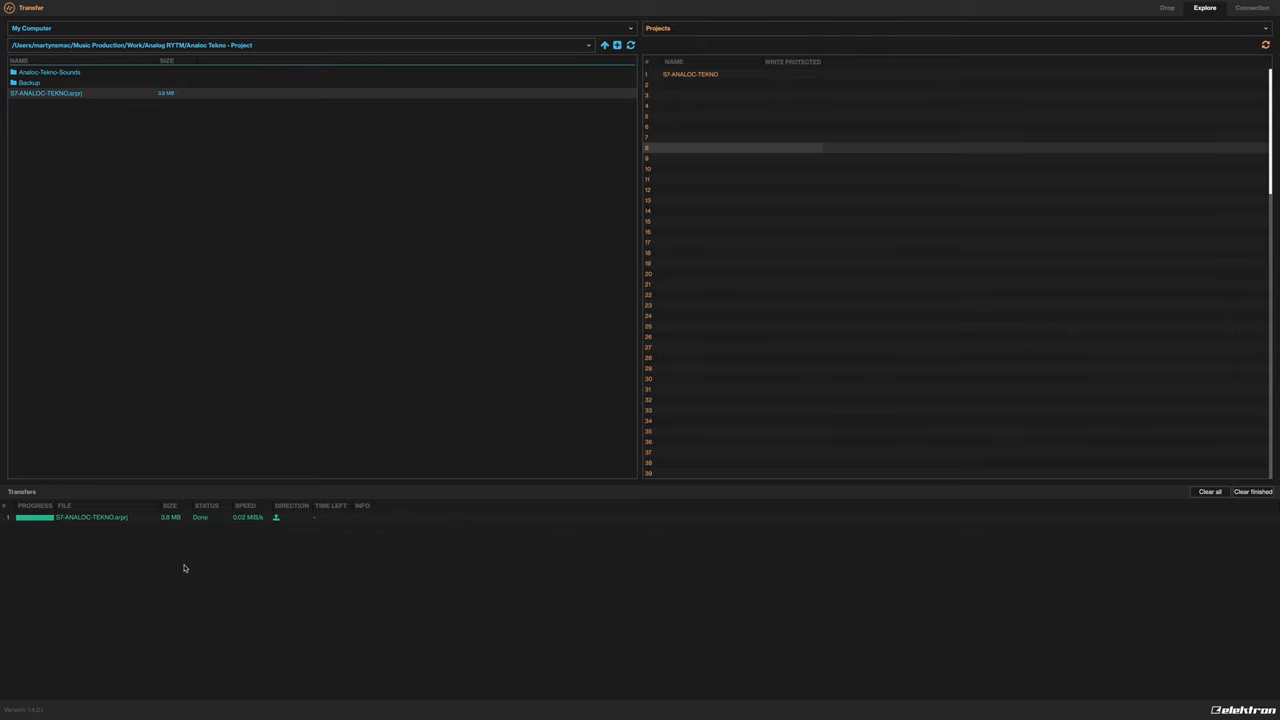
{"action": "mouse_move", "coordinate": [690, 75]}
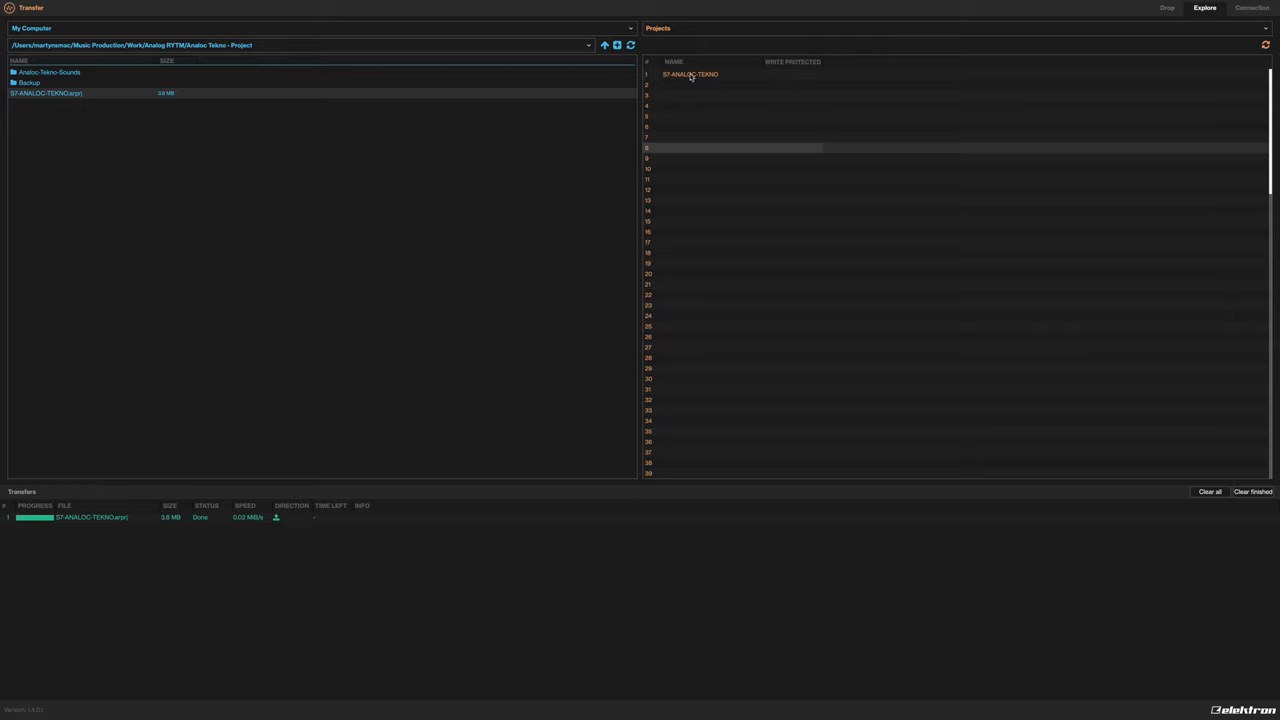
{"action": "mouse_move", "coordinate": [352, 191]}
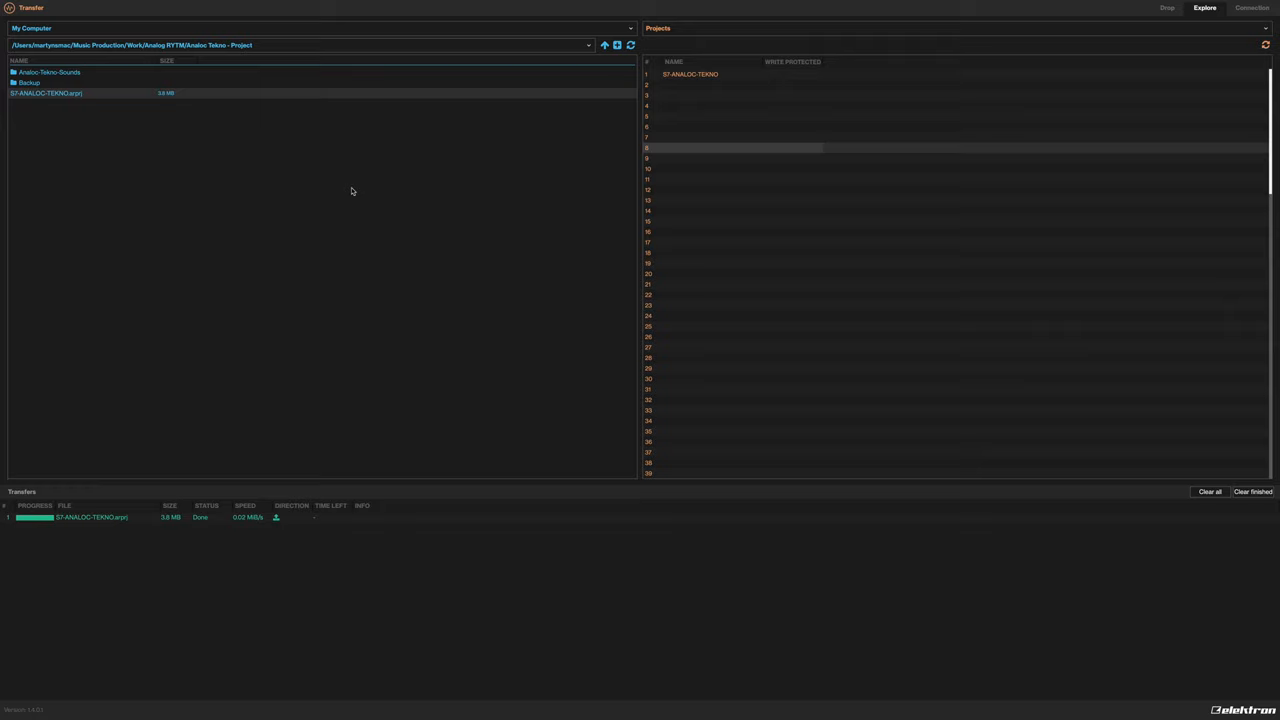
{"action": "mouse_move", "coordinate": [351, 237]}
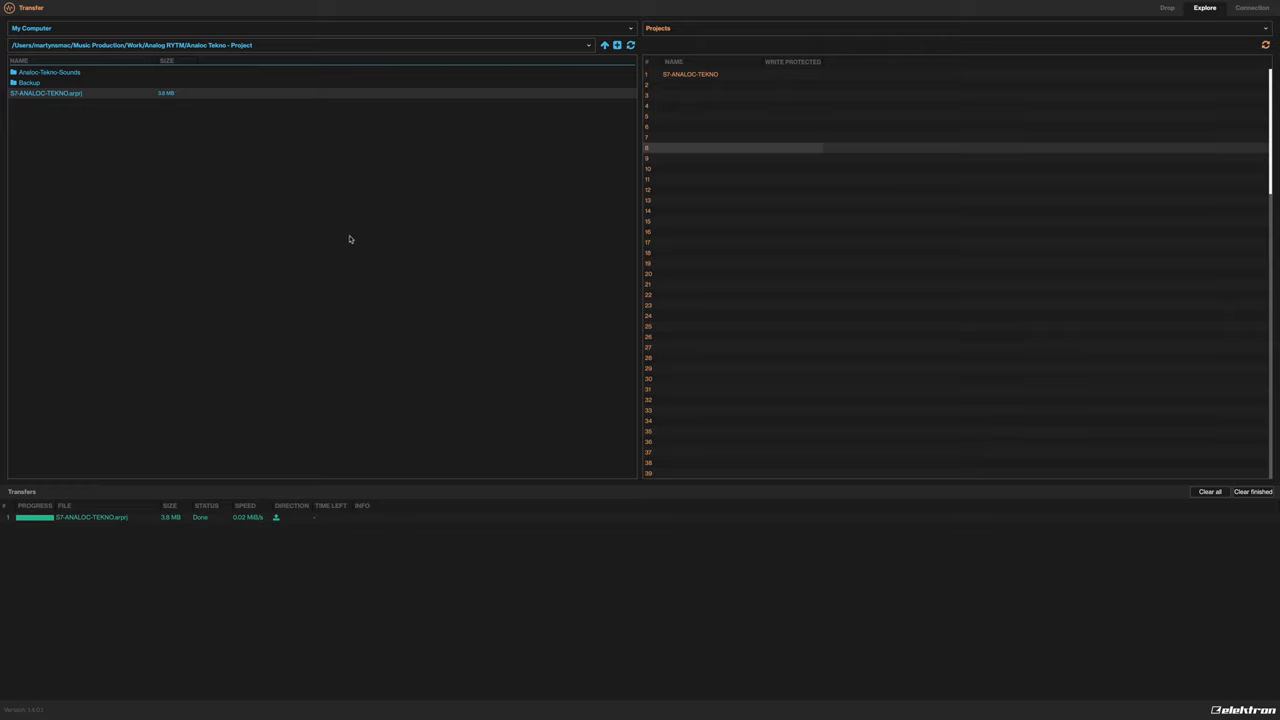
{"action": "mouse_move", "coordinate": [353, 243]}
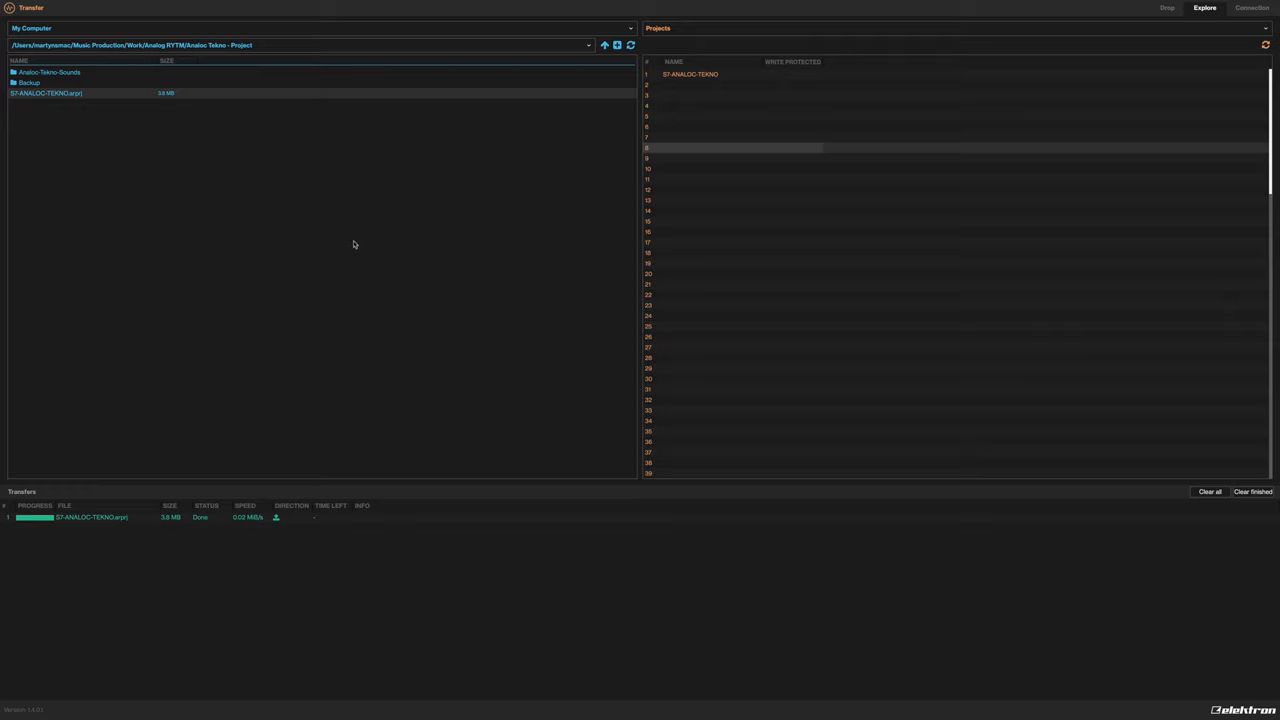
{"action": "mouse_move", "coordinate": [350, 238]}
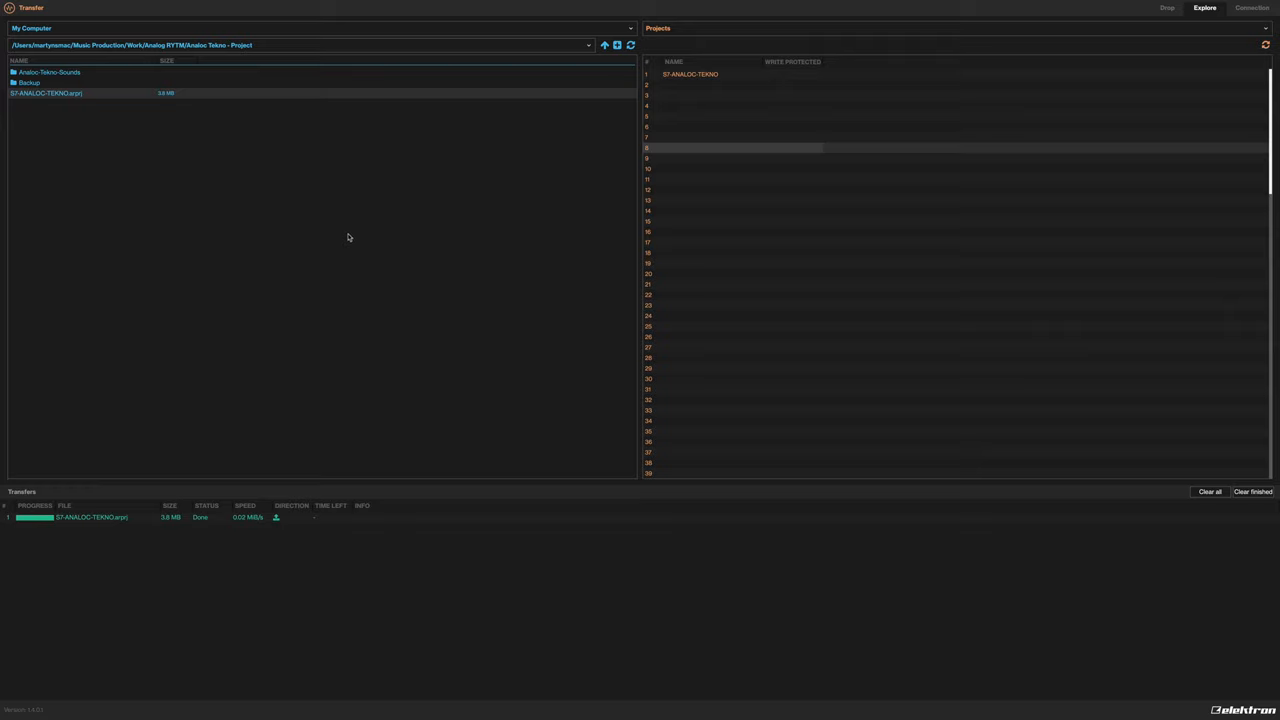
{"action": "mouse_move", "coordinate": [264, 197]}
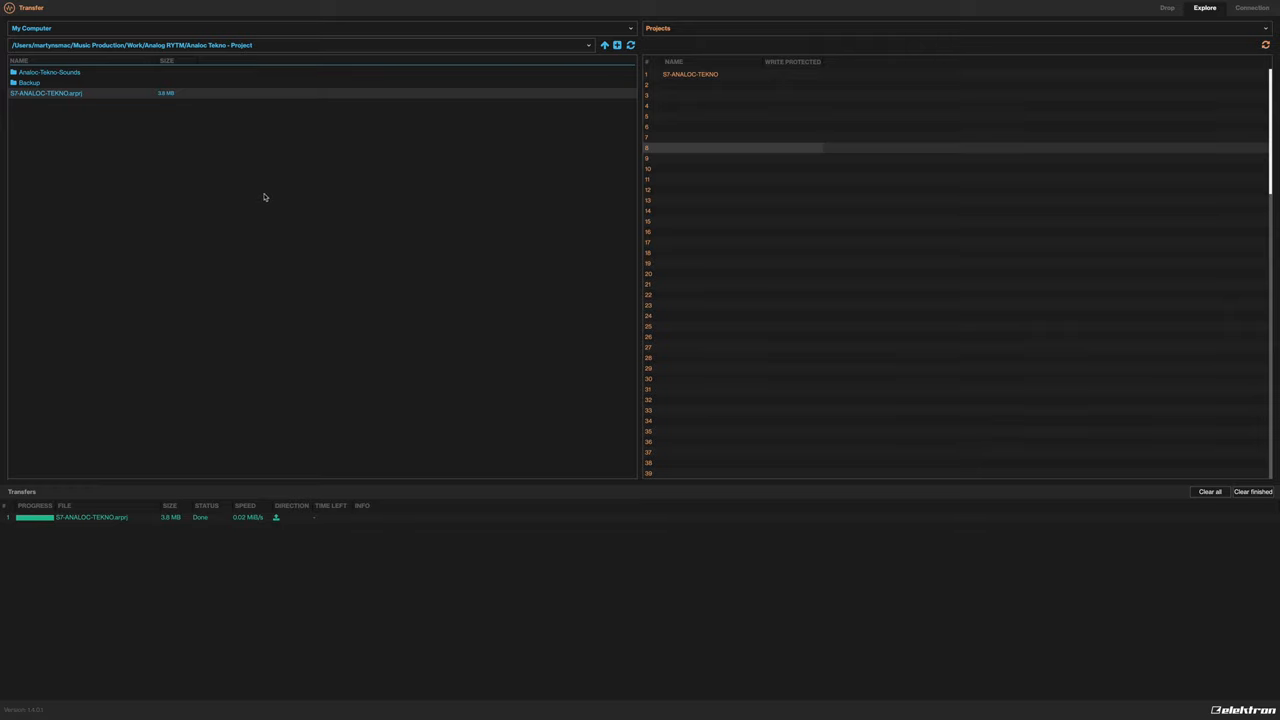
{"action": "mouse_move", "coordinate": [491, 216]}
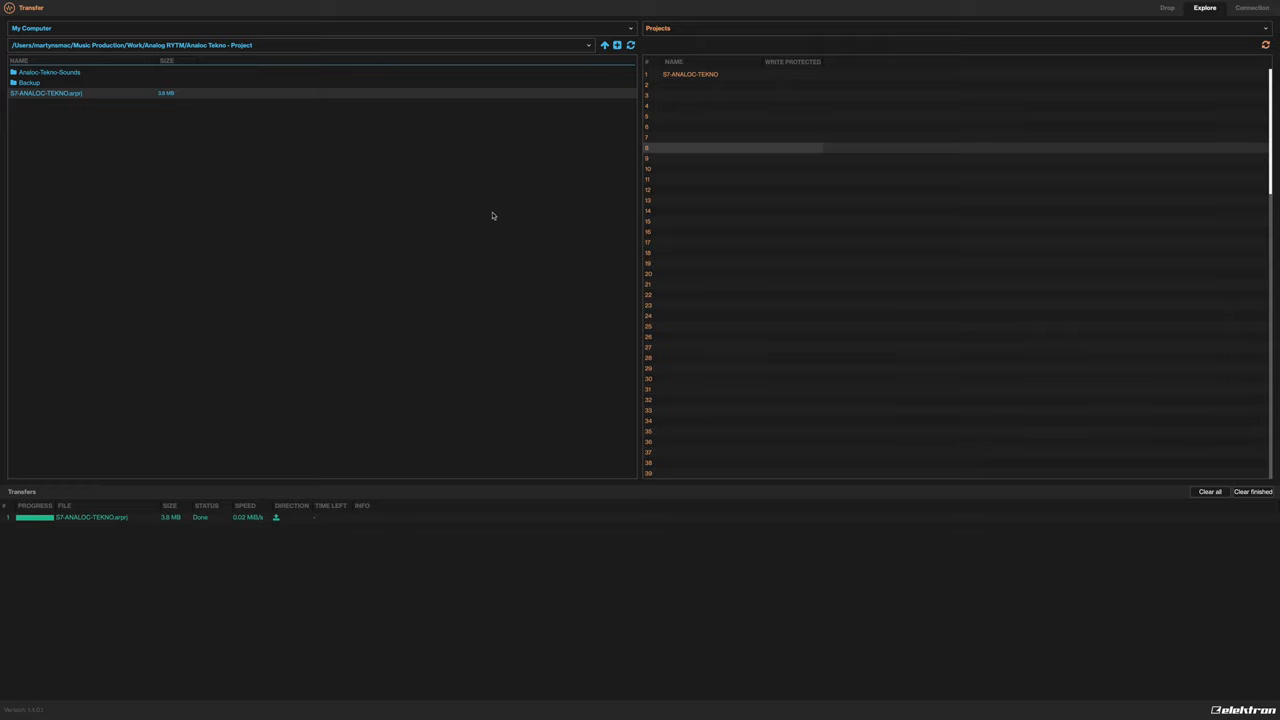
{"action": "mouse_move", "coordinate": [54, 124]}
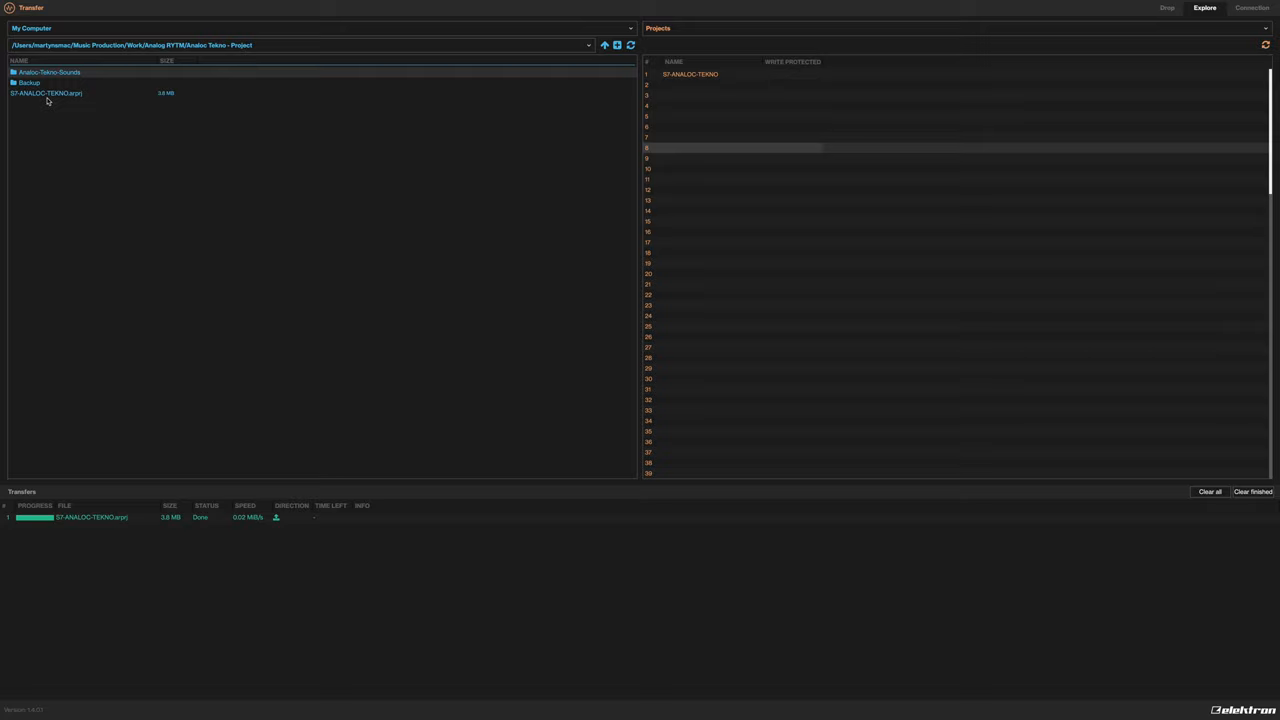
{"action": "mouse_move", "coordinate": [143, 203]}
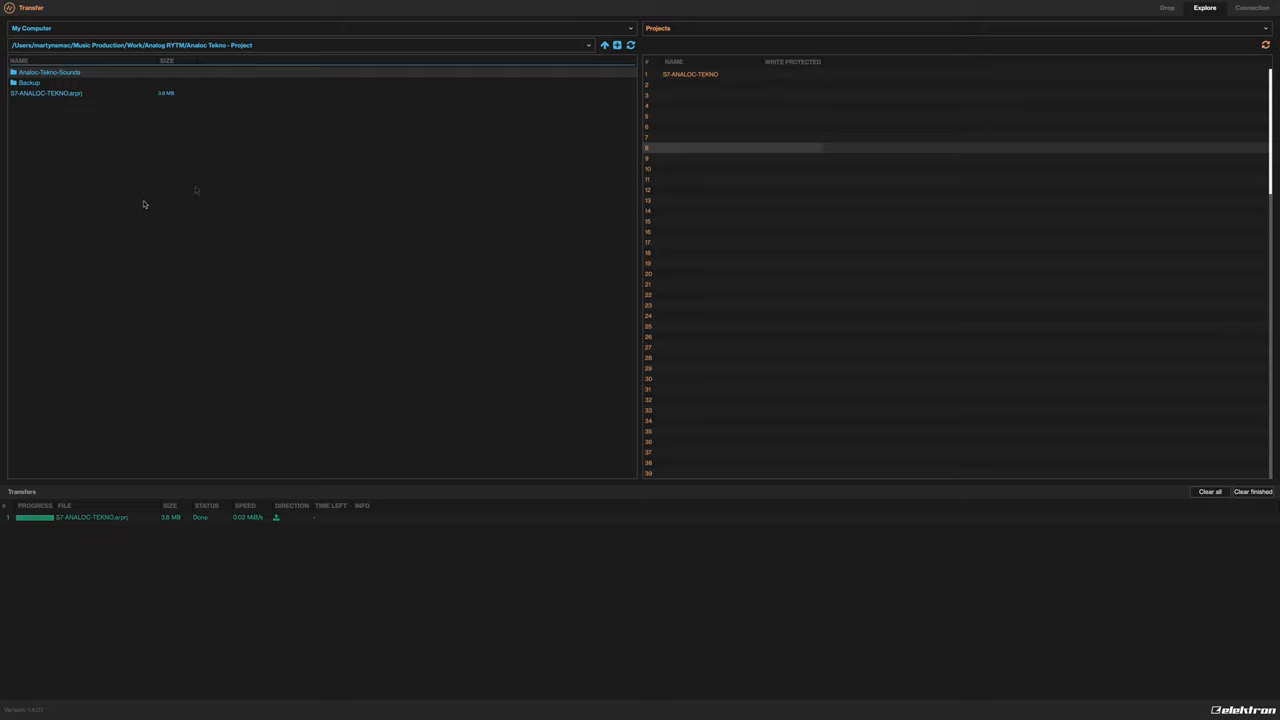
{"action": "mouse_move", "coordinate": [592, 404]}
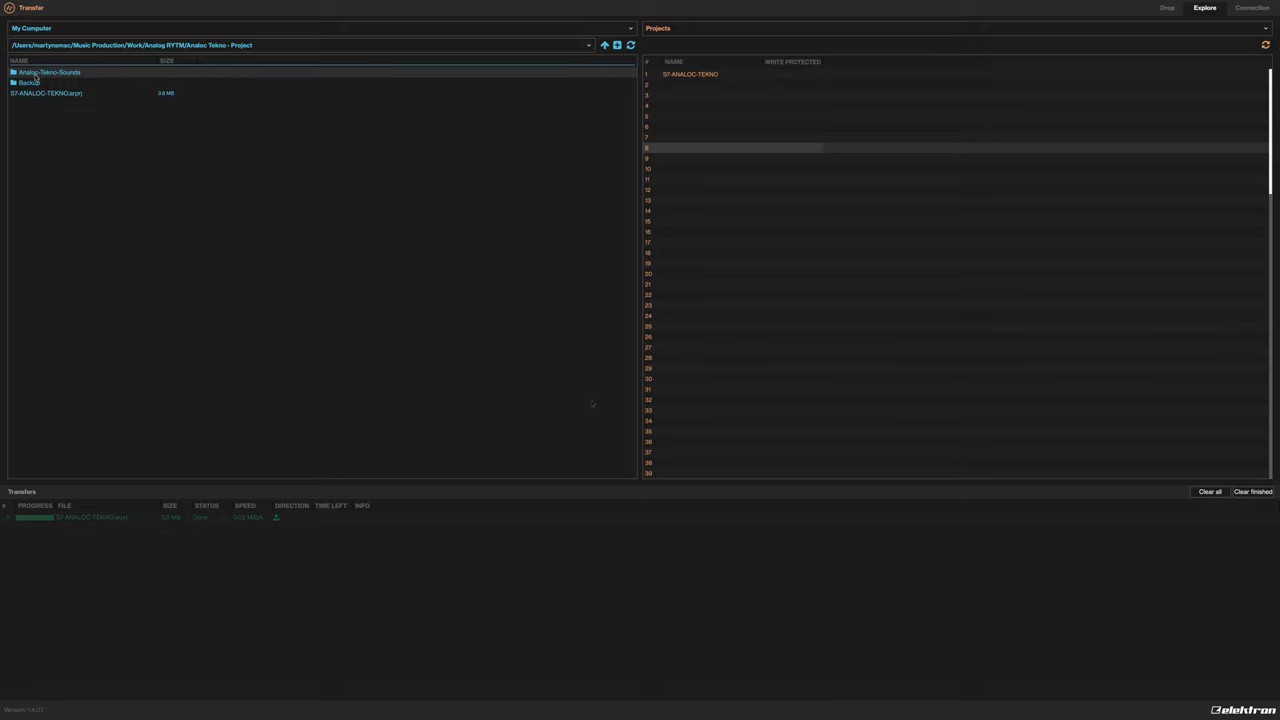
Select the Analog-Tekno-Sounds folder in the My Computer pane
{"action": "left_click", "coordinate": [1252, 491]}
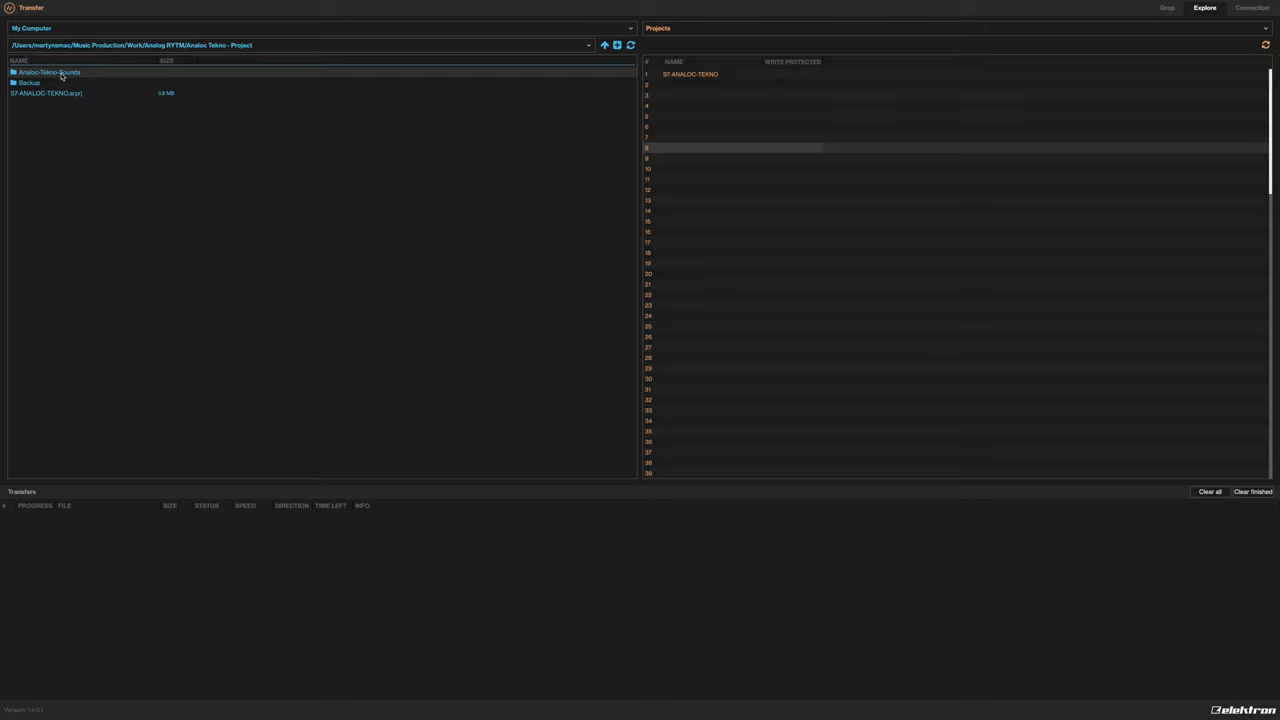
Open the Analog-Tekno-Sounds folder and switch the device pane to Sounds
{"action": "double_click", "coordinate": [48, 72]}
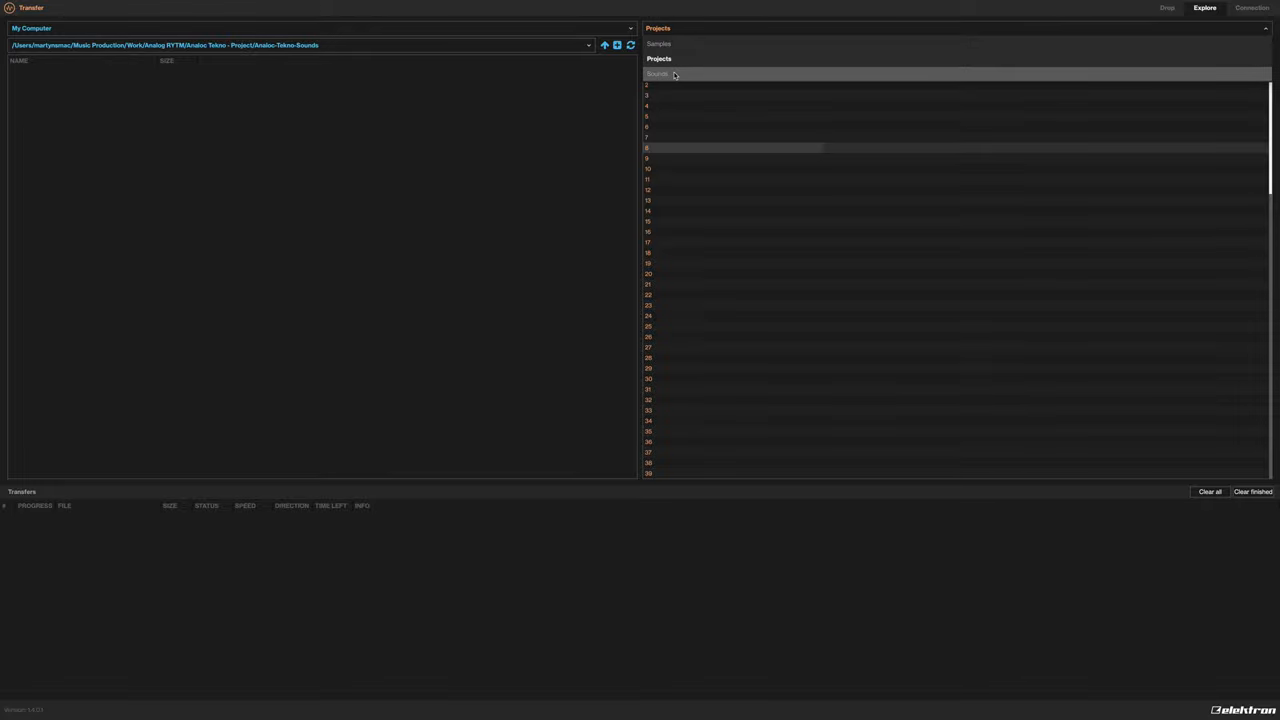
{"action": "left_click", "coordinate": [658, 28]}
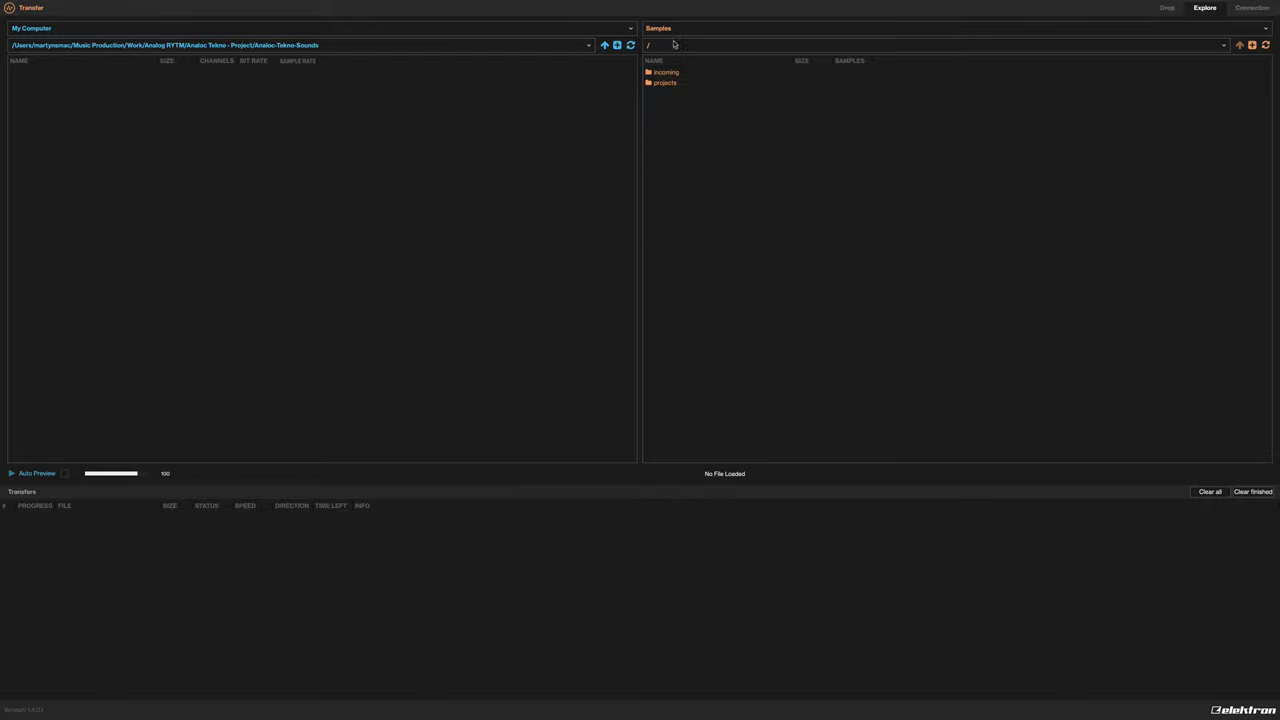
{"action": "left_click", "coordinate": [648, 45]}
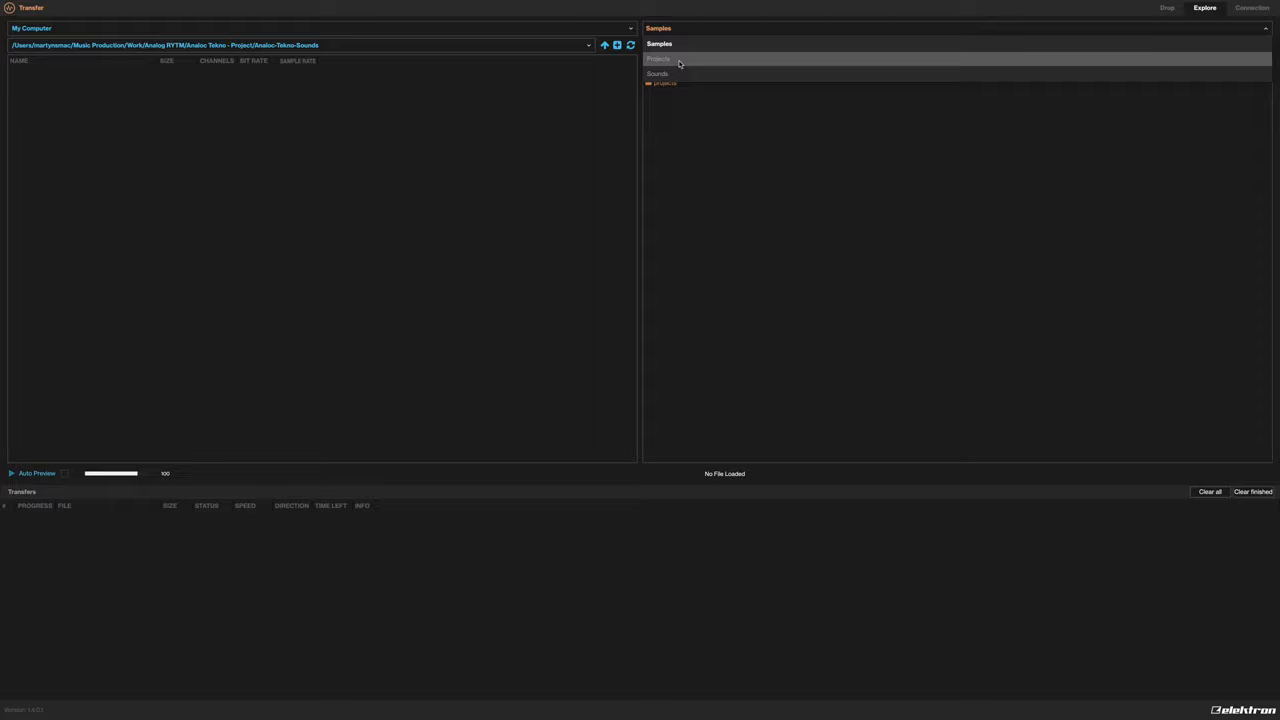
{"action": "left_click", "coordinate": [657, 73]}
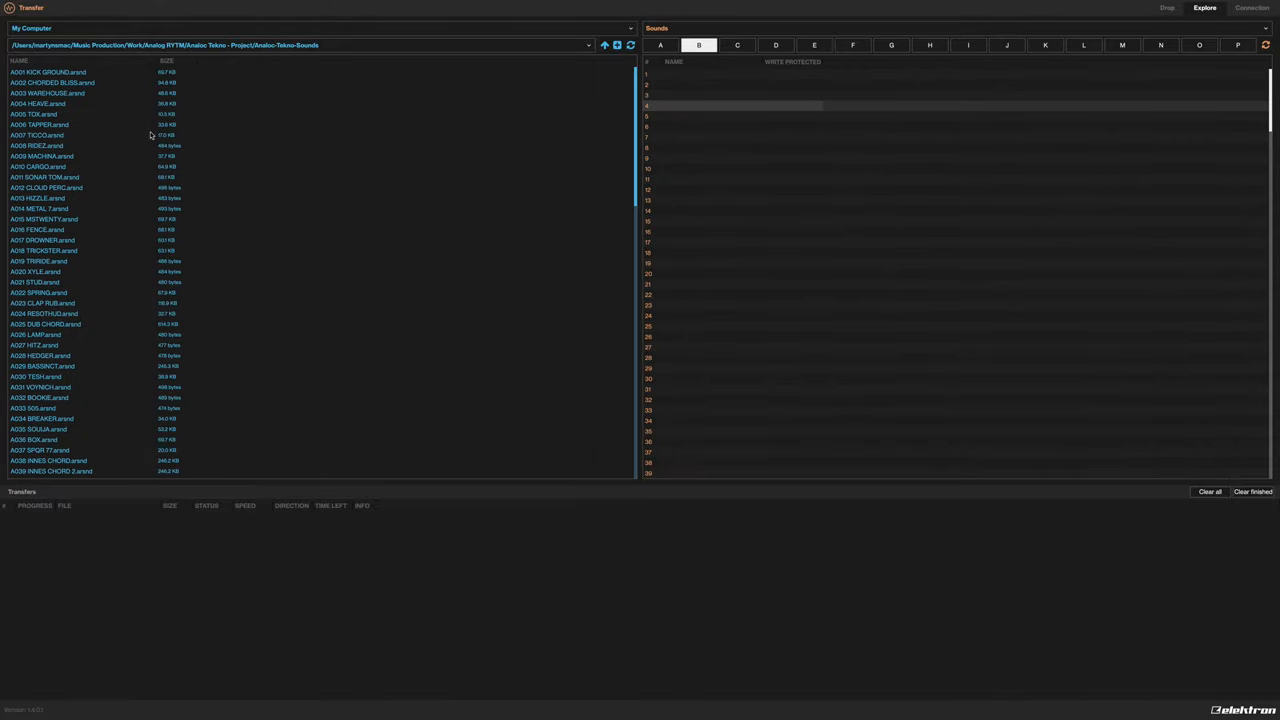
Check the contents of Sounds banks A through H
{"action": "scroll", "scroll_direction": "down", "scroll_amount": 3}
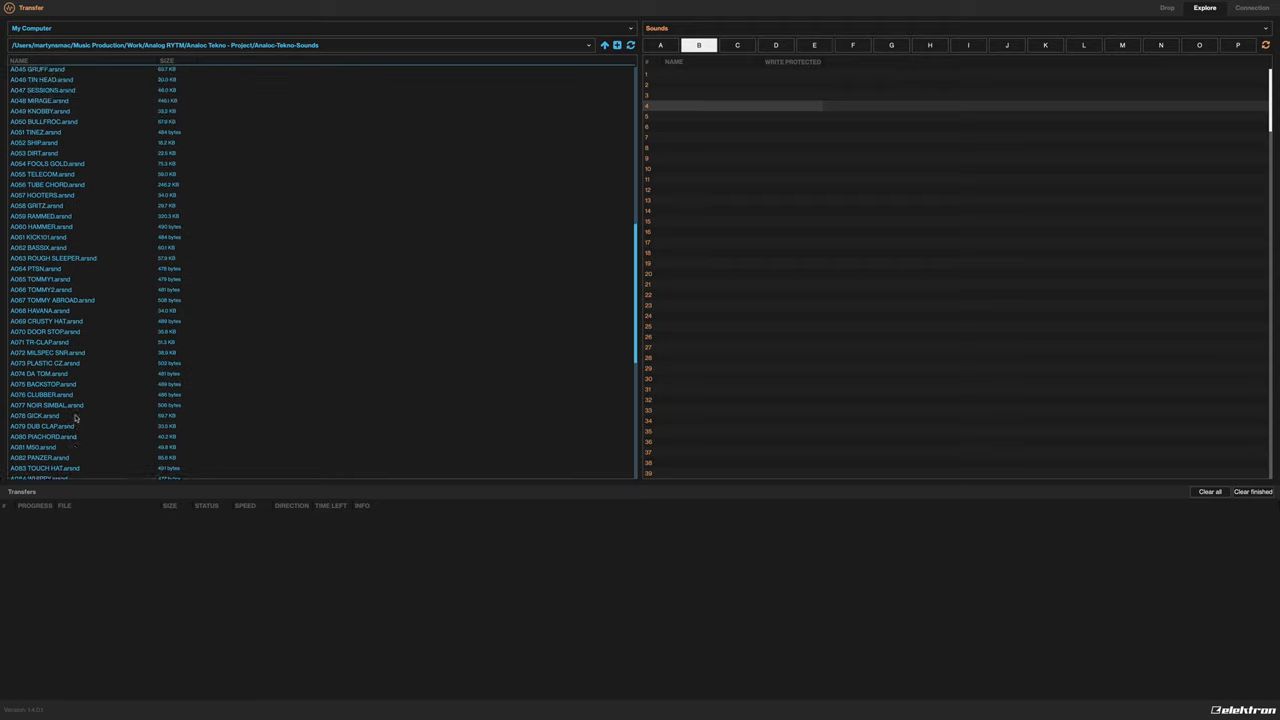
{"action": "scroll", "scroll_direction": "down", "scroll_amount": 3}
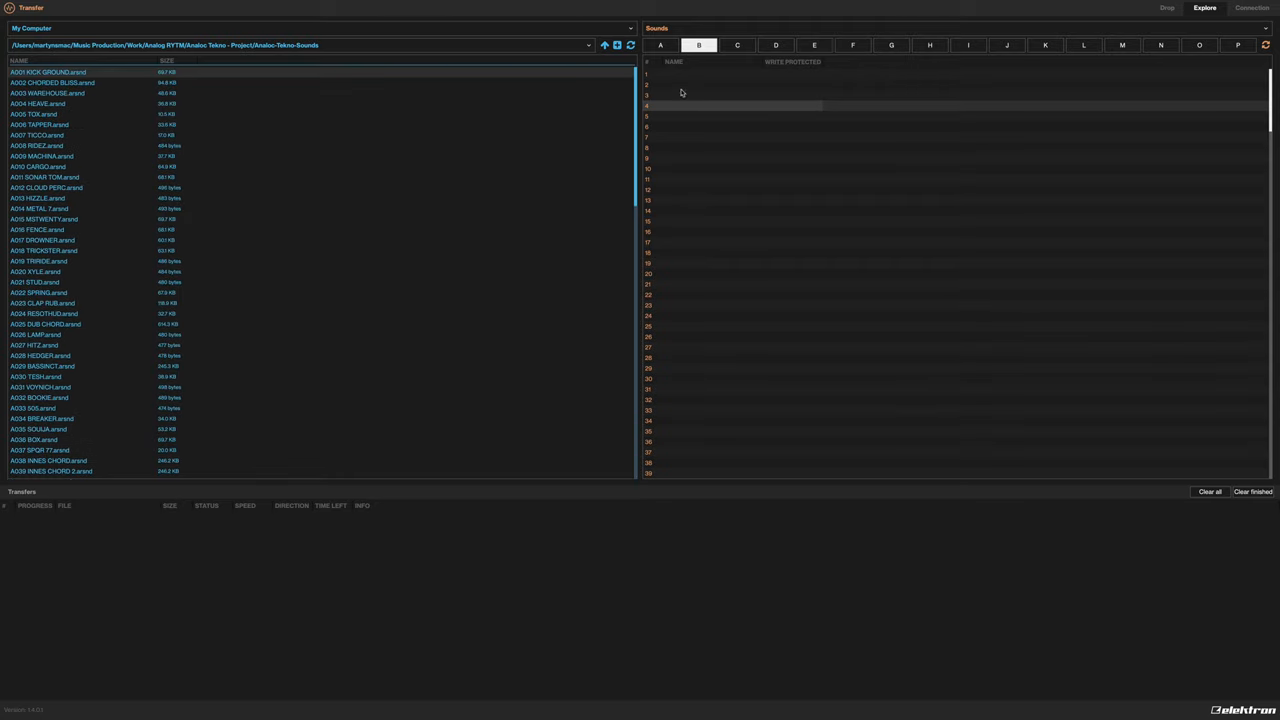
{"action": "left_click", "coordinate": [775, 45]}
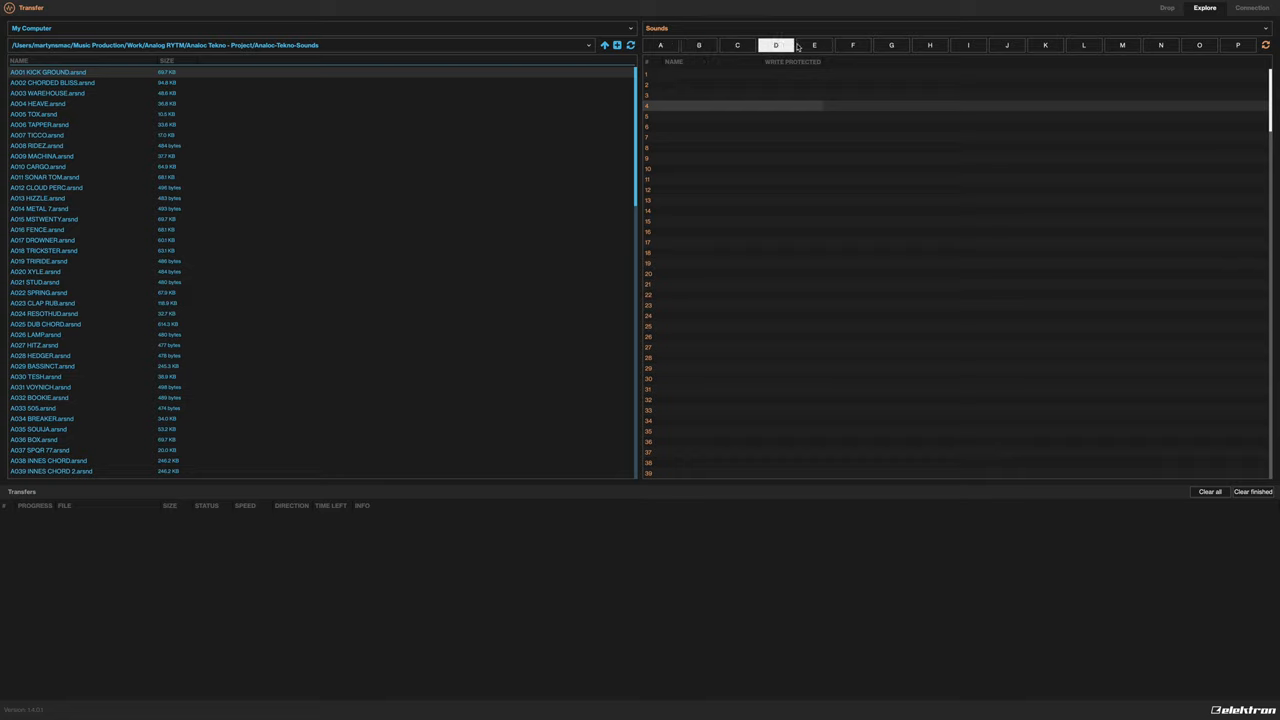
{"action": "left_click", "coordinate": [814, 45]}
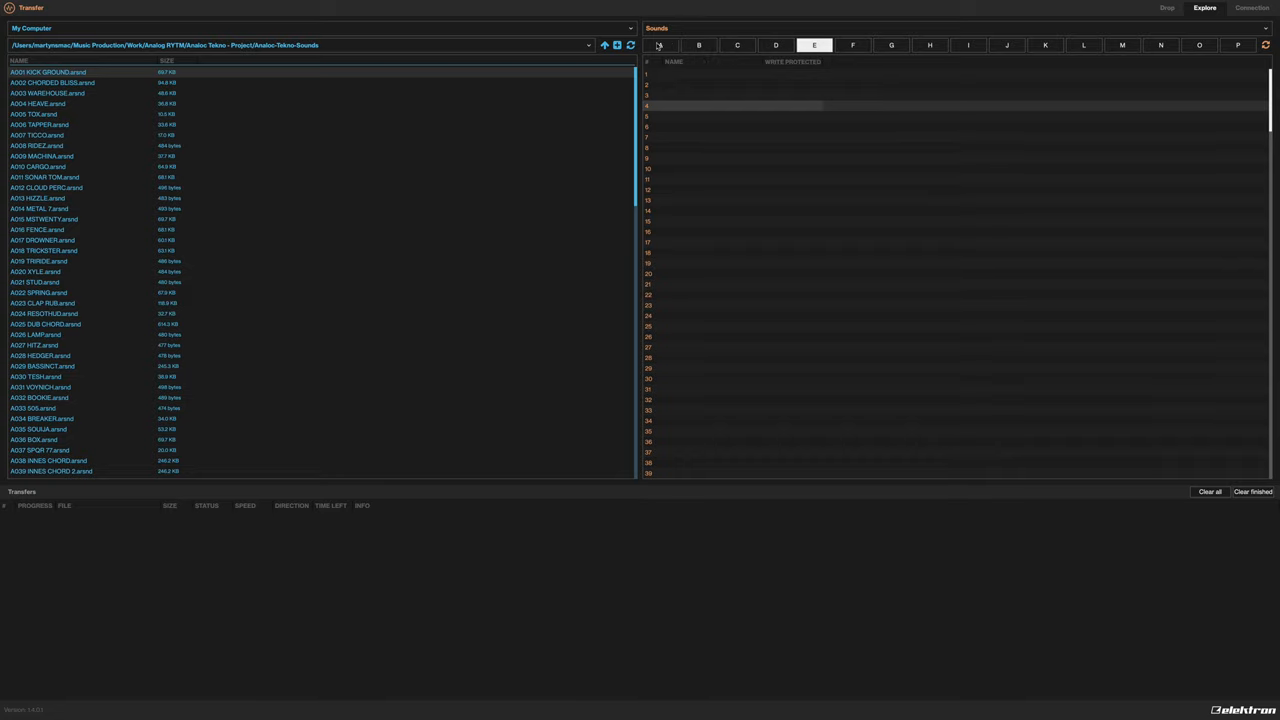
{"action": "left_click", "coordinate": [660, 45]}
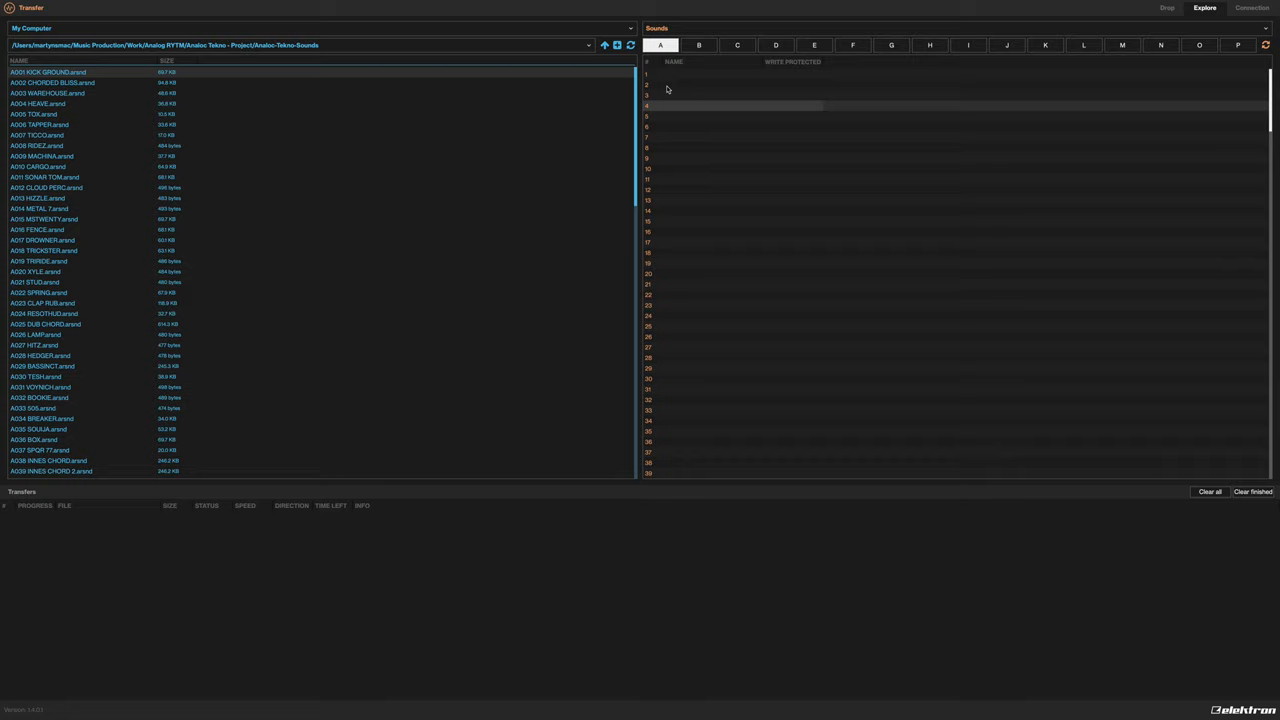
{"action": "mouse_move", "coordinate": [739, 266]}
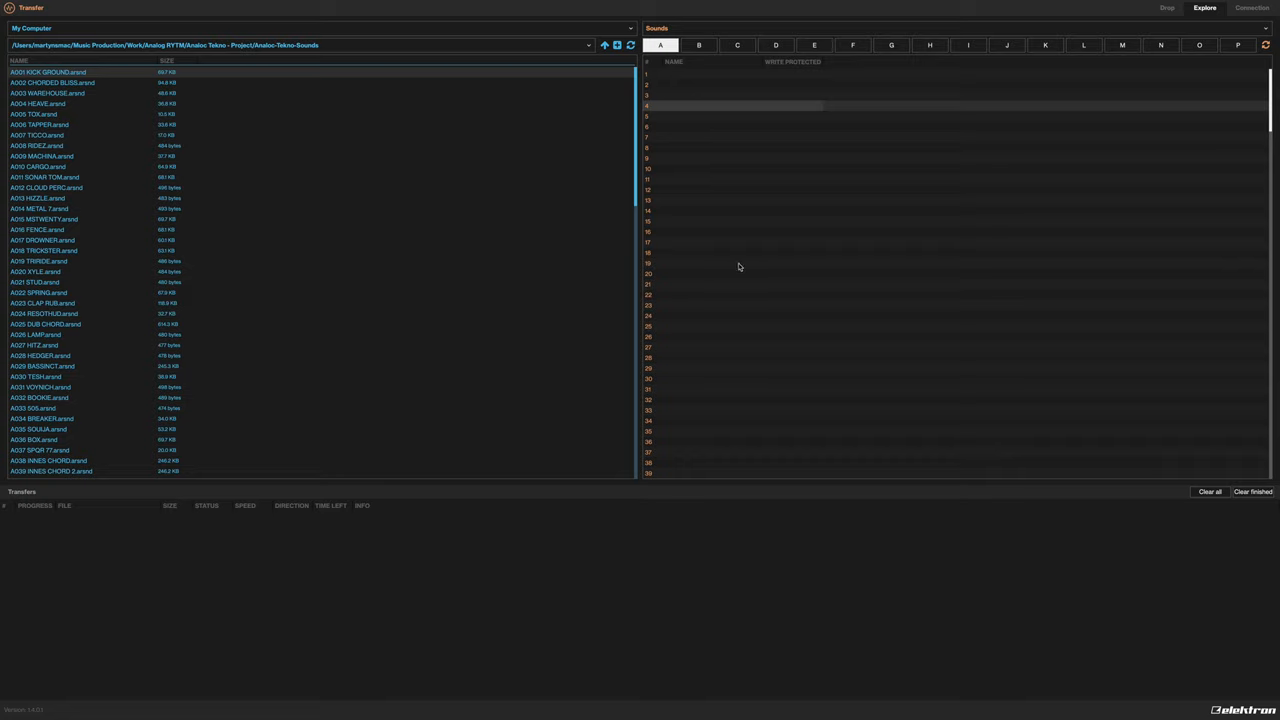
{"action": "mouse_move", "coordinate": [669, 180]}
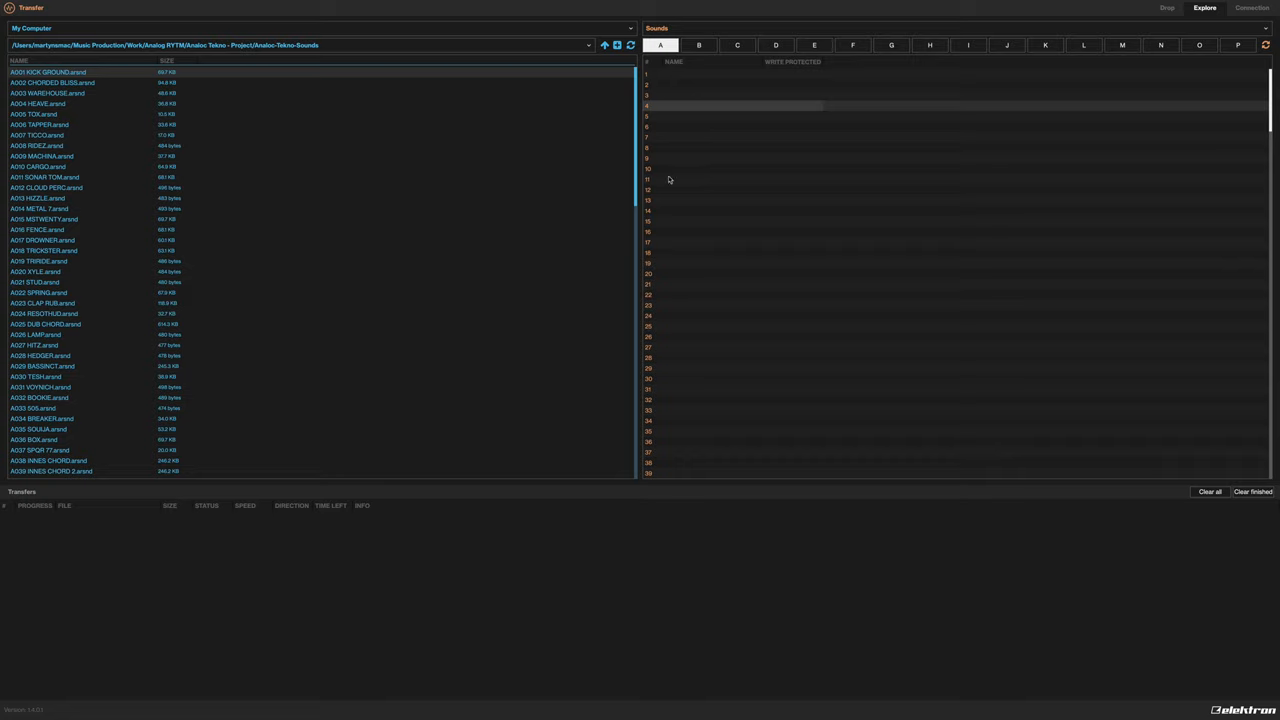
{"action": "mouse_move", "coordinate": [718, 130]}
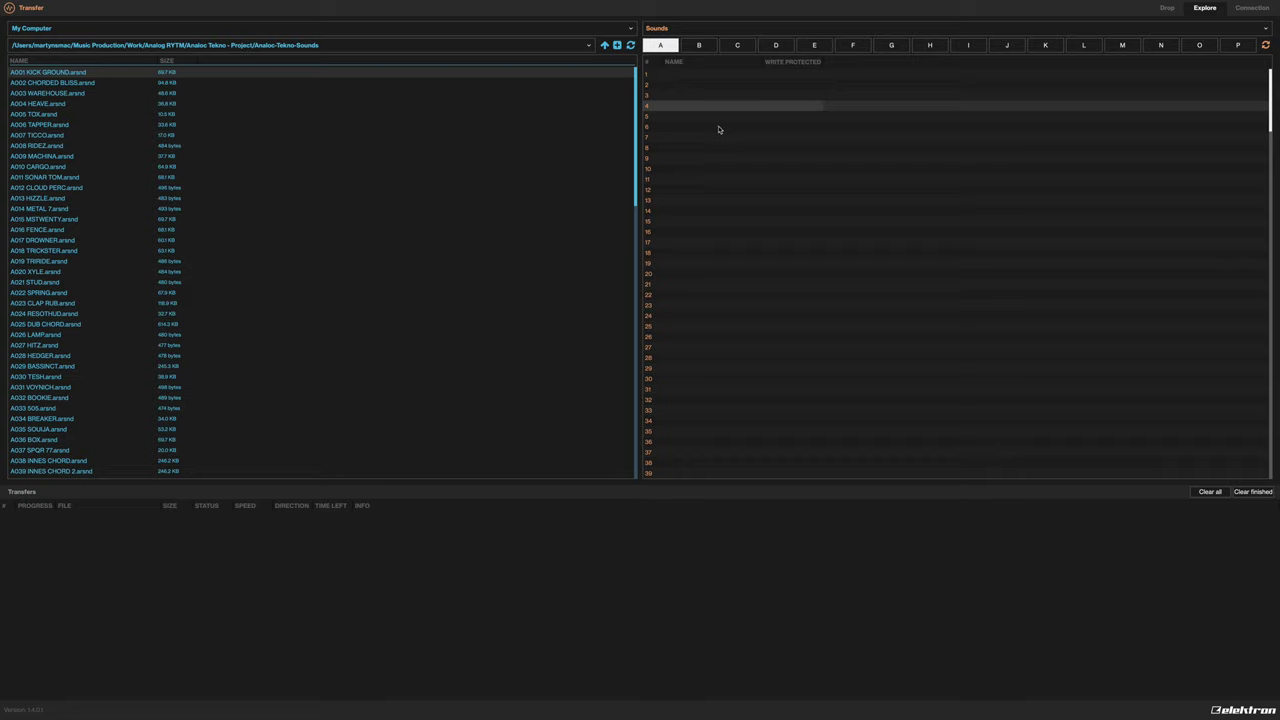
{"action": "mouse_move", "coordinate": [670, 58]}
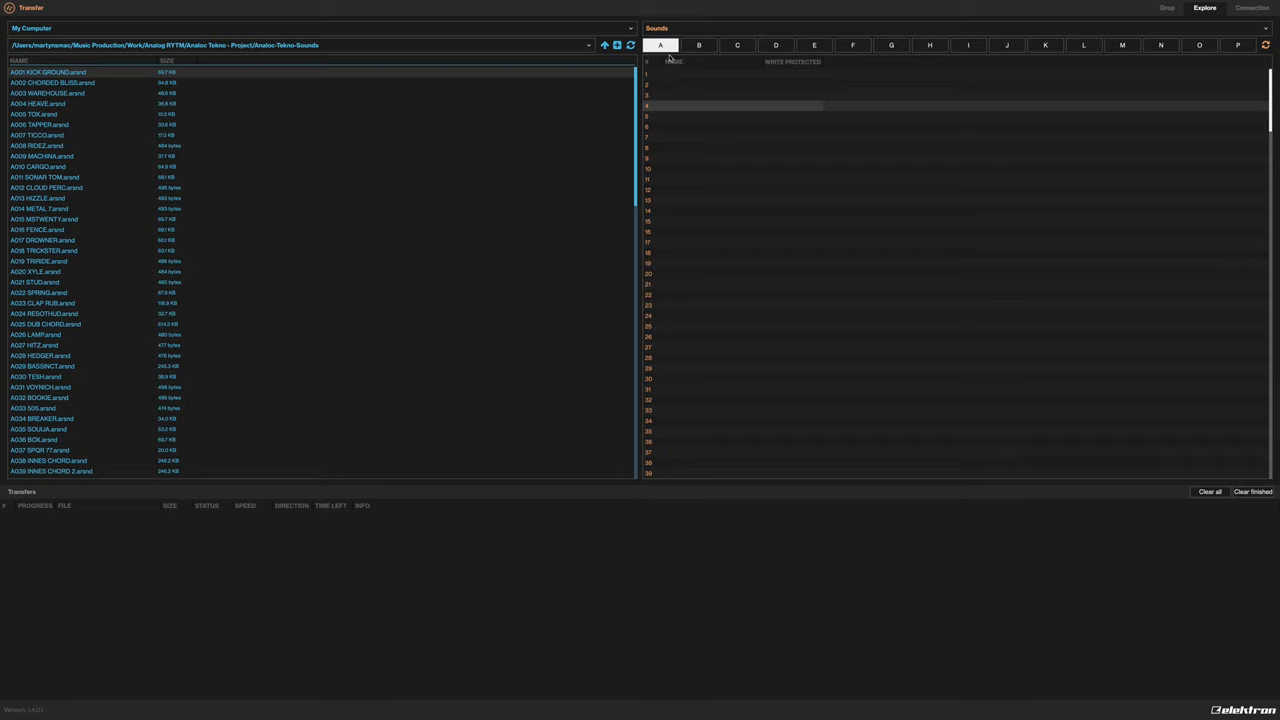
{"action": "left_click", "coordinate": [775, 45]}
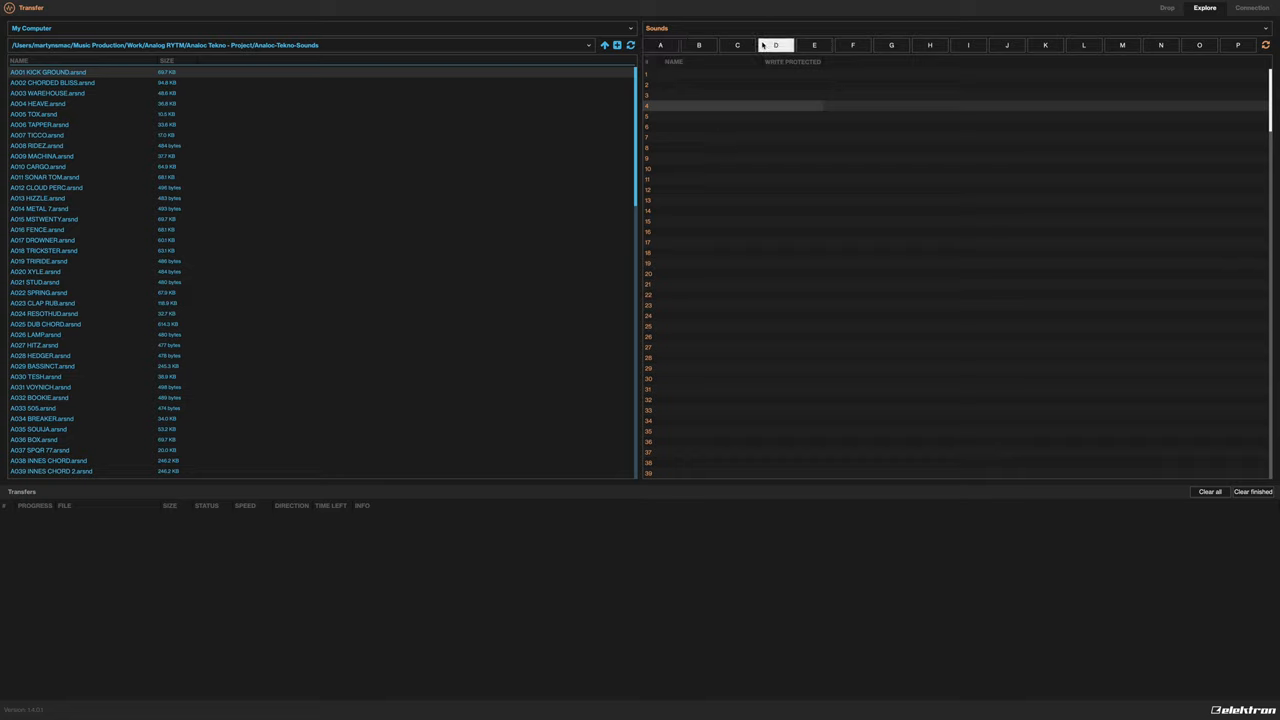
{"action": "left_click", "coordinate": [660, 44]}
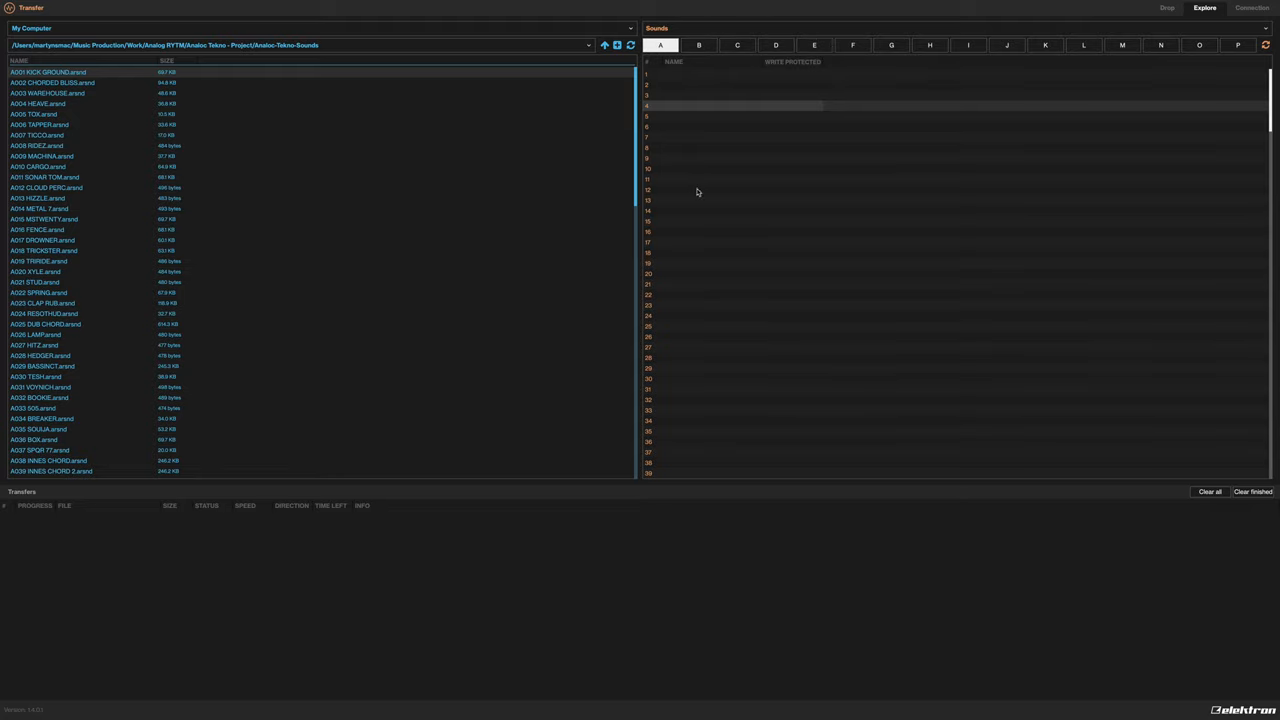
{"action": "mouse_move", "coordinate": [686, 475]}
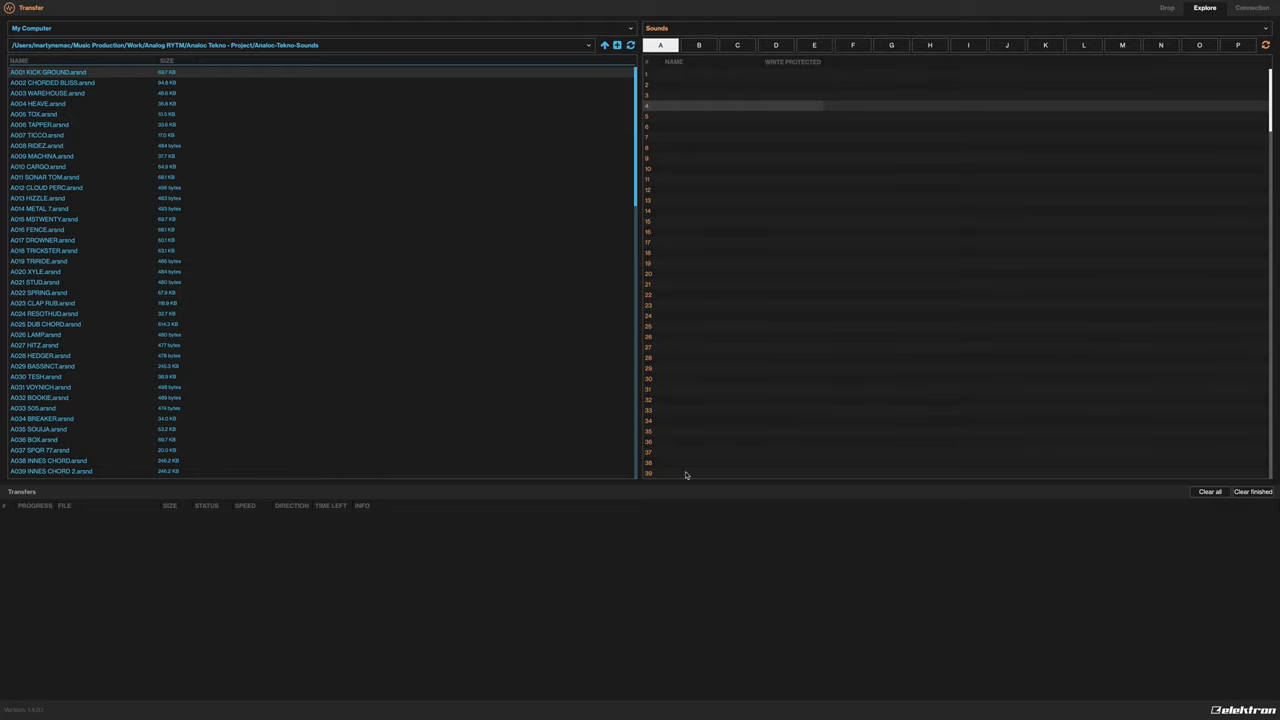
{"action": "mouse_move", "coordinate": [703, 78]}
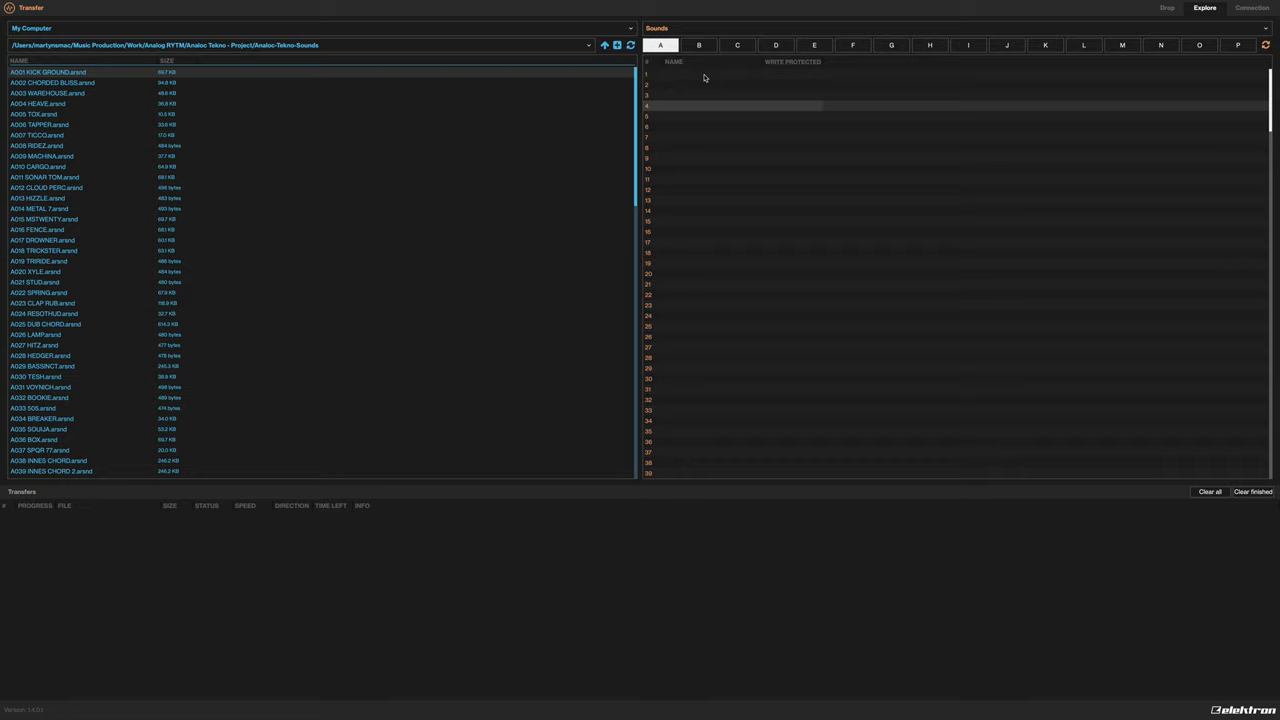
{"action": "left_click", "coordinate": [698, 45]}
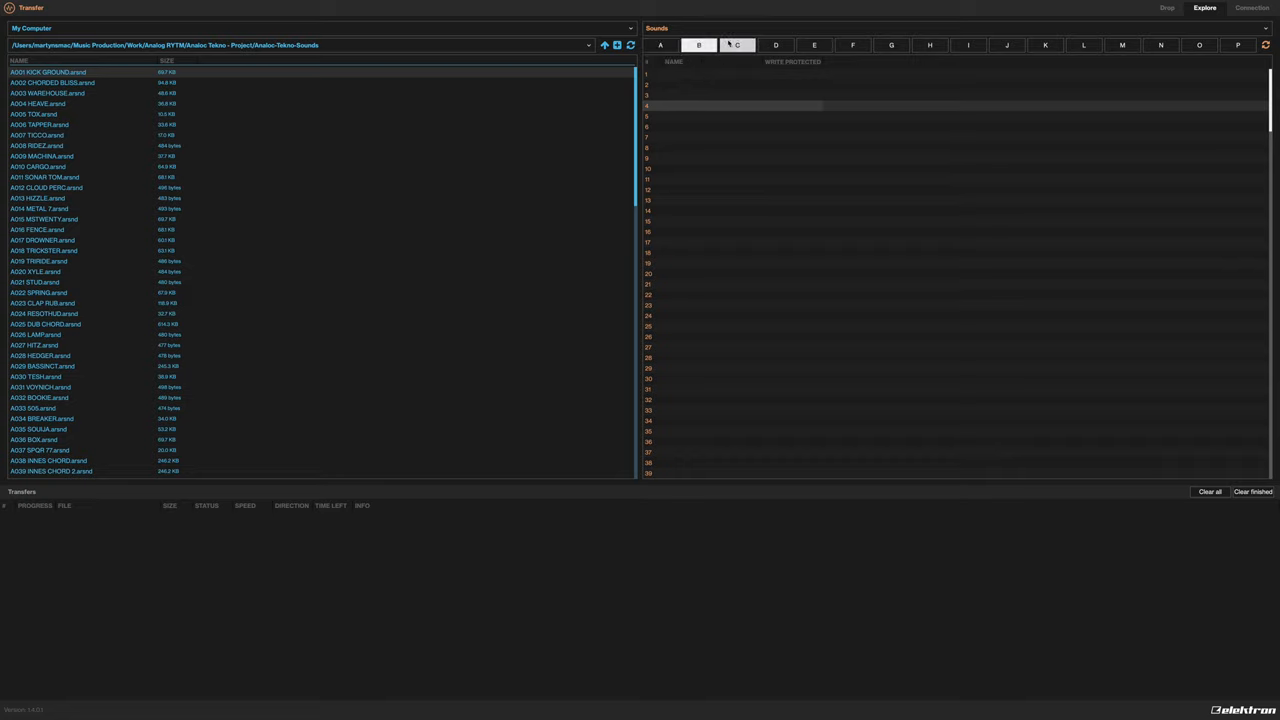
{"action": "left_click", "coordinate": [737, 45]}
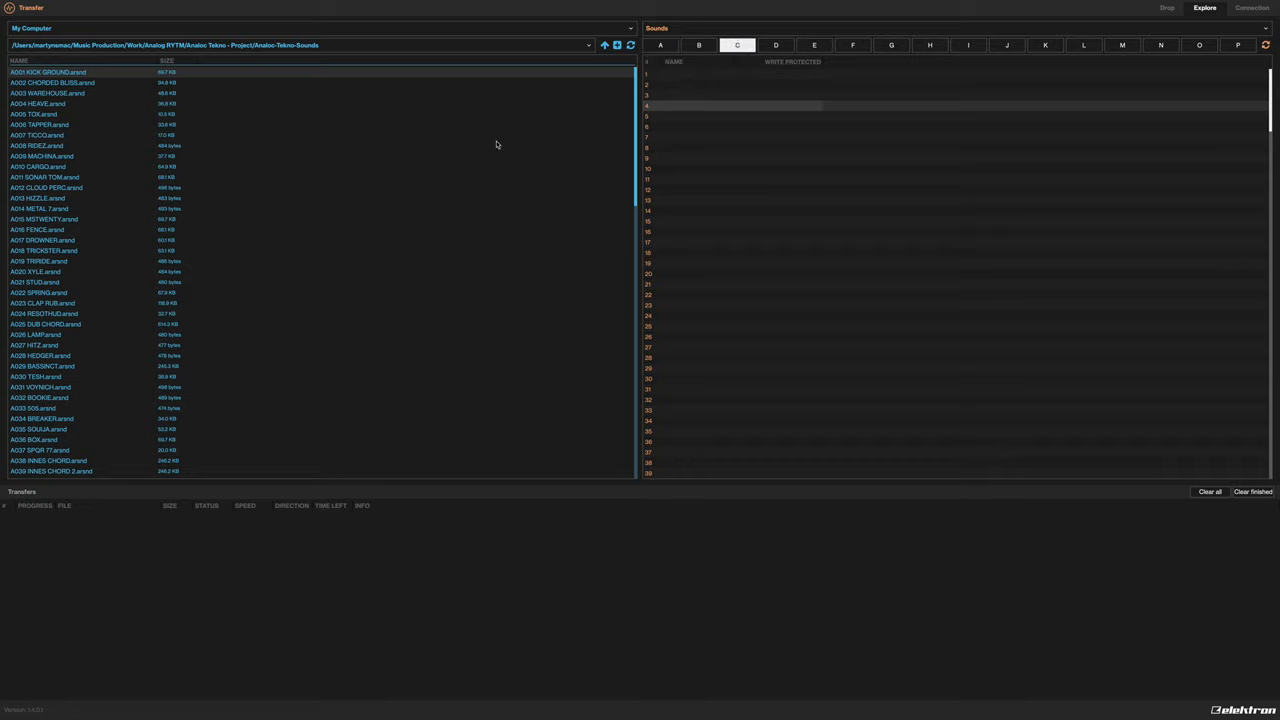
{"action": "left_click", "coordinate": [853, 45]}
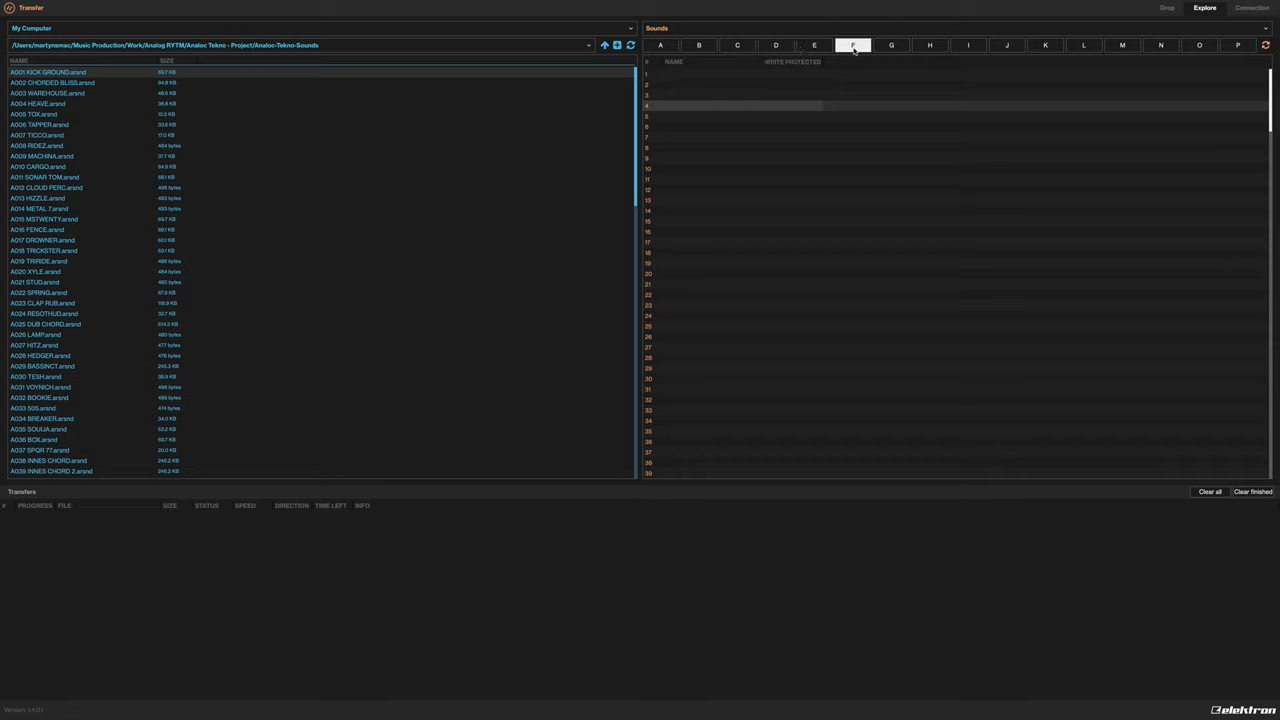
{"action": "left_click", "coordinate": [660, 45]}
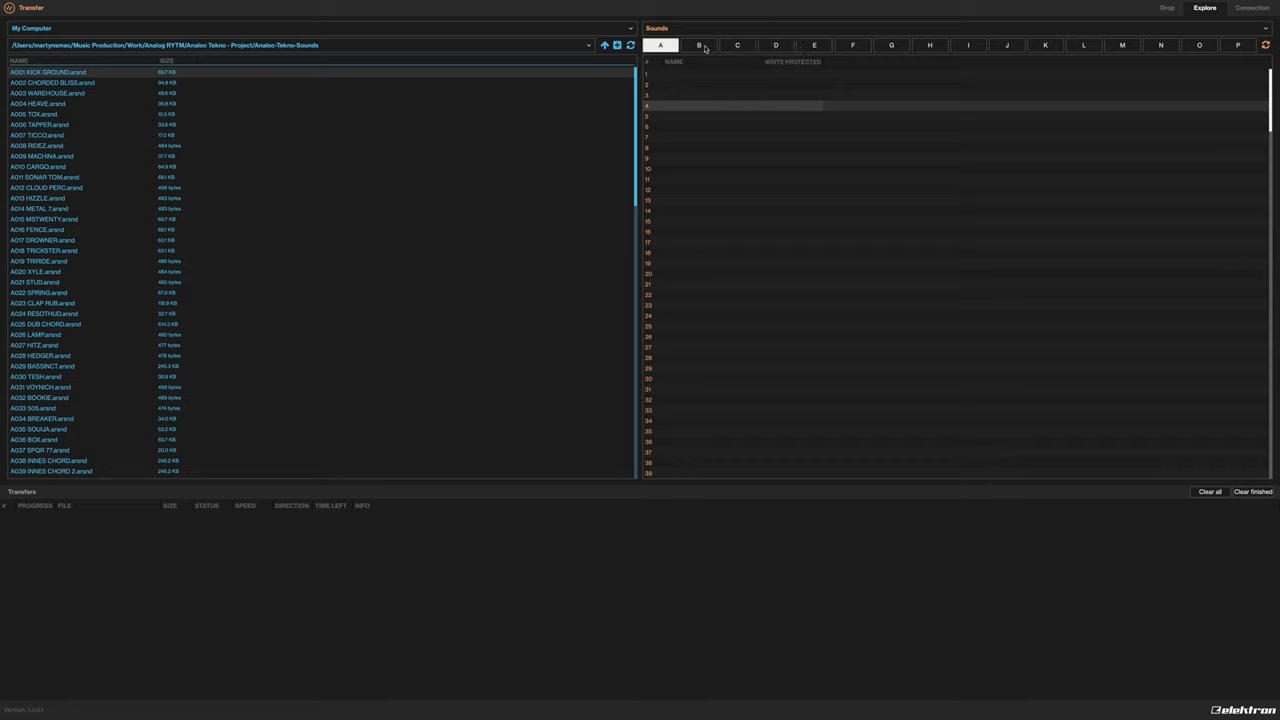
{"action": "left_click", "coordinate": [929, 45]}
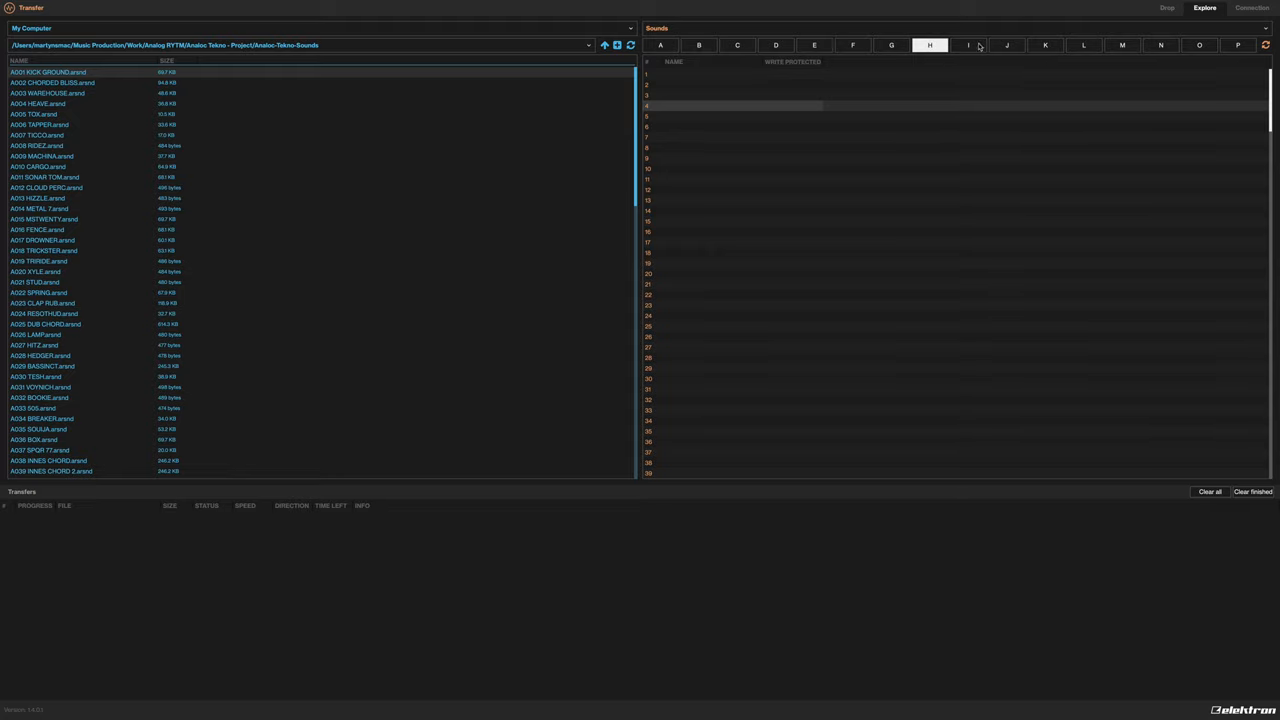
{"action": "left_click", "coordinate": [660, 45]}
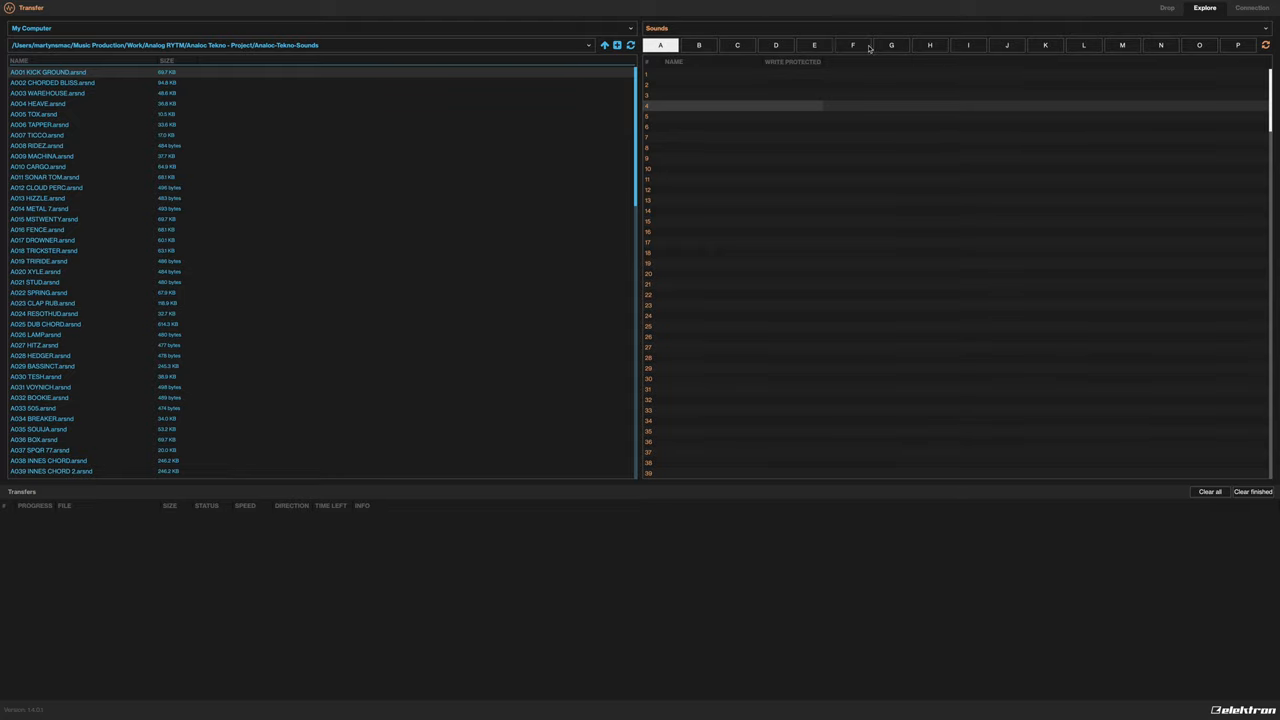
Select bank B and inspect slot 26, scrolling through the empty slots
{"action": "scroll", "scroll_direction": "down", "scroll_amount": 3}
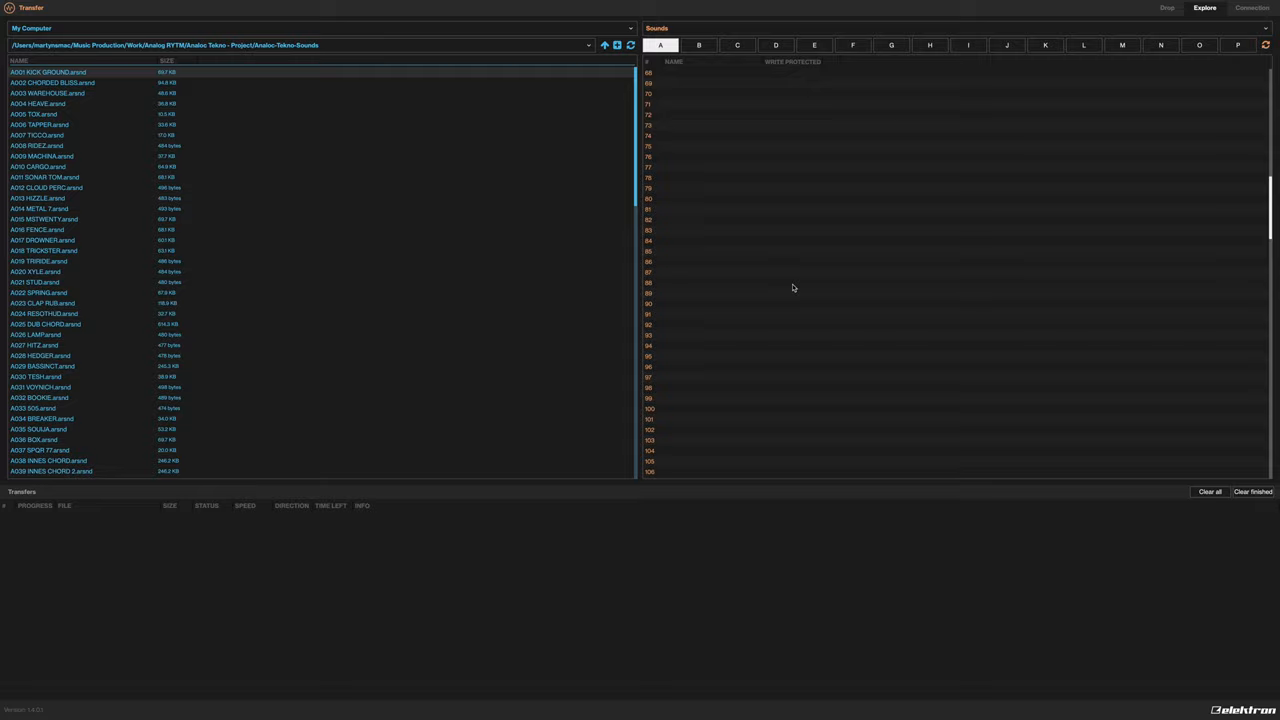
{"action": "scroll", "scroll_direction": "up", "scroll_amount": 3}
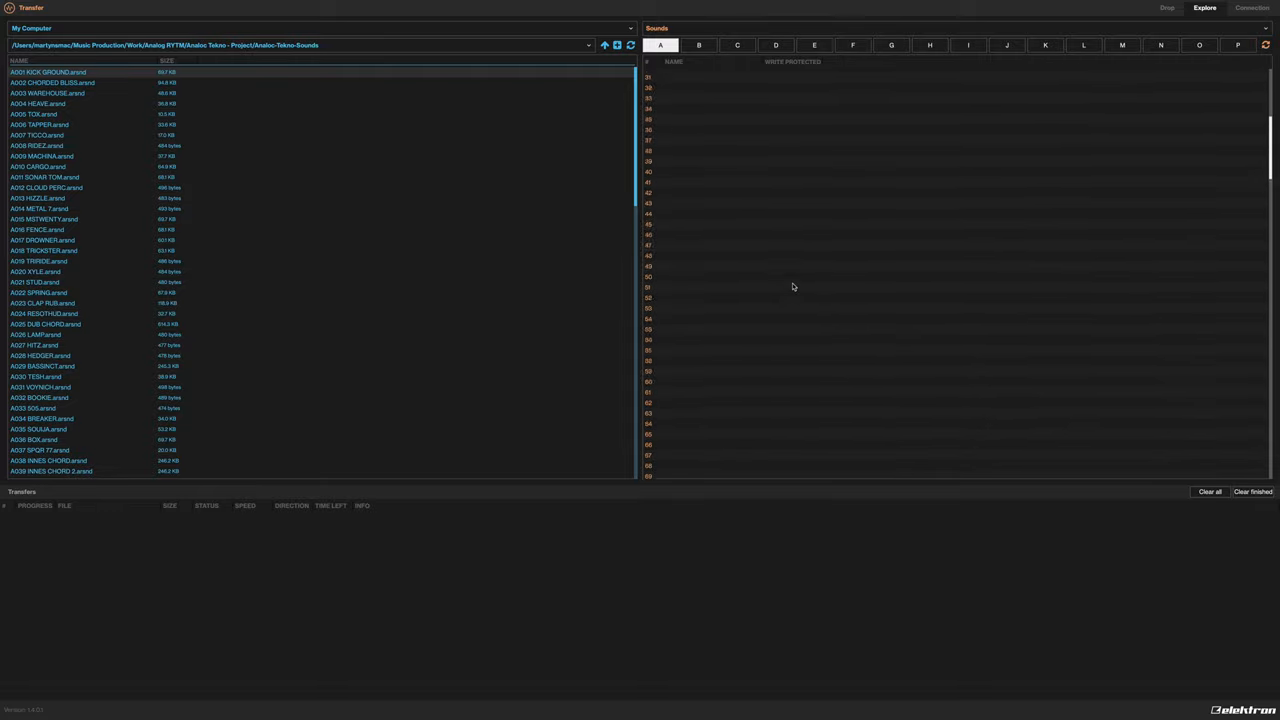
{"action": "scroll", "scroll_direction": "down", "scroll_amount": 3}
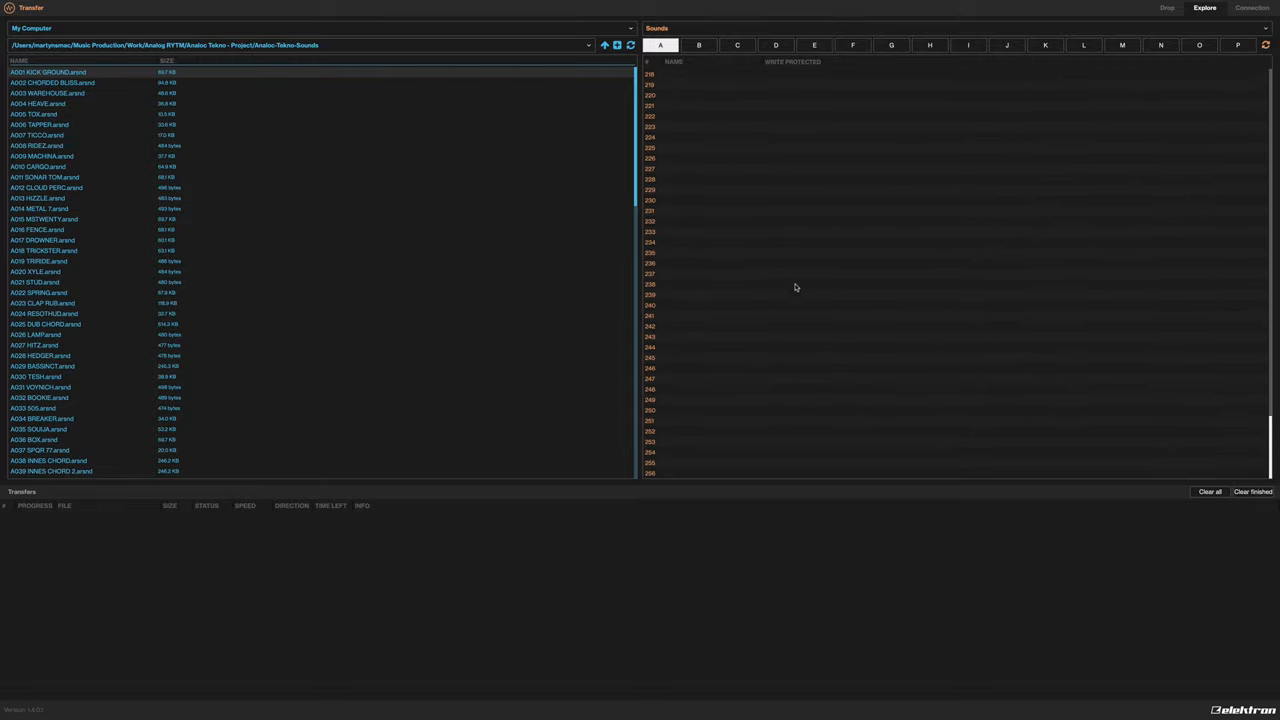
{"action": "left_click", "coordinate": [698, 45]}
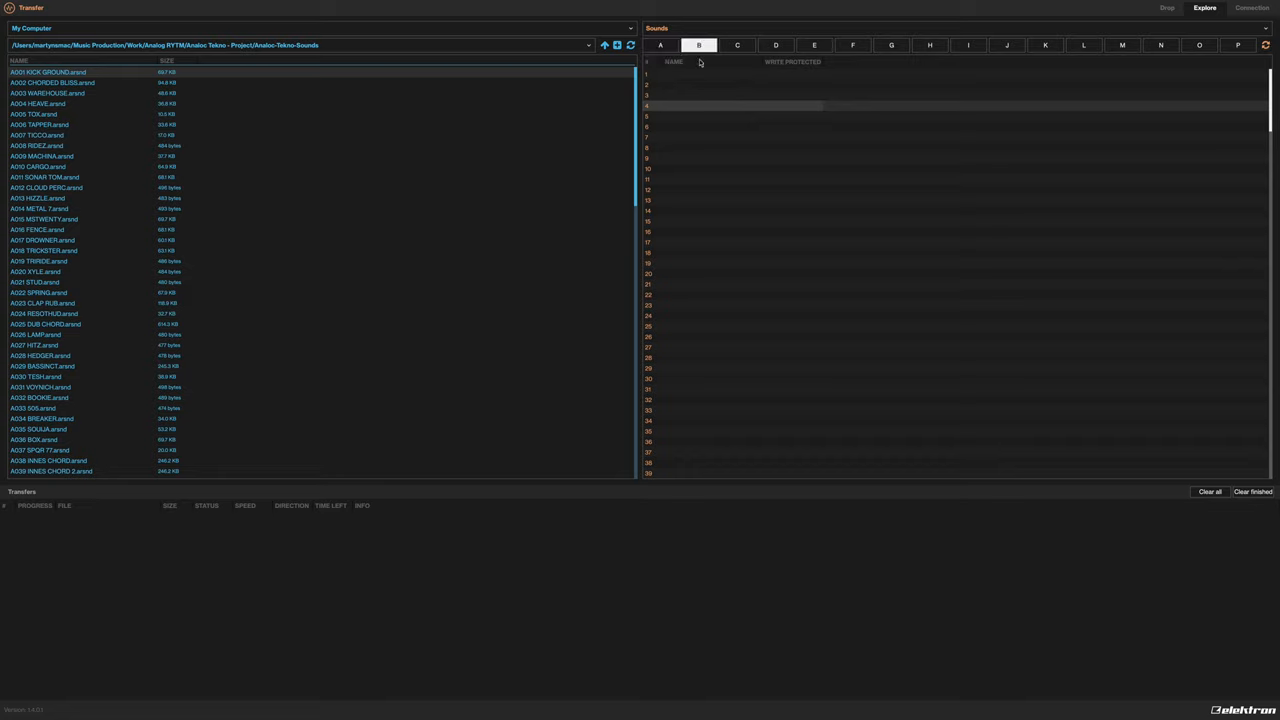
{"action": "left_click", "coordinate": [730, 326]}
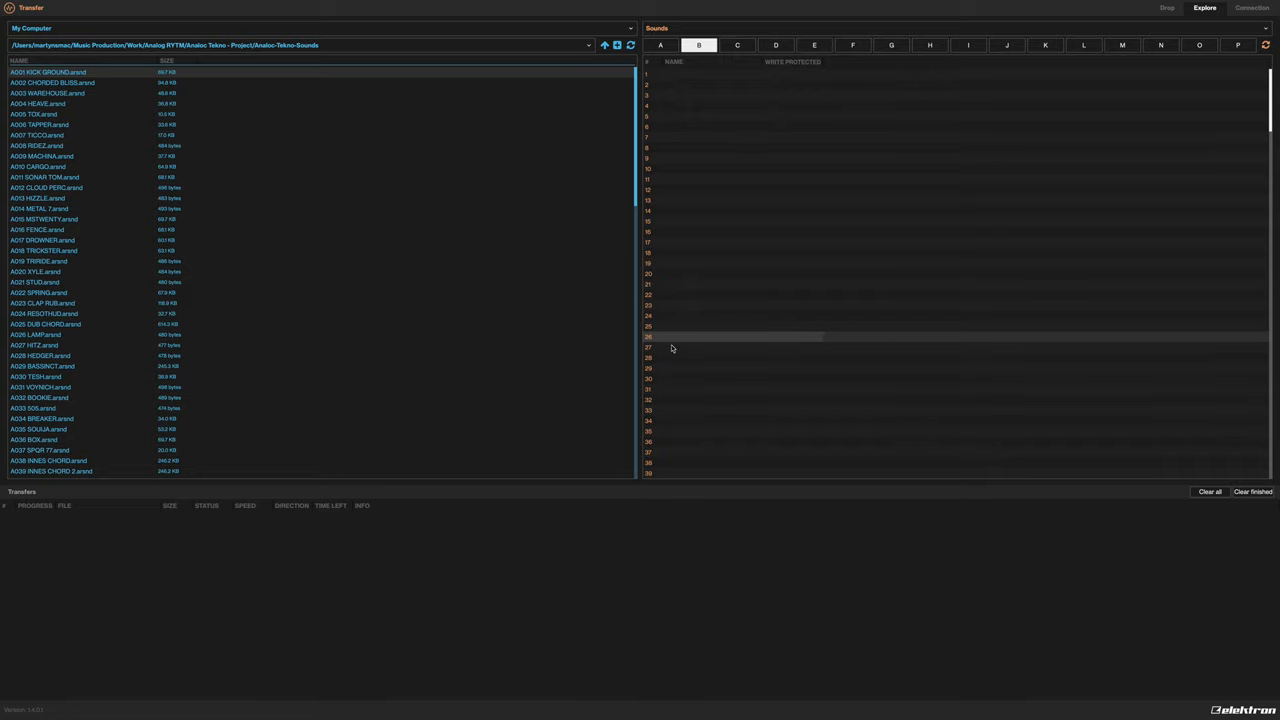
{"action": "mouse_move", "coordinate": [787, 350]}
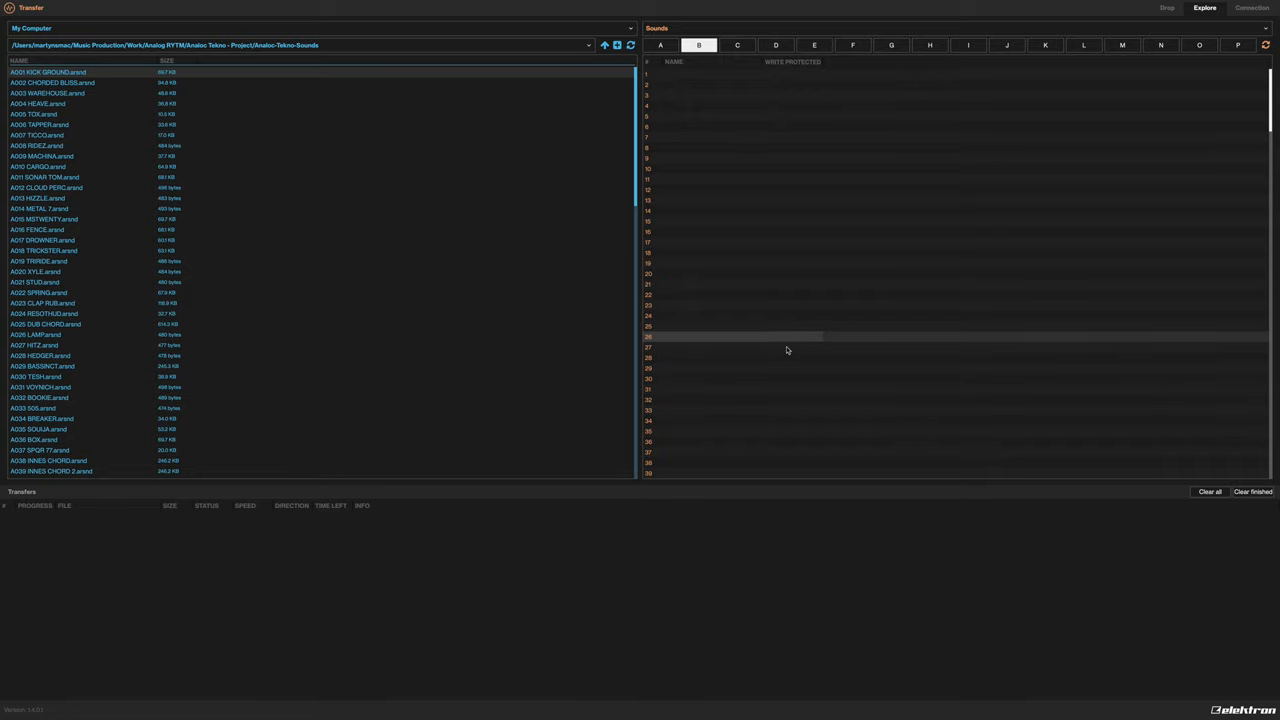
{"action": "scroll", "scroll_direction": "down", "scroll_amount": 3}
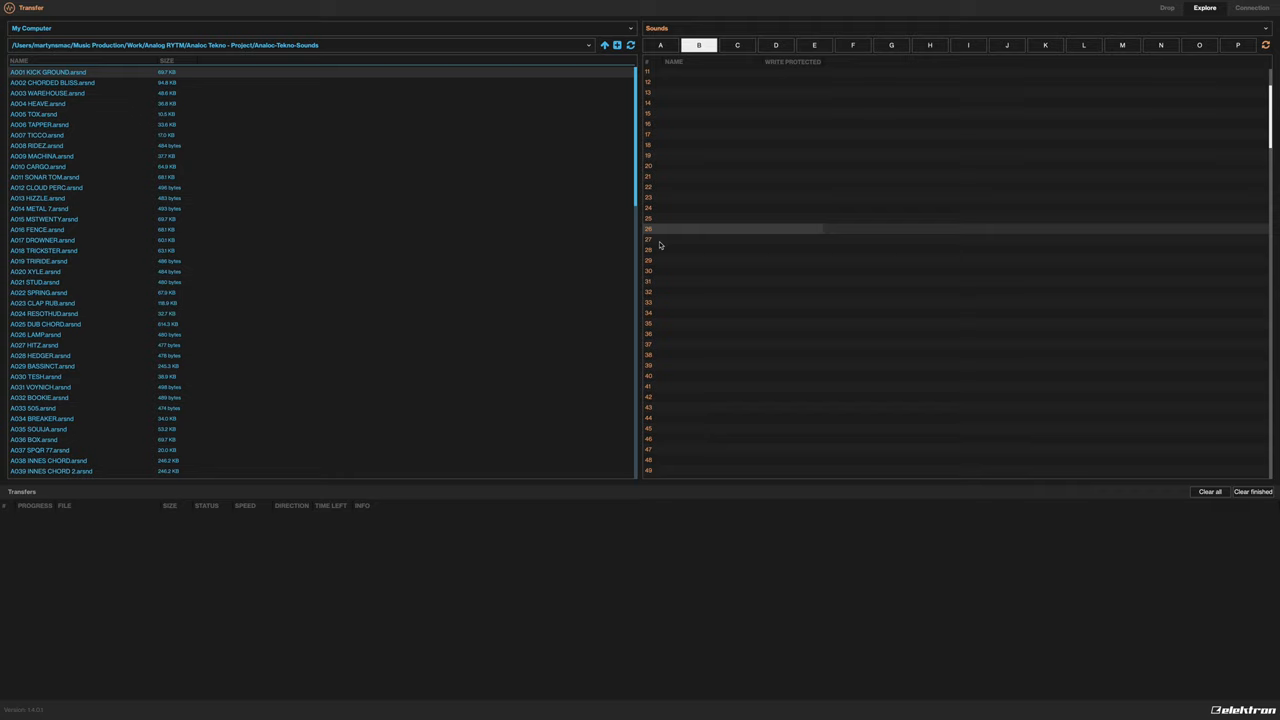
{"action": "mouse_move", "coordinate": [730, 438]}
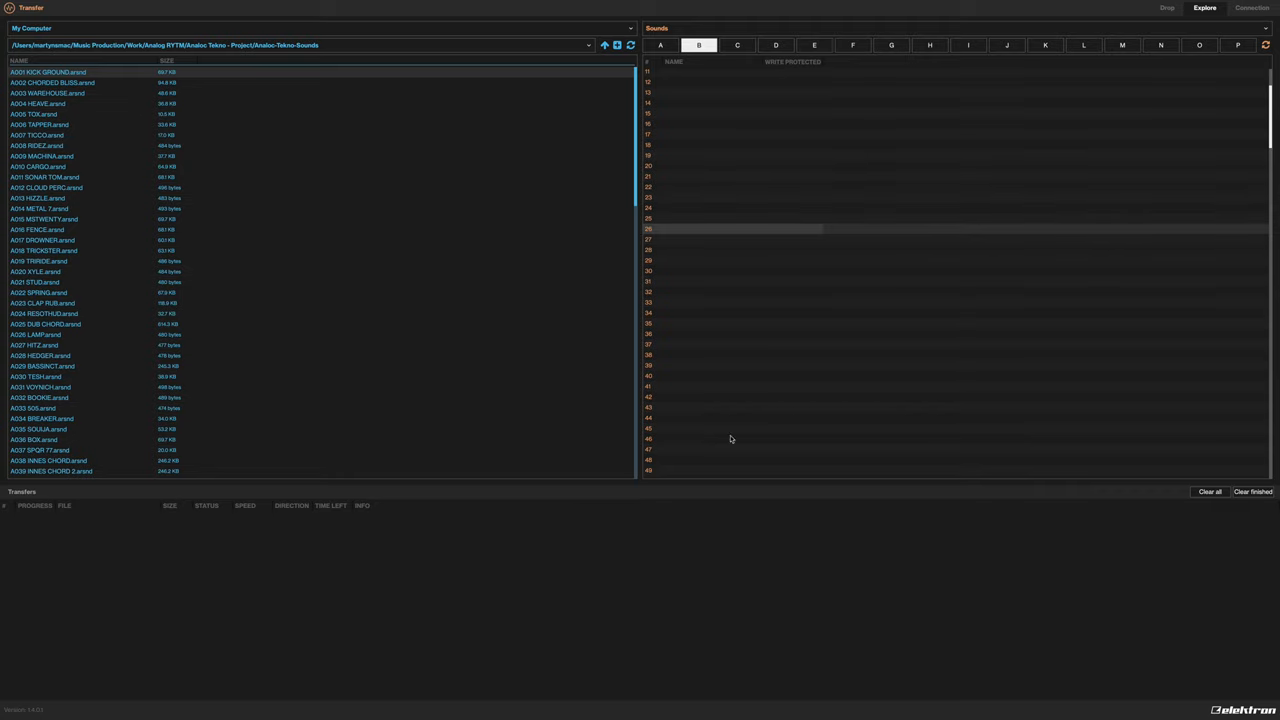
{"action": "scroll", "scroll_direction": "down", "scroll_amount": 3}
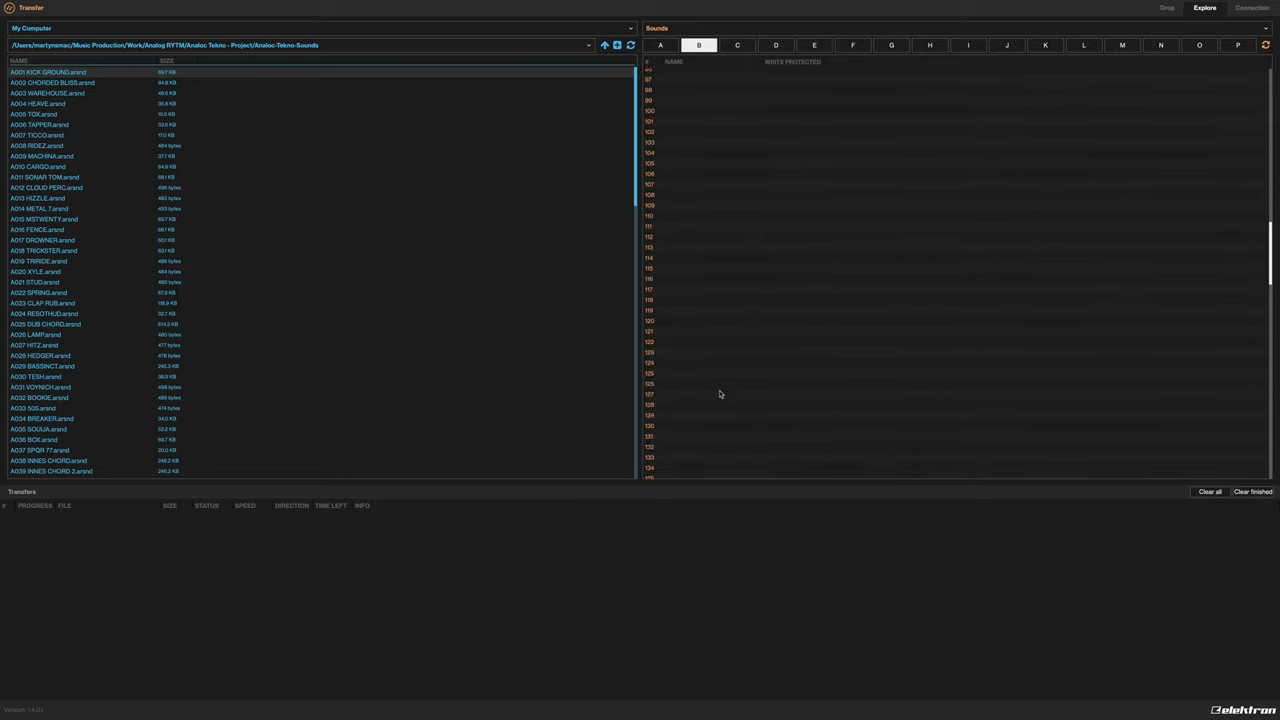
{"action": "scroll", "scroll_direction": "down", "scroll_amount": 3}
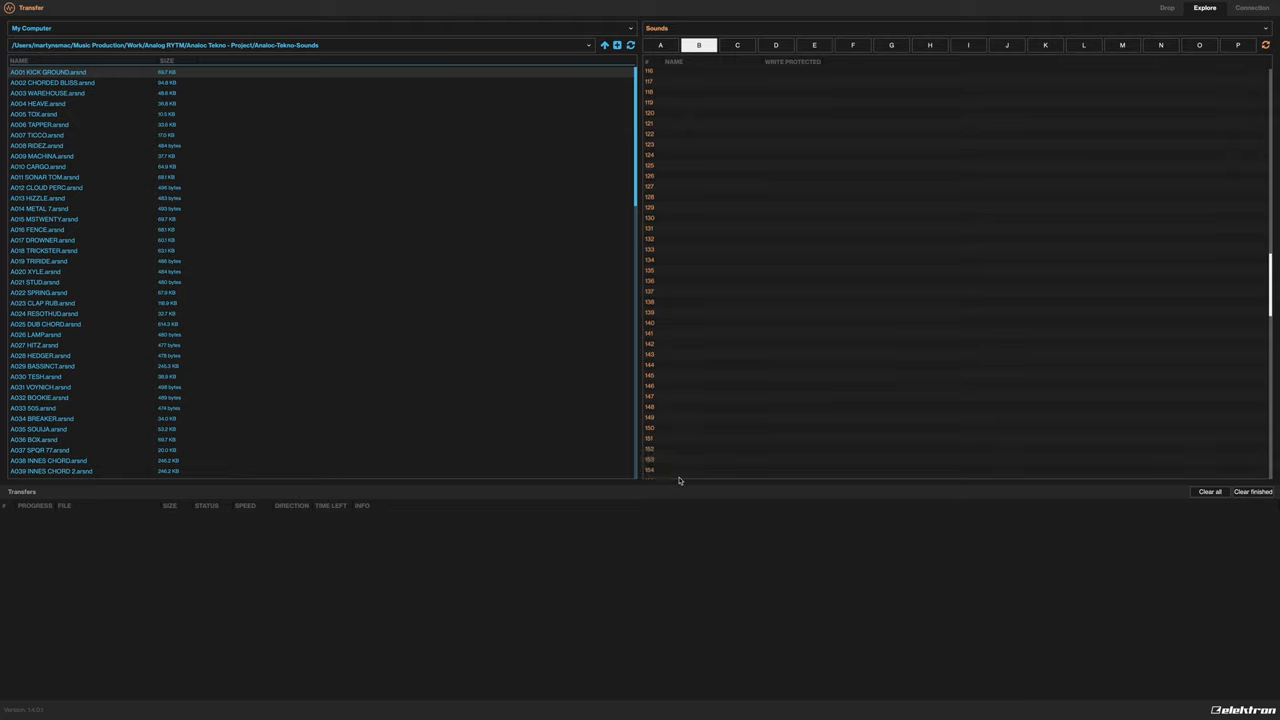
{"action": "scroll", "scroll_direction": "up", "scroll_amount": 3}
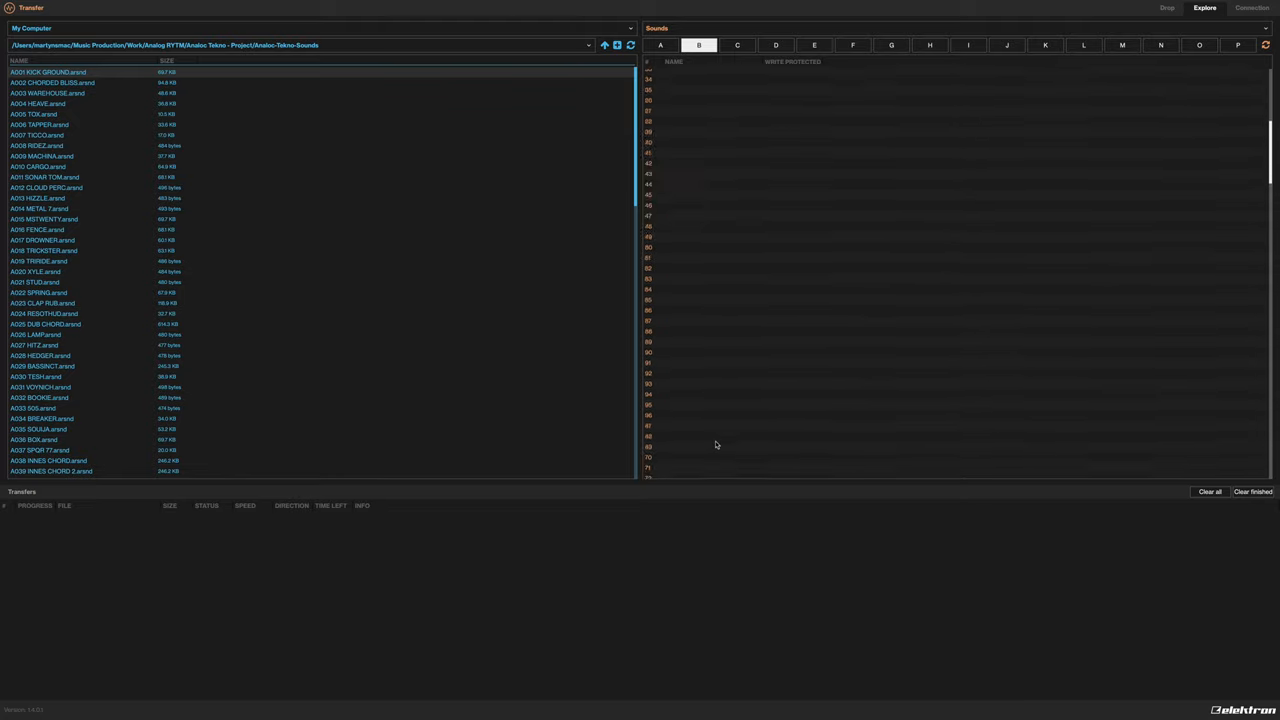
{"action": "scroll", "scroll_direction": "up", "scroll_amount": 3}
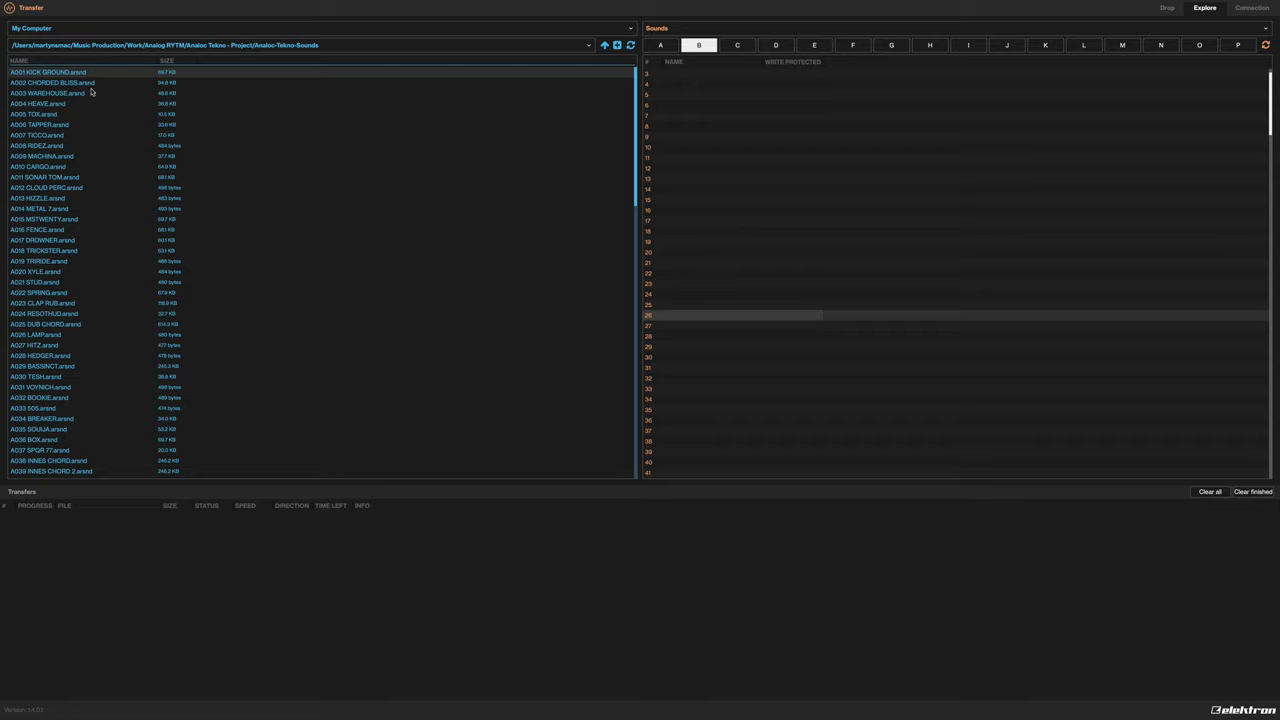
{"action": "left_click", "coordinate": [660, 45]}
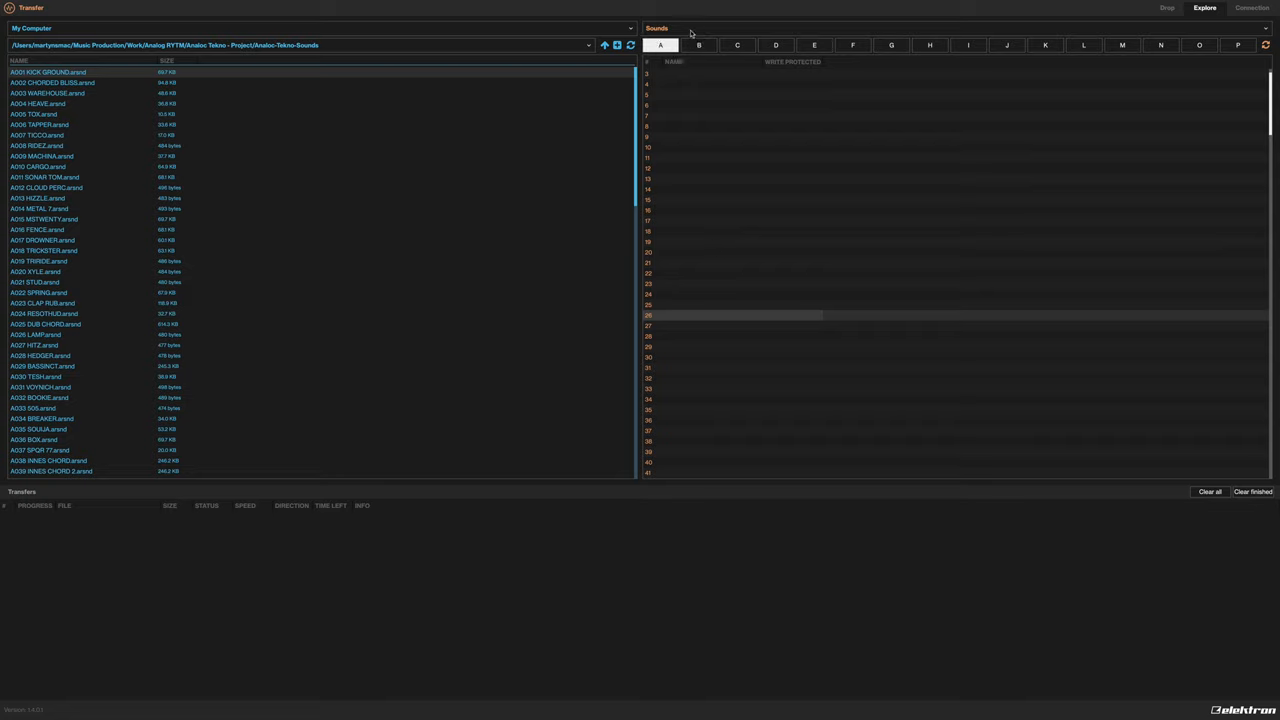
{"action": "left_click", "coordinate": [698, 45]}
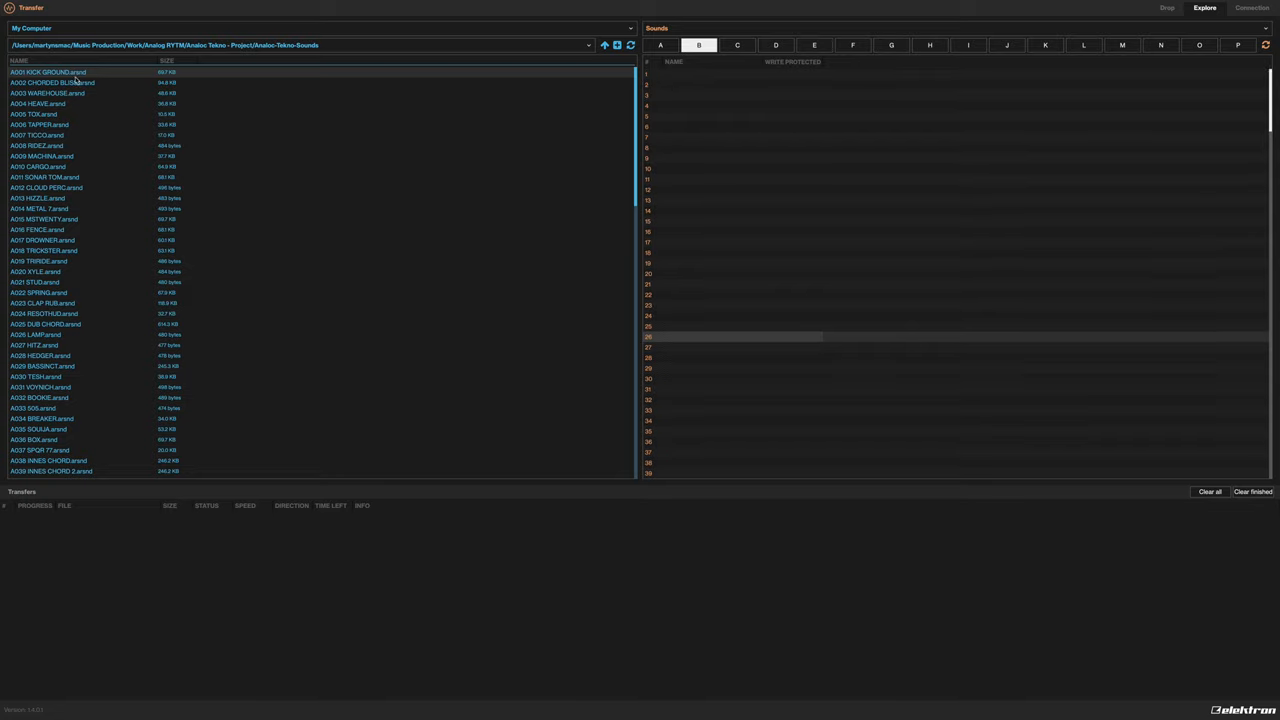
{"action": "scroll", "scroll_direction": "down", "scroll_amount": 3}
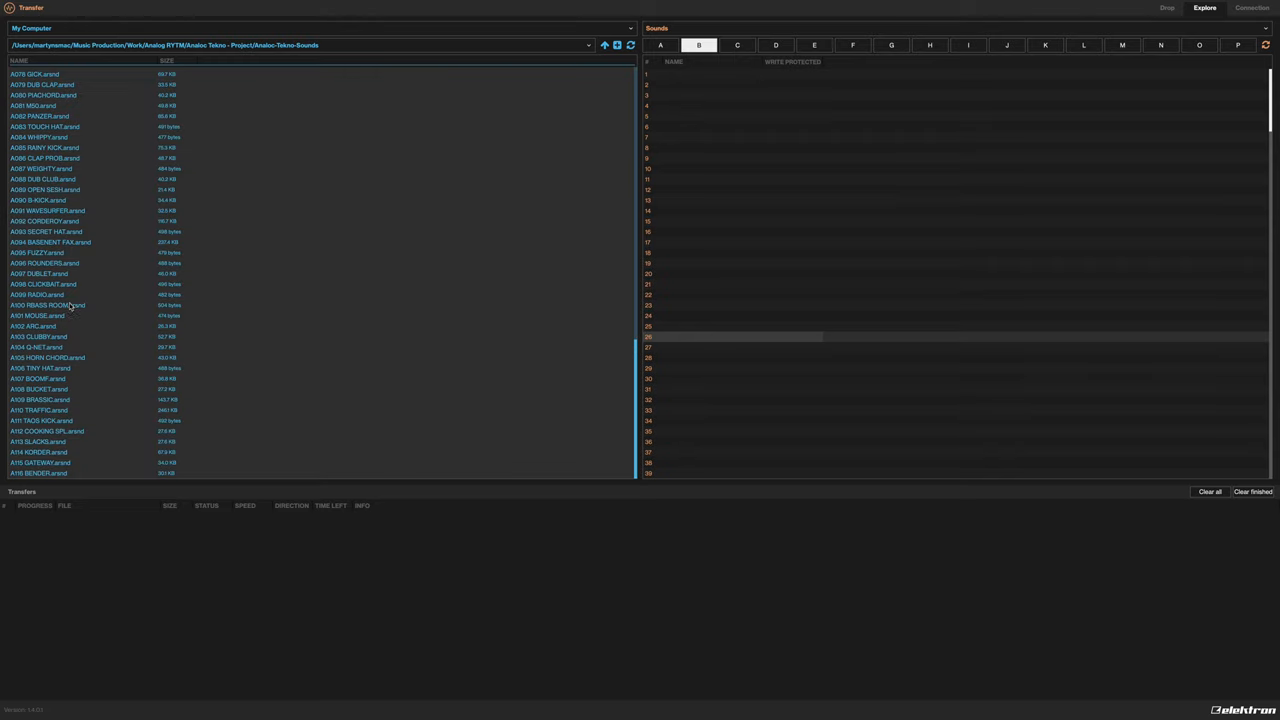
{"action": "scroll", "scroll_direction": "up", "scroll_amount": 3}
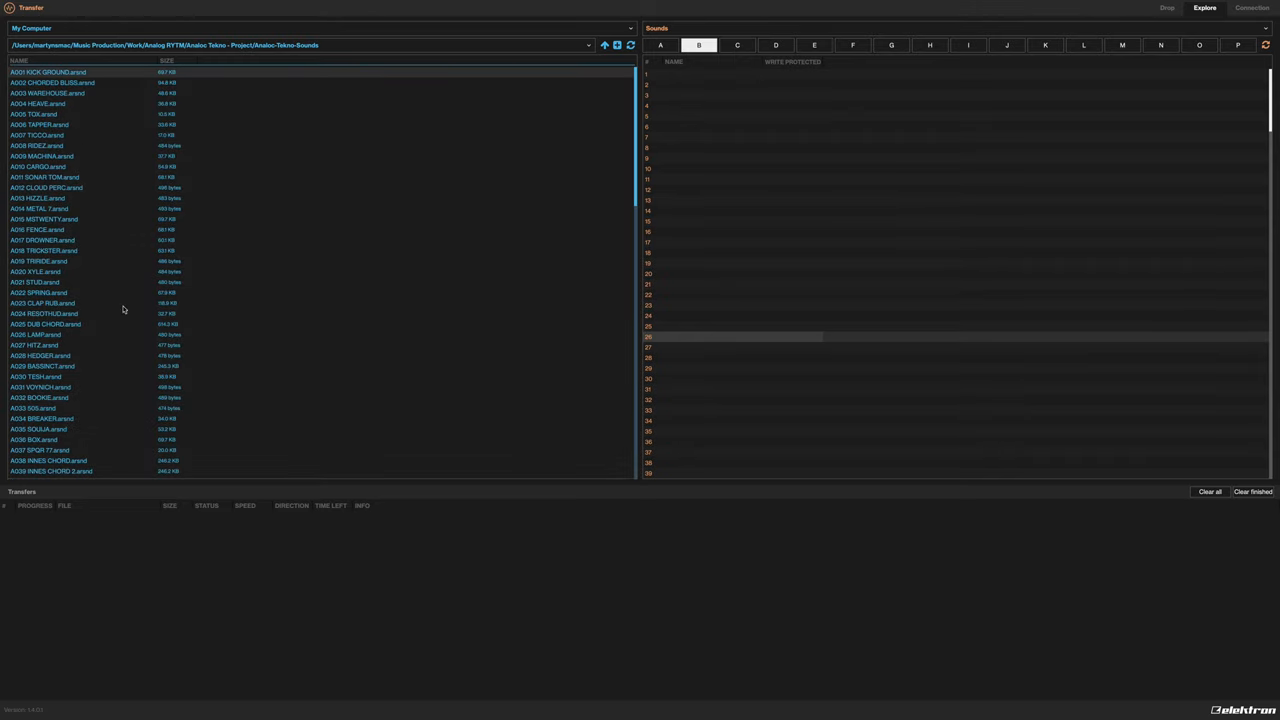
{"action": "scroll", "scroll_direction": "down", "scroll_amount": 3}
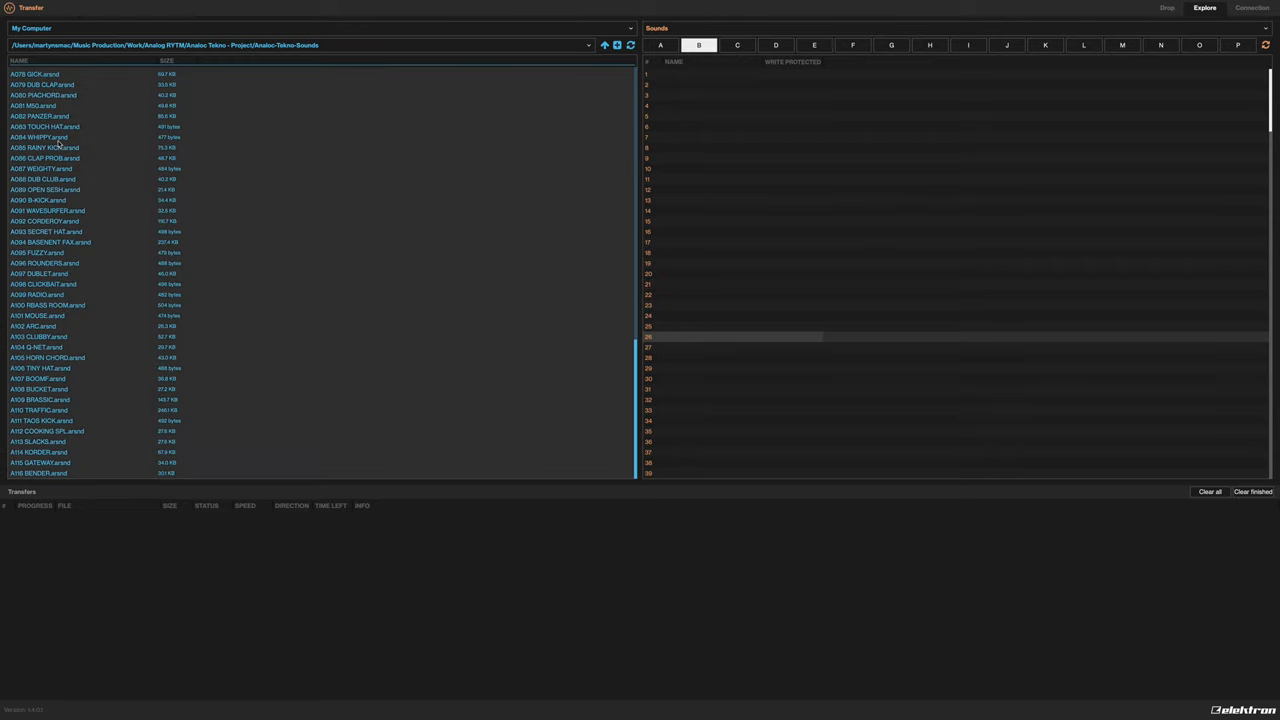
{"action": "scroll", "scroll_direction": "up", "scroll_amount": 3}
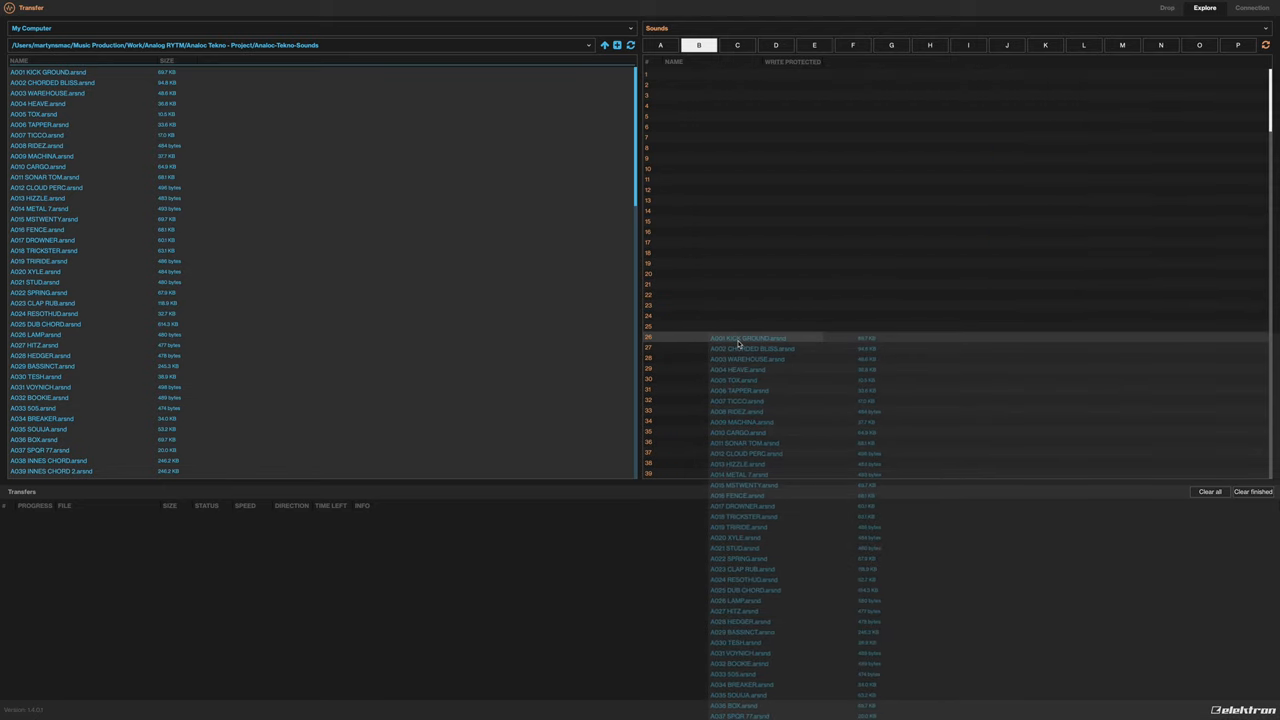
Scroll the local list back to the top of the Analog Tekno sound files
{"action": "scroll", "scroll_direction": "up", "scroll_amount": 3}
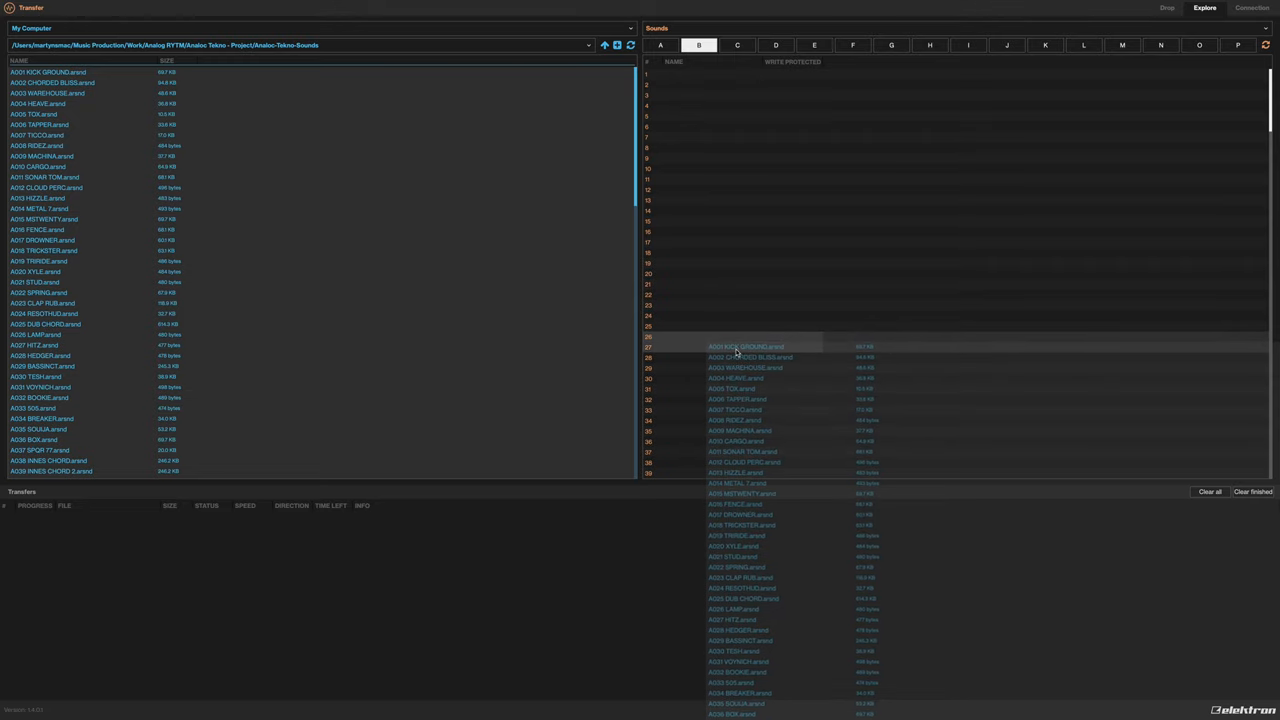
{"action": "scroll", "scroll_direction": "up", "scroll_amount": 3}
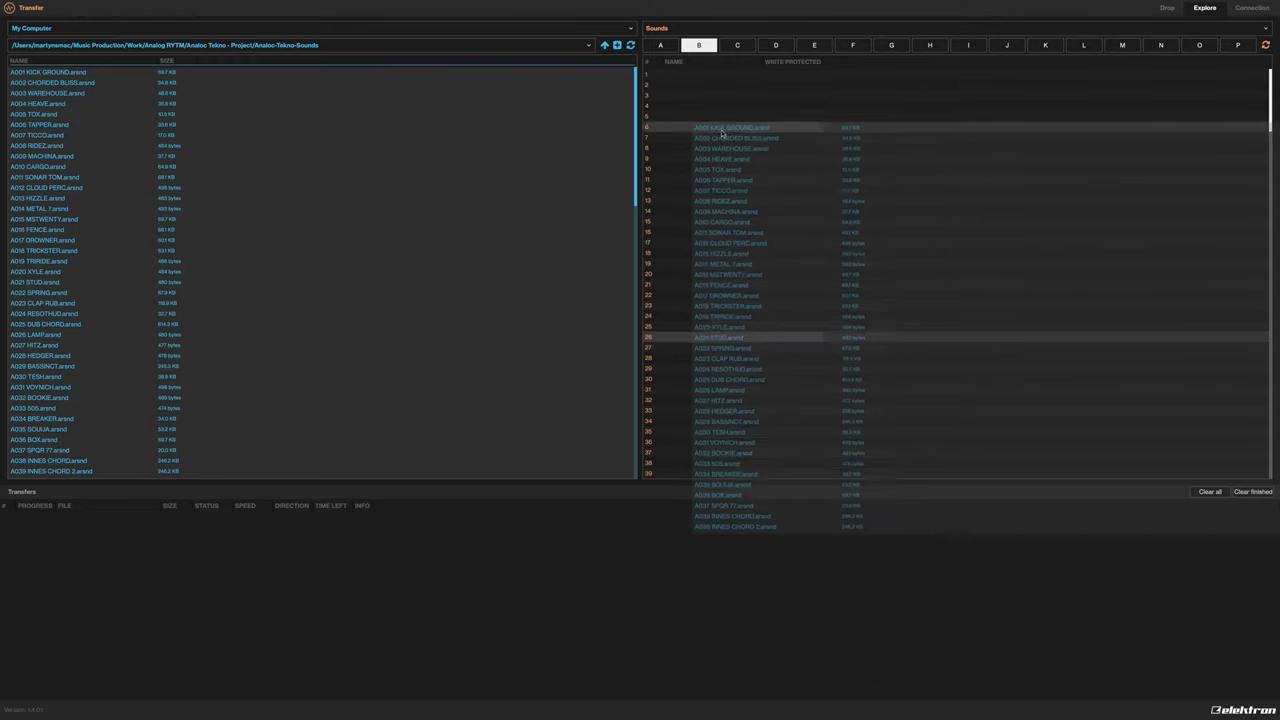
{"action": "scroll", "scroll_direction": "up", "scroll_amount": 3}
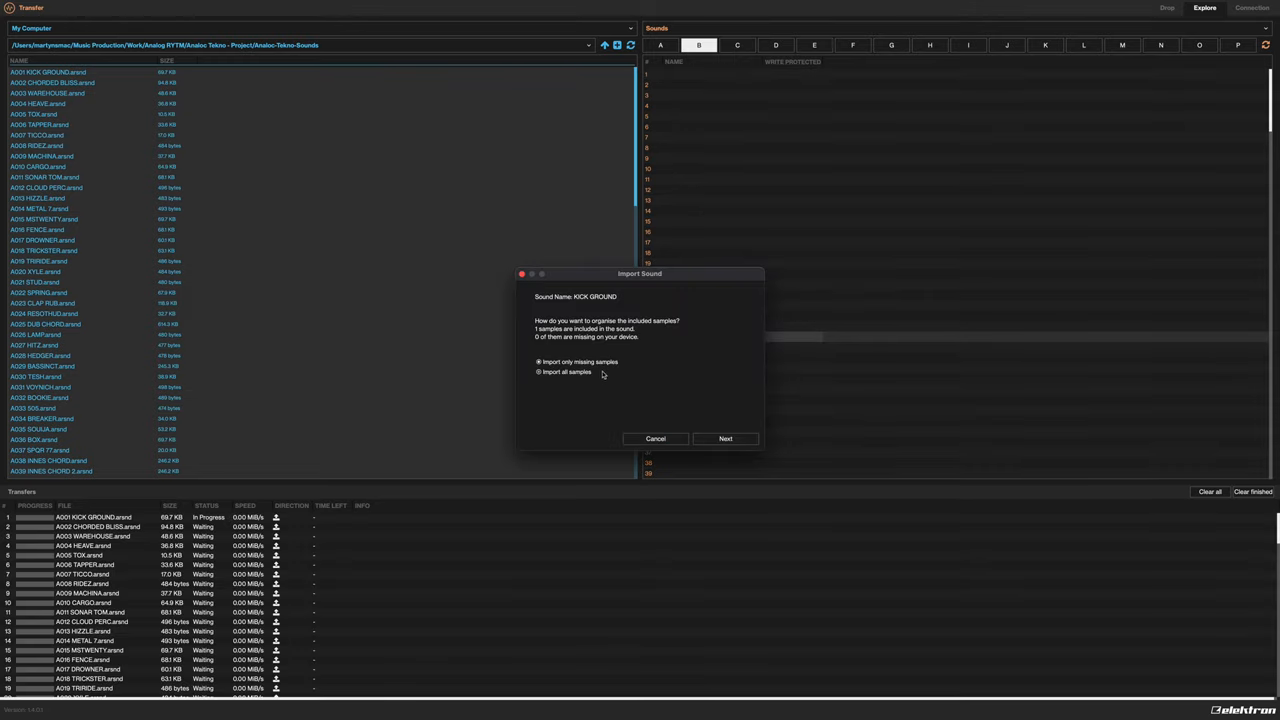
For KICK GROUND, settle on 'Import only missing samples' and continue to destinations
{"action": "left_click", "coordinate": [538, 361]}
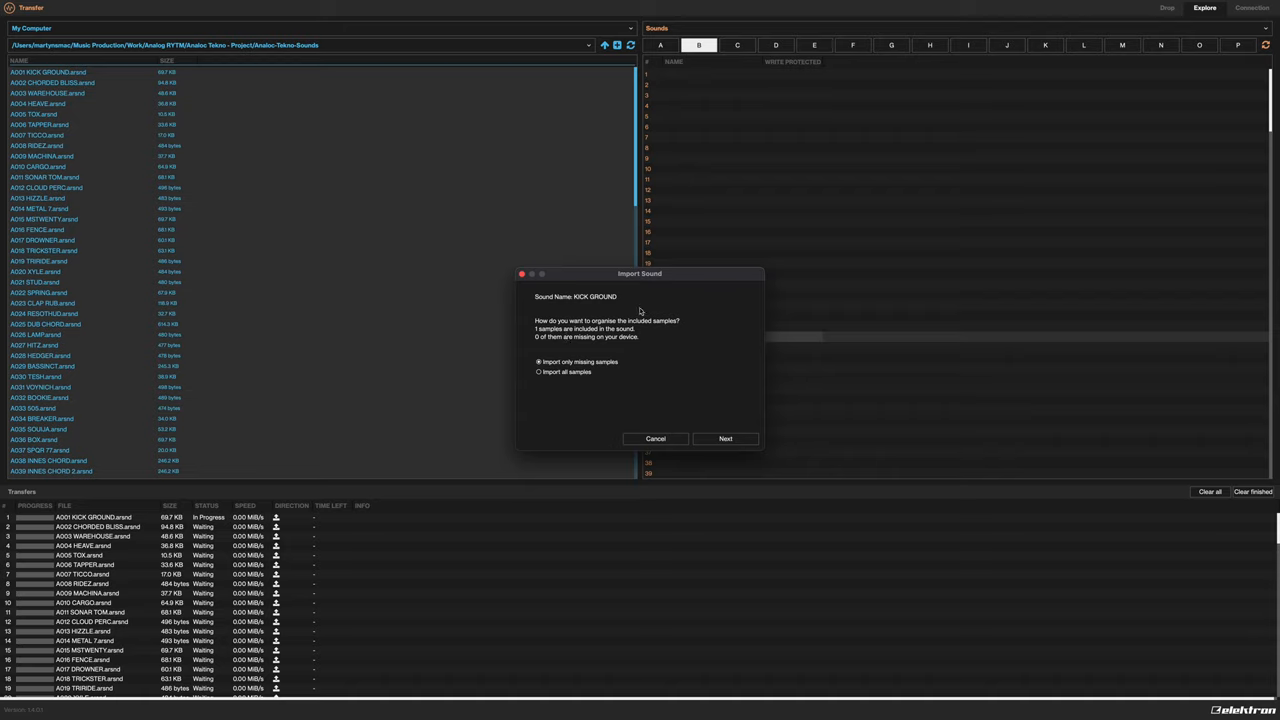
{"action": "mouse_move", "coordinate": [604, 342]}
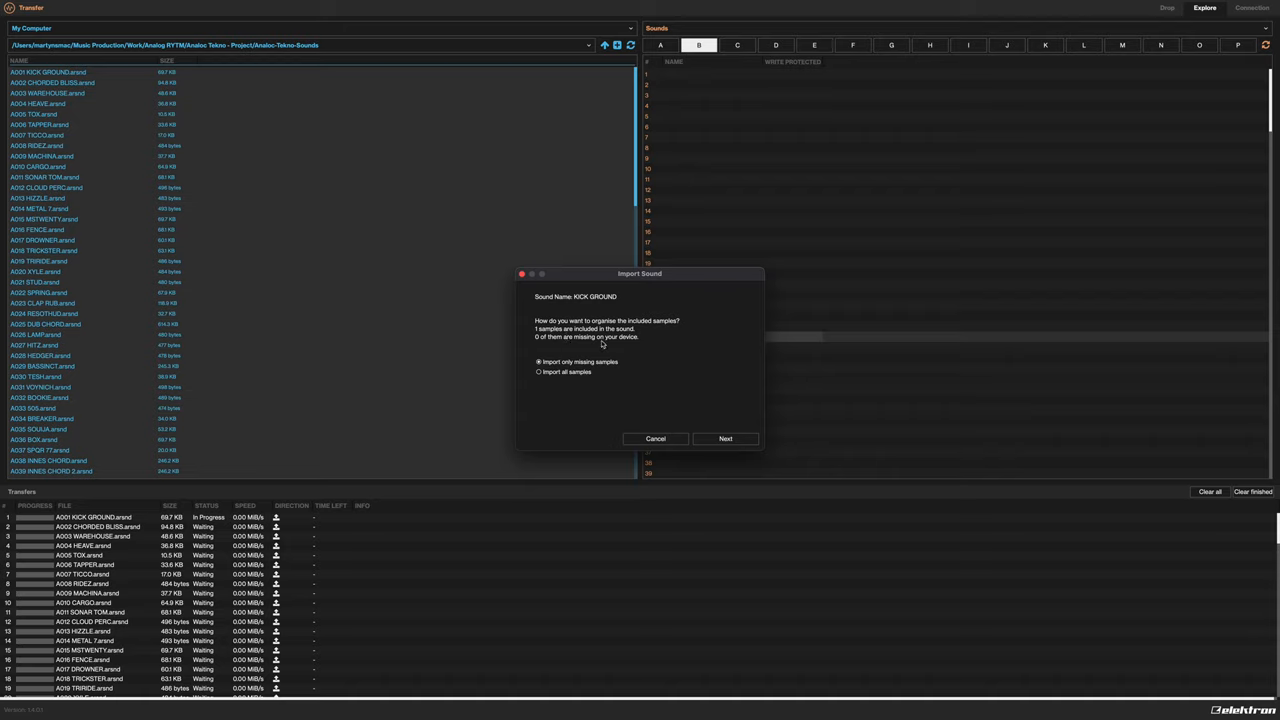
{"action": "mouse_move", "coordinate": [603, 347]}
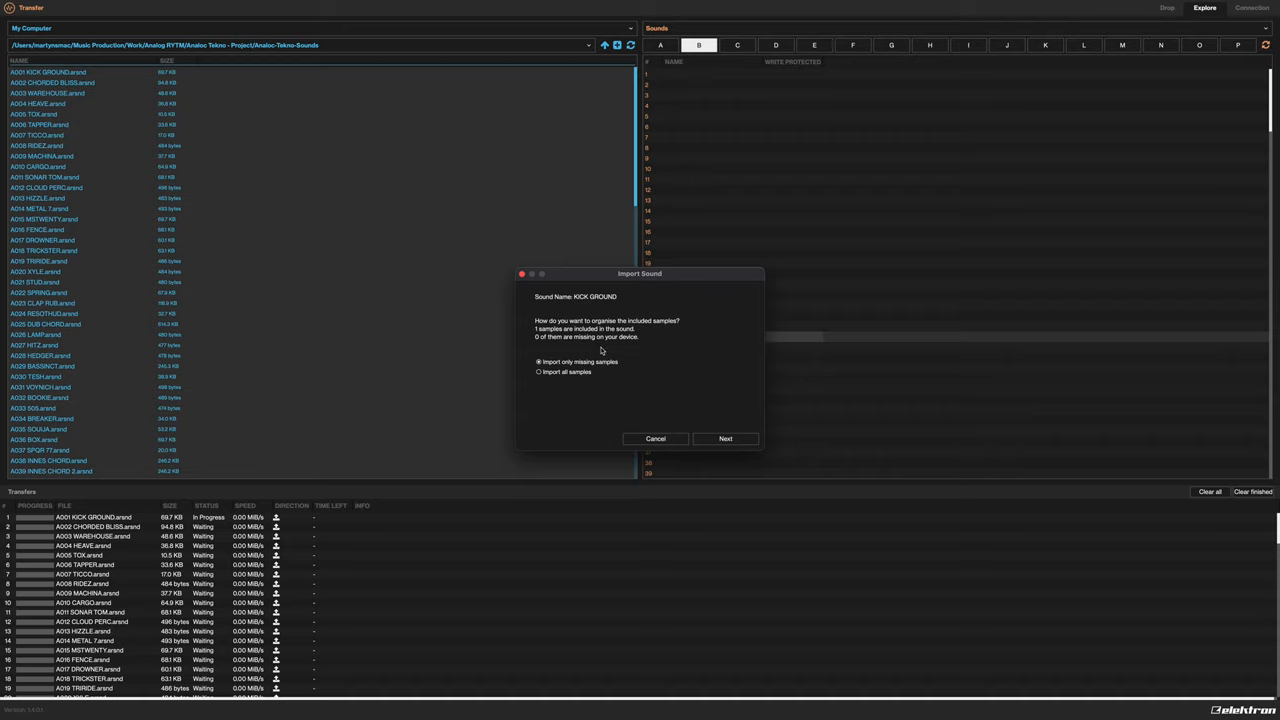
{"action": "mouse_move", "coordinate": [585, 397]}
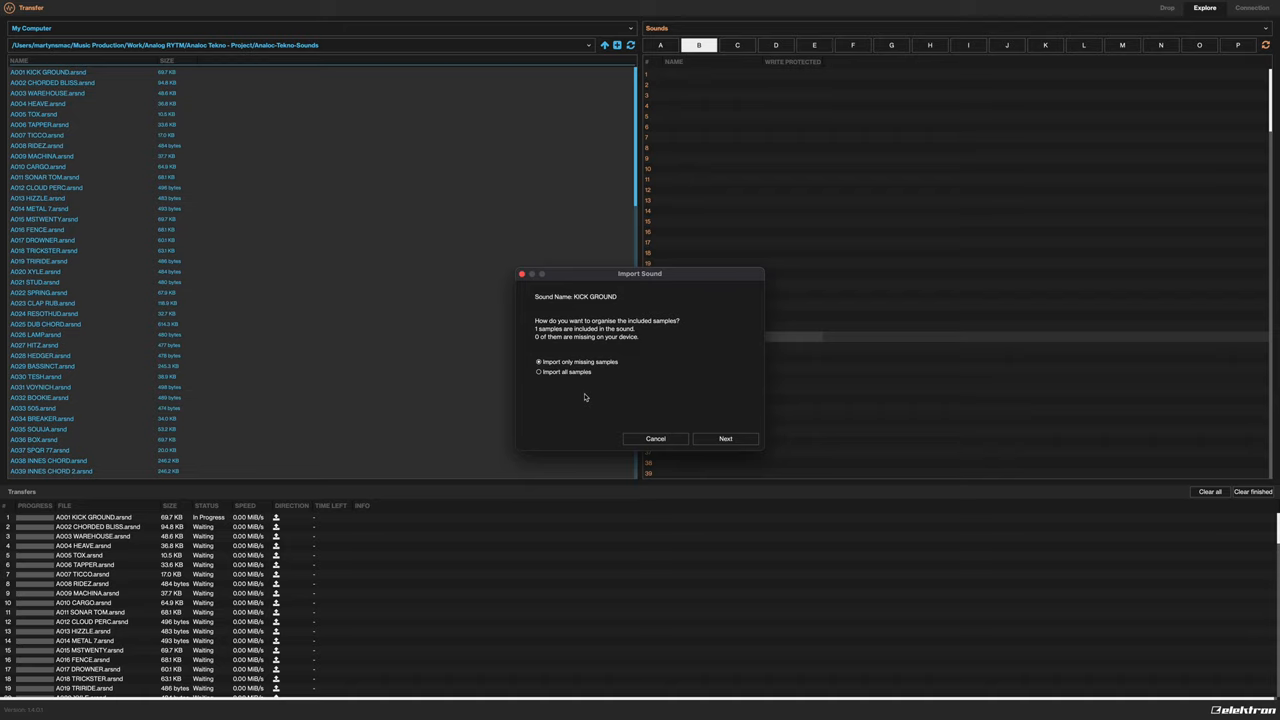
{"action": "mouse_move", "coordinate": [601, 369]}
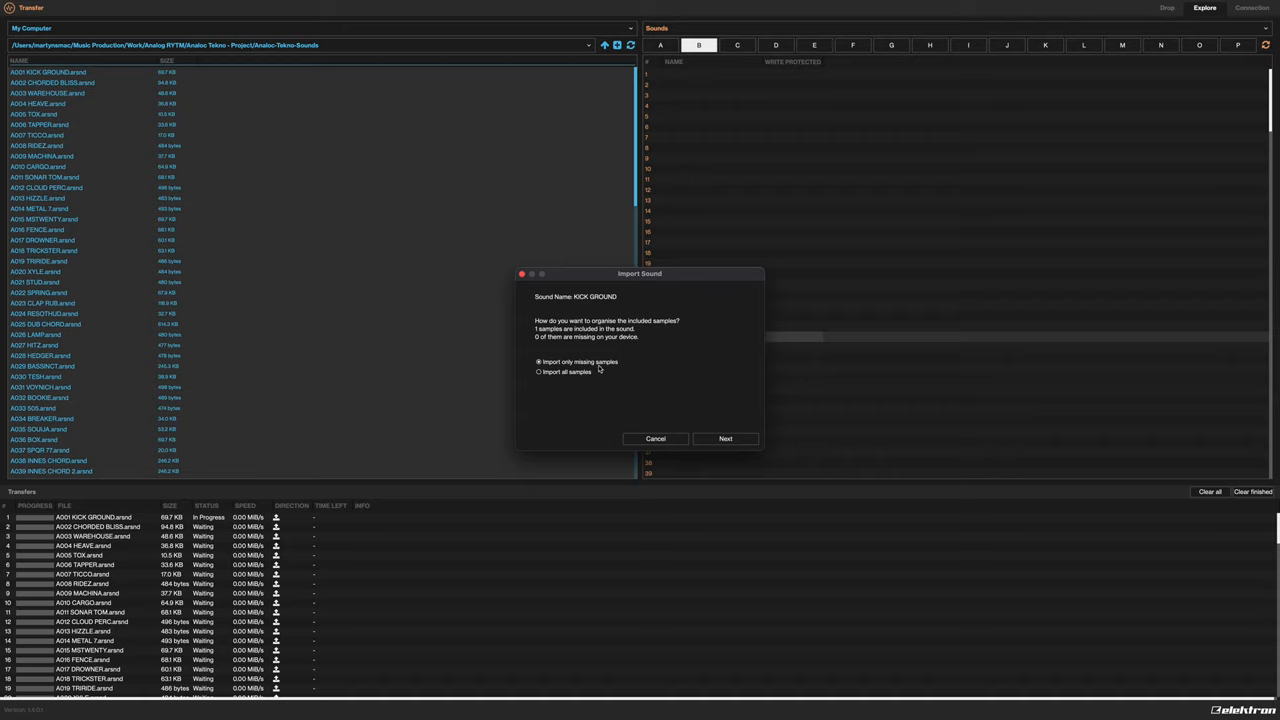
{"action": "left_click", "coordinate": [538, 372]}
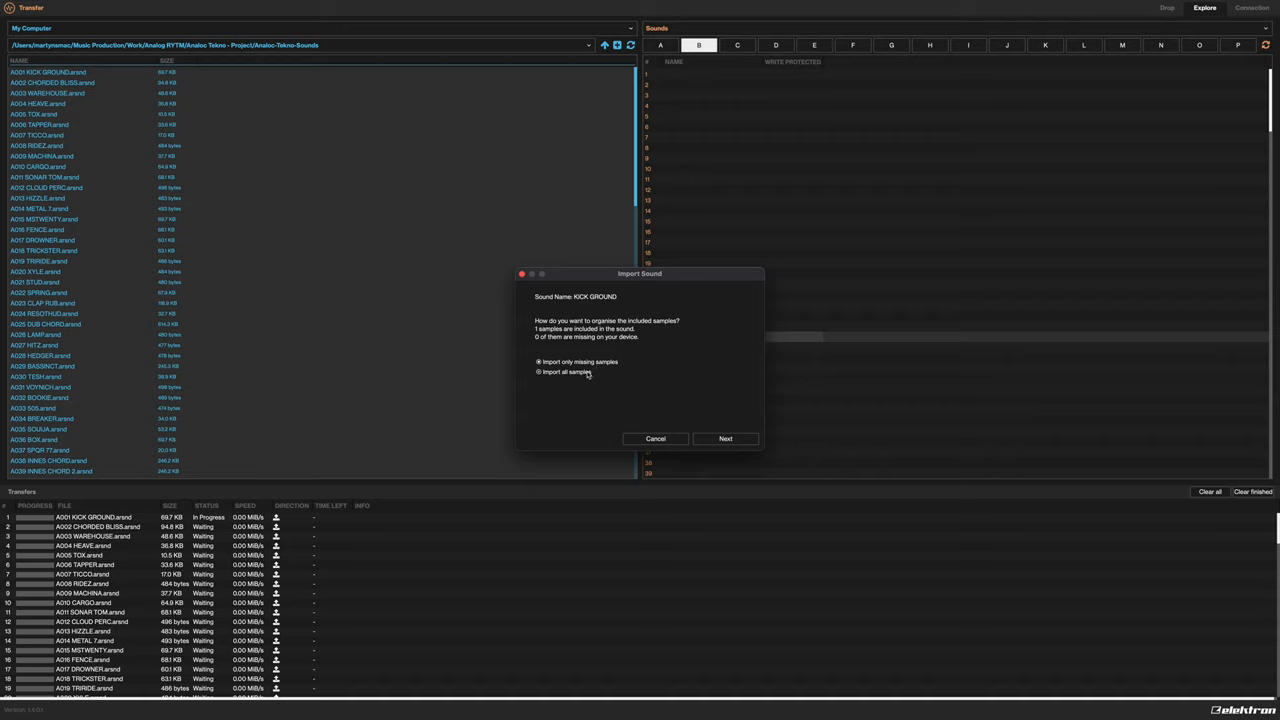
{"action": "left_click", "coordinate": [538, 372]}
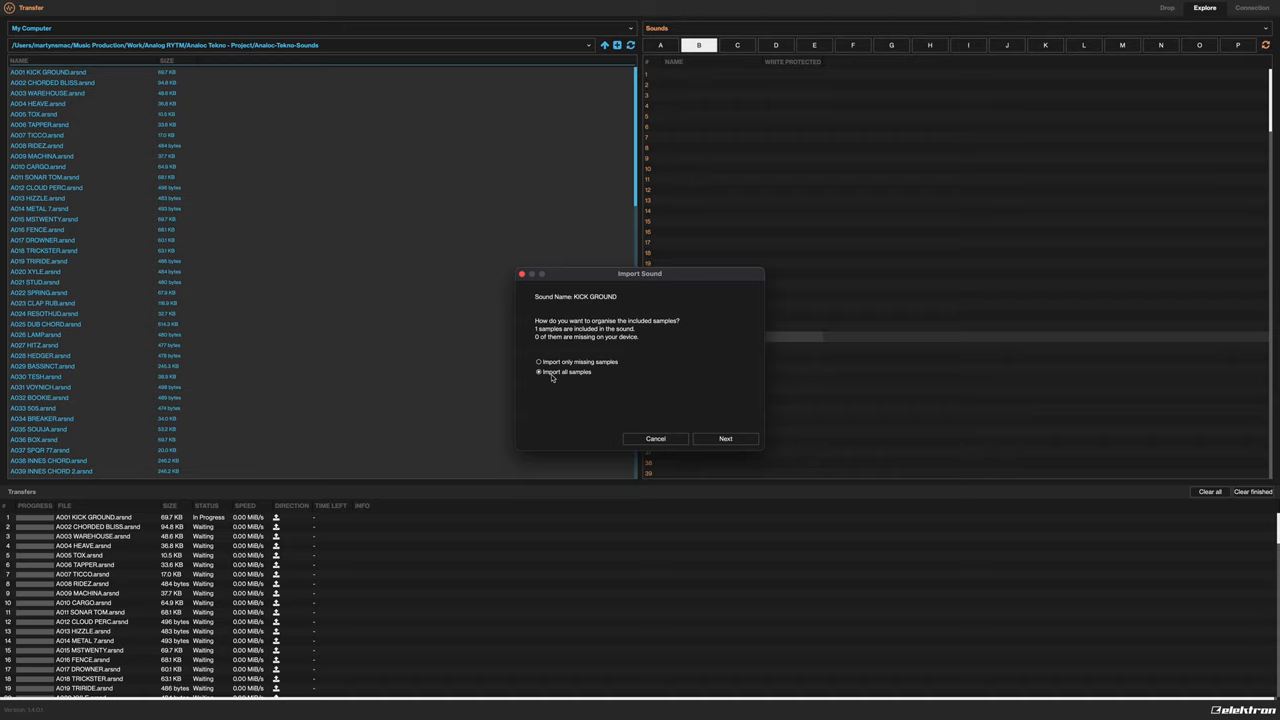
{"action": "mouse_move", "coordinate": [556, 382]}
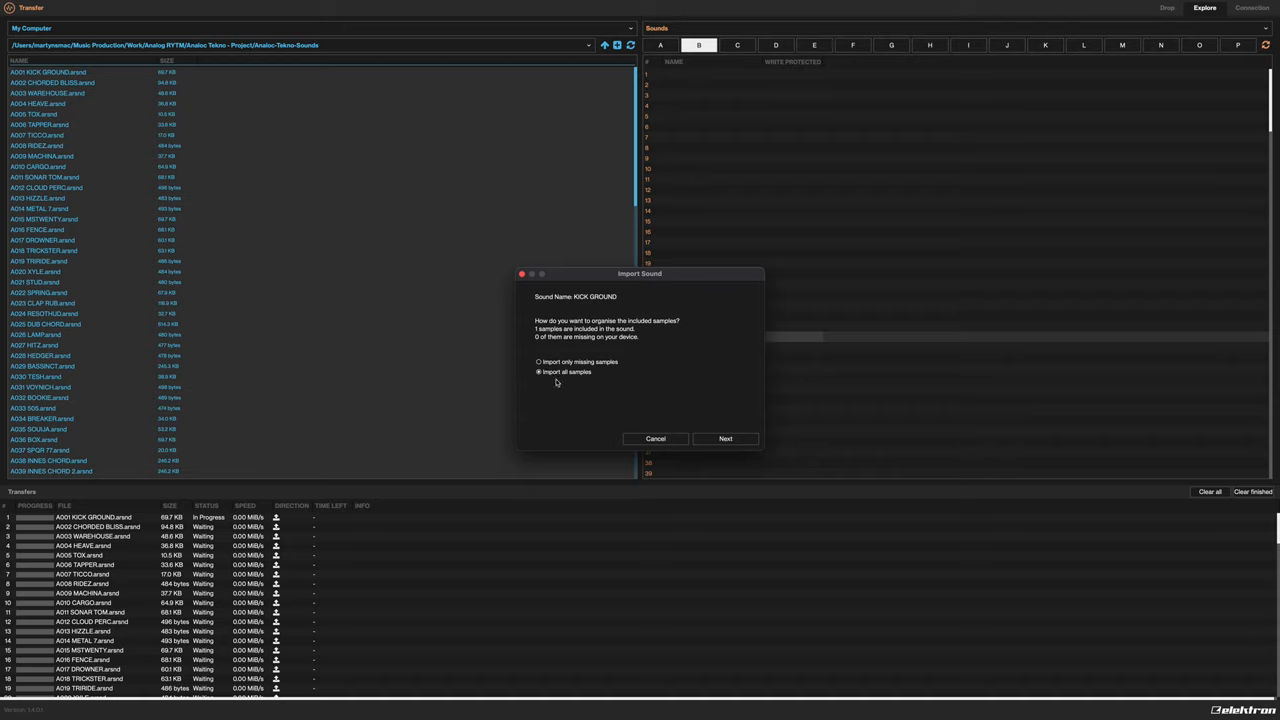
{"action": "left_click", "coordinate": [539, 362]}
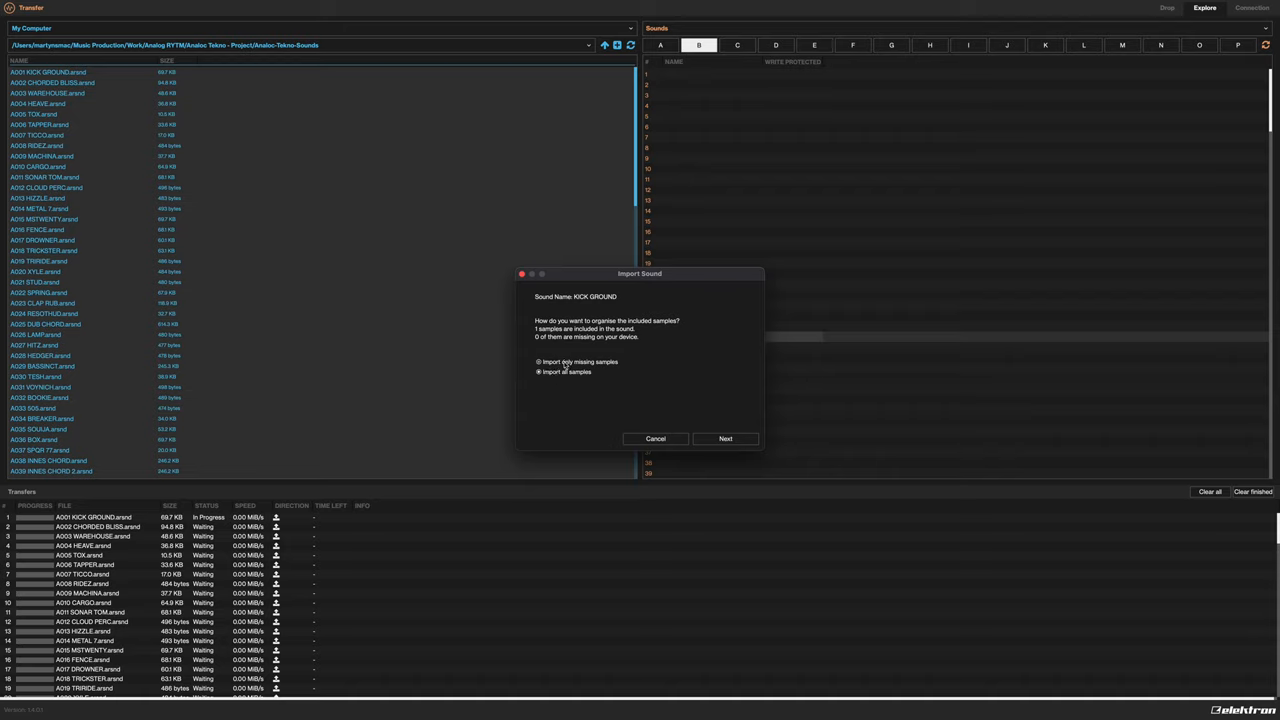
{"action": "left_click", "coordinate": [539, 362]}
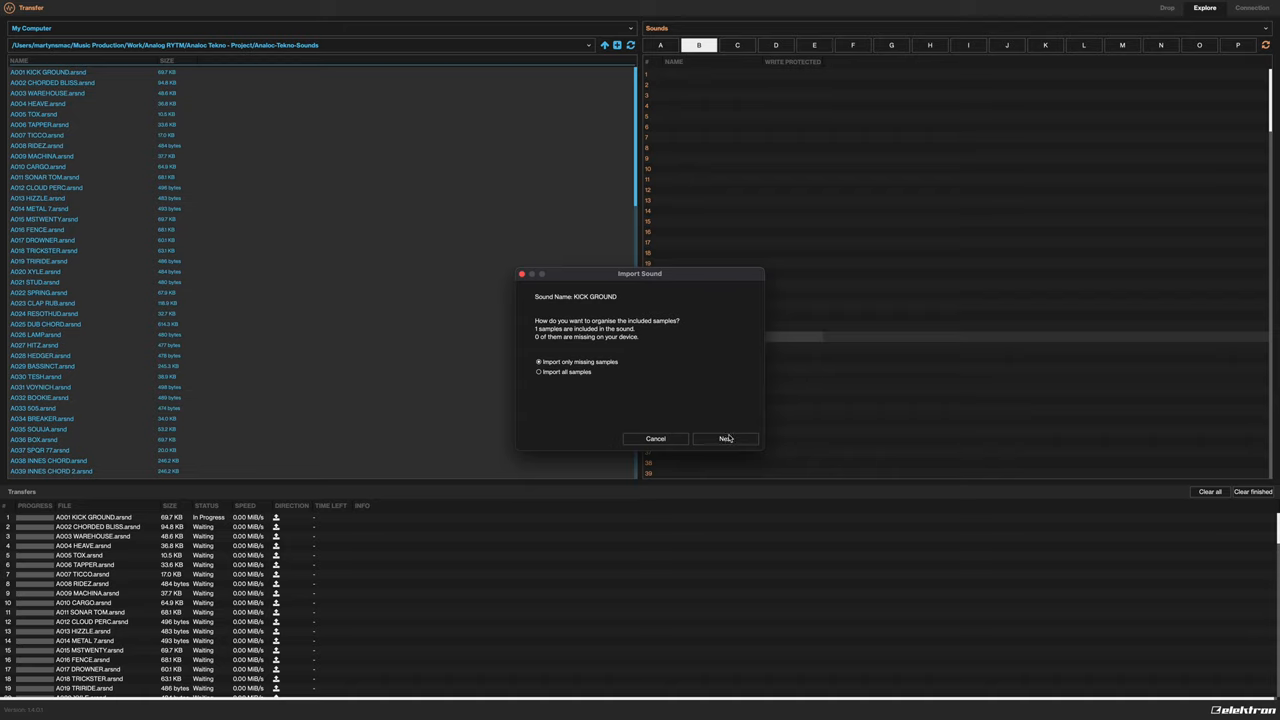
{"action": "mouse_move", "coordinate": [720, 442]}
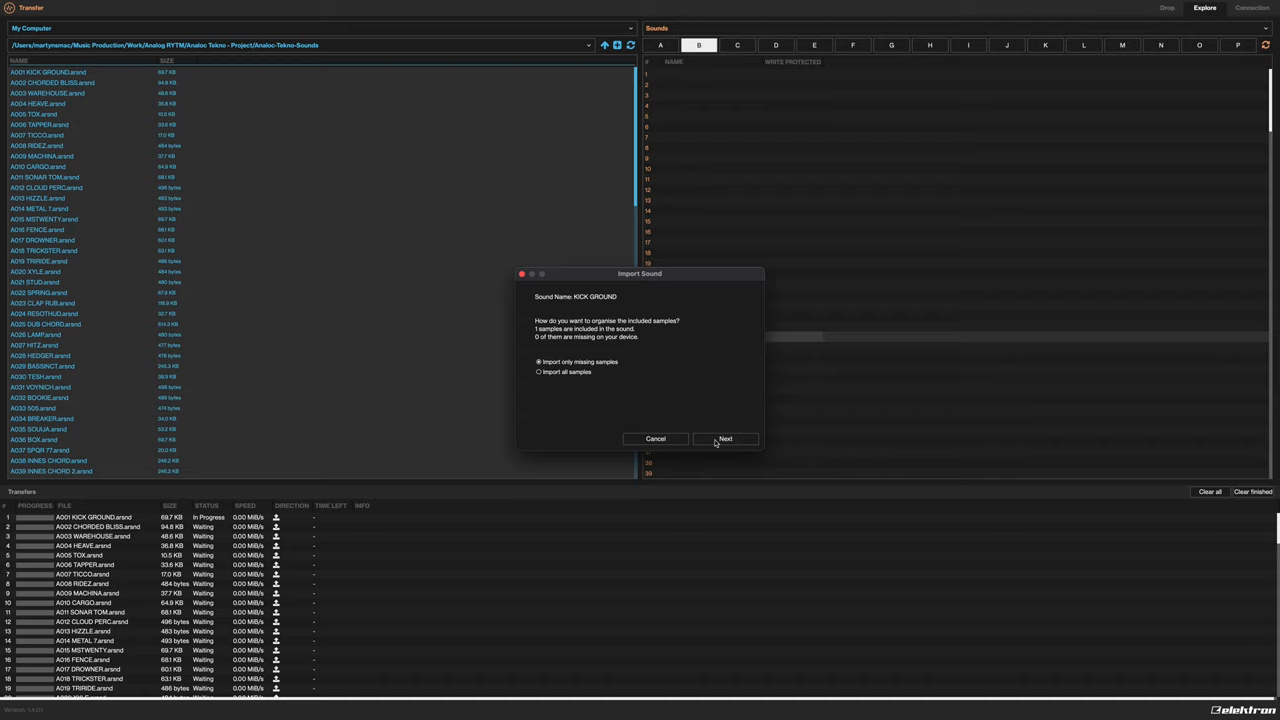
{"action": "left_click", "coordinate": [724, 439]}
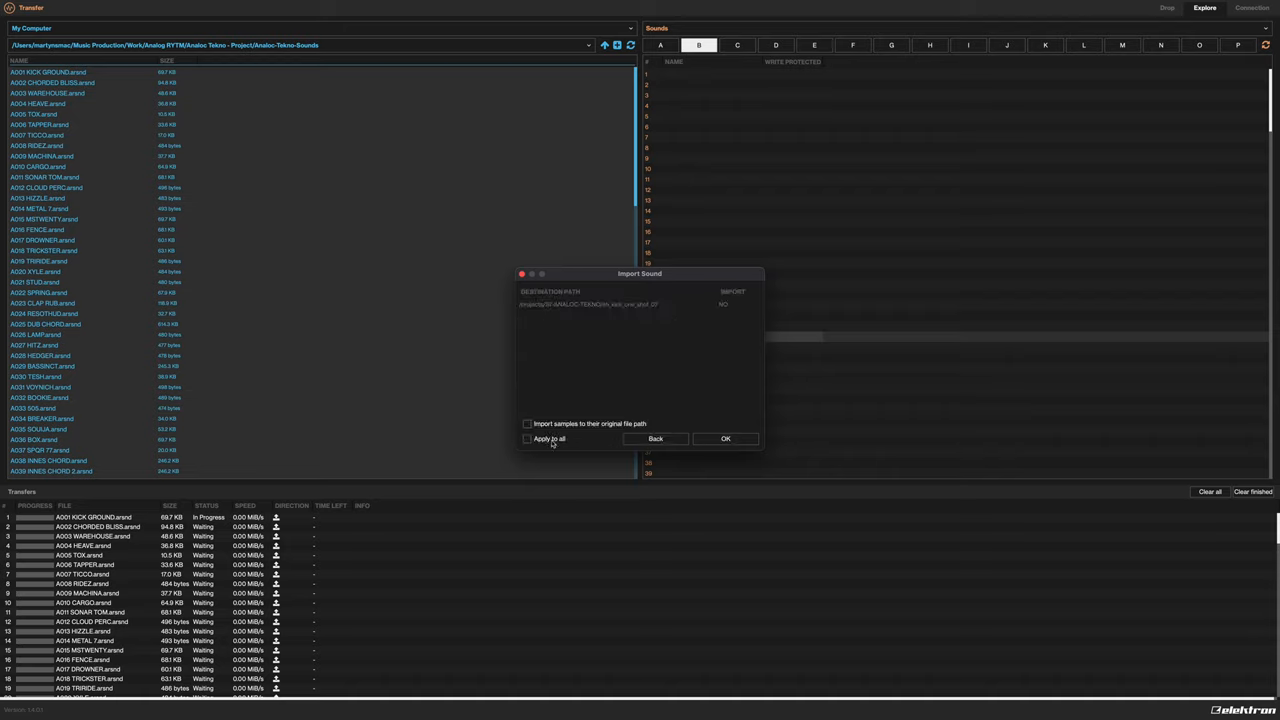
Tick 'Apply to all' and confirm, importing the sounds into bank B slots 1–116
{"action": "left_click", "coordinate": [527, 439]}
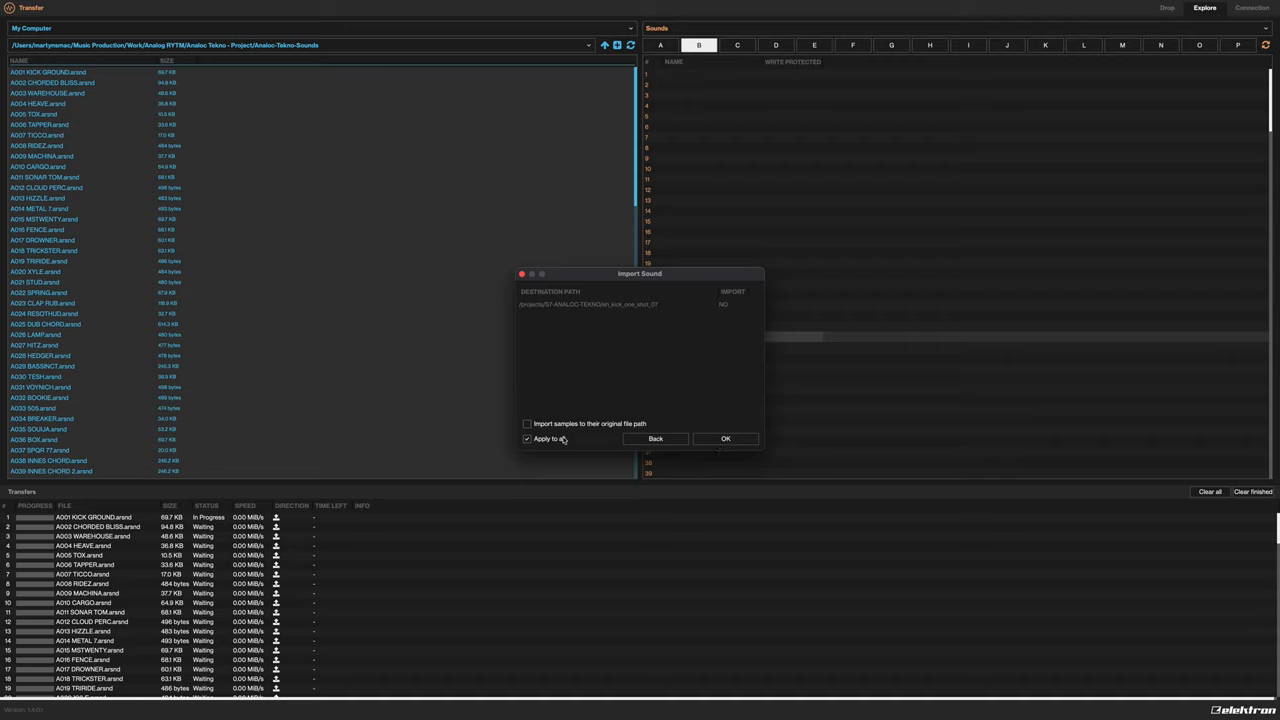
{"action": "mouse_move", "coordinate": [683, 437]}
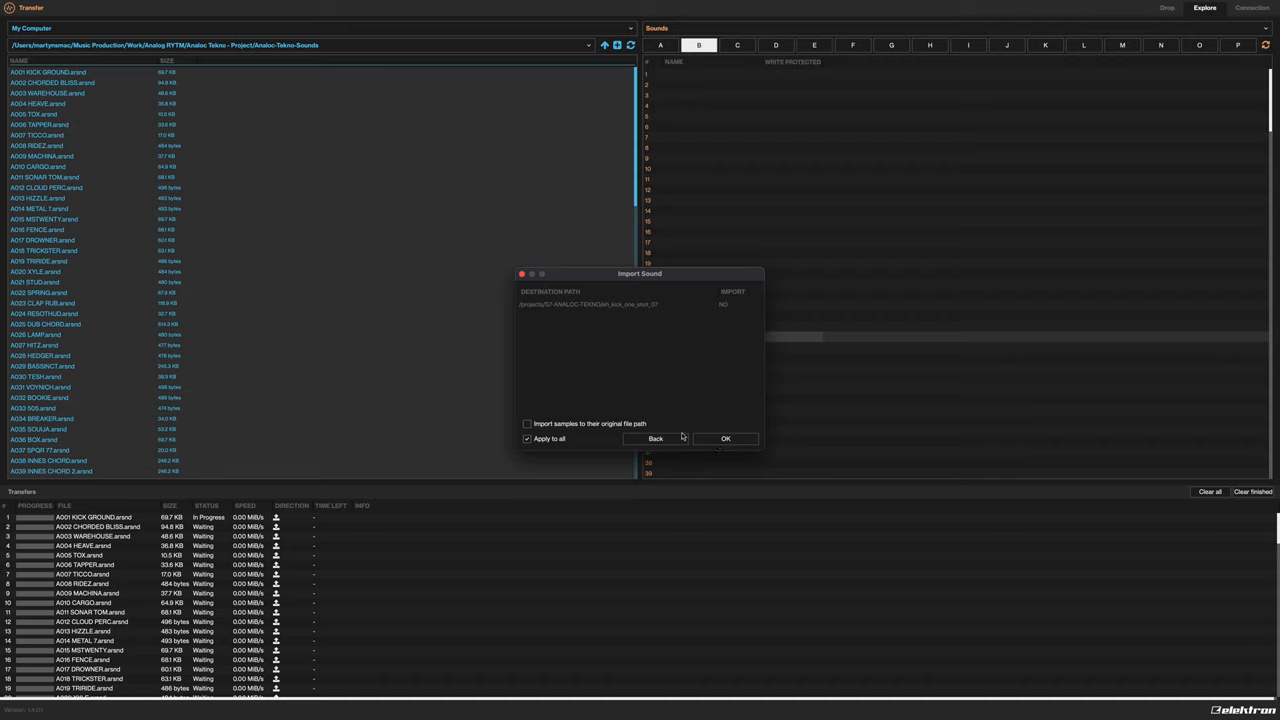
{"action": "mouse_move", "coordinate": [583, 430]}
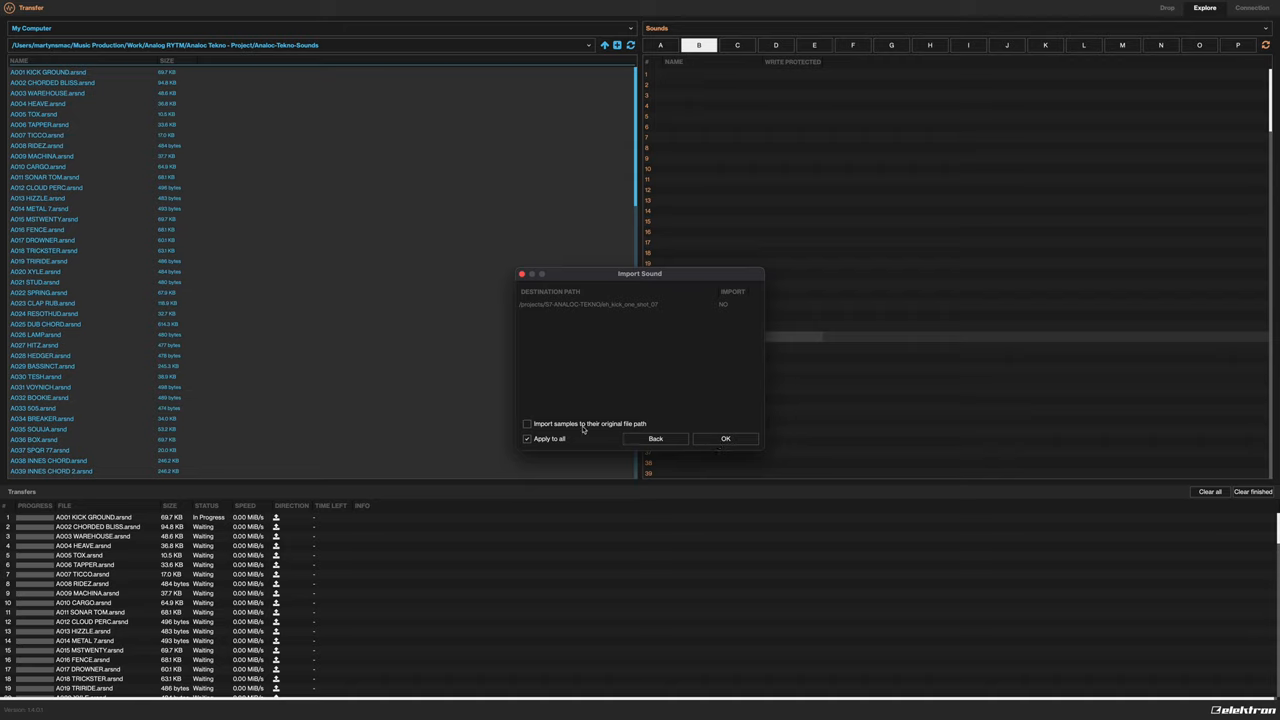
{"action": "mouse_move", "coordinate": [578, 438]}
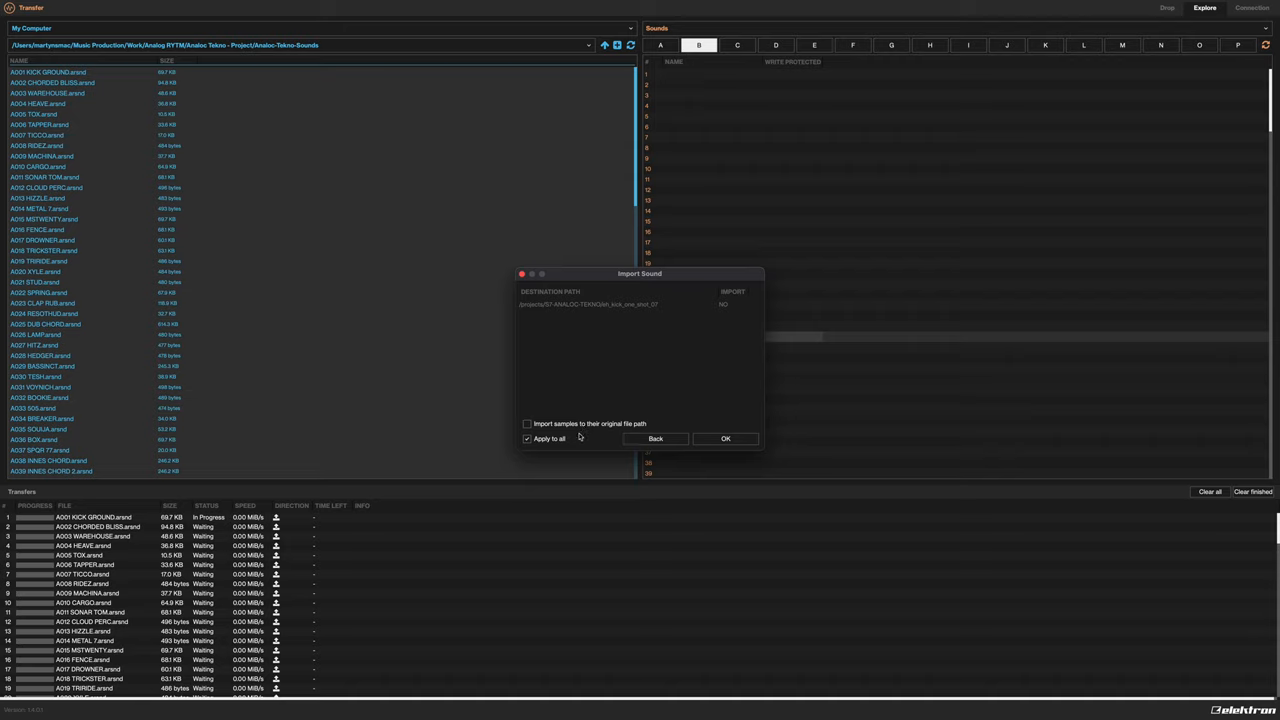
{"action": "mouse_move", "coordinate": [594, 443]}
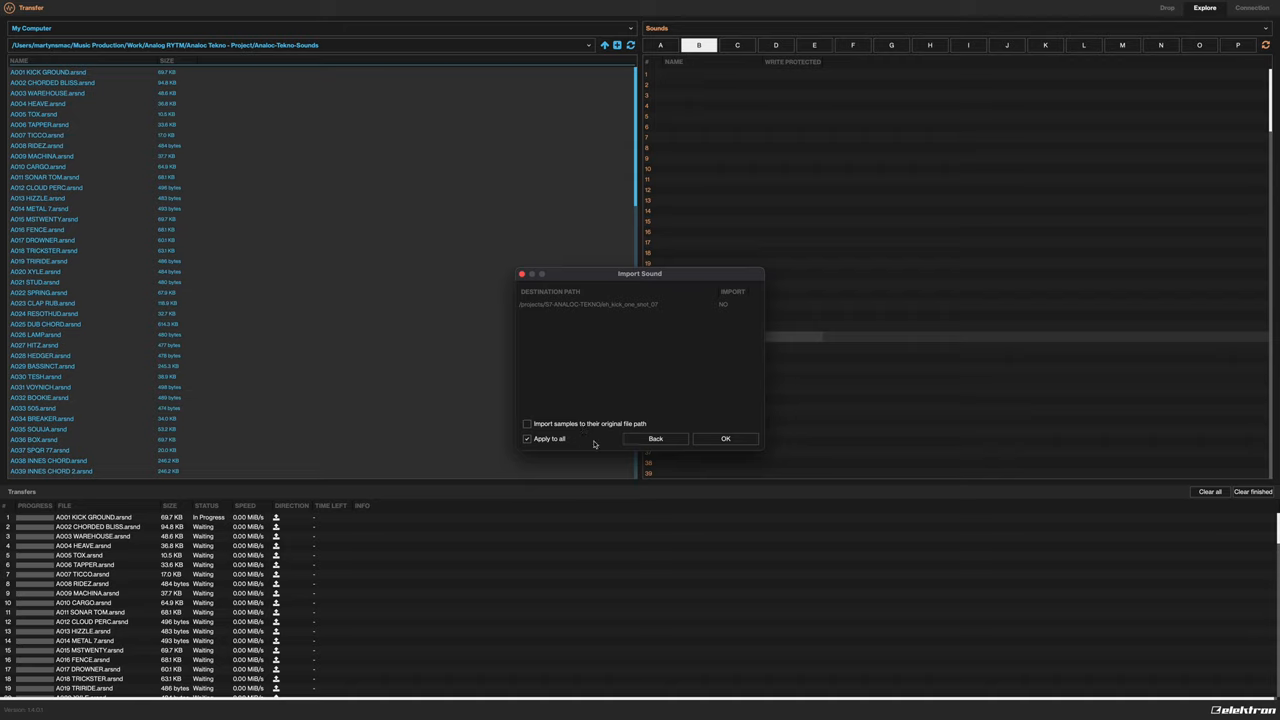
{"action": "left_click", "coordinate": [725, 438]}
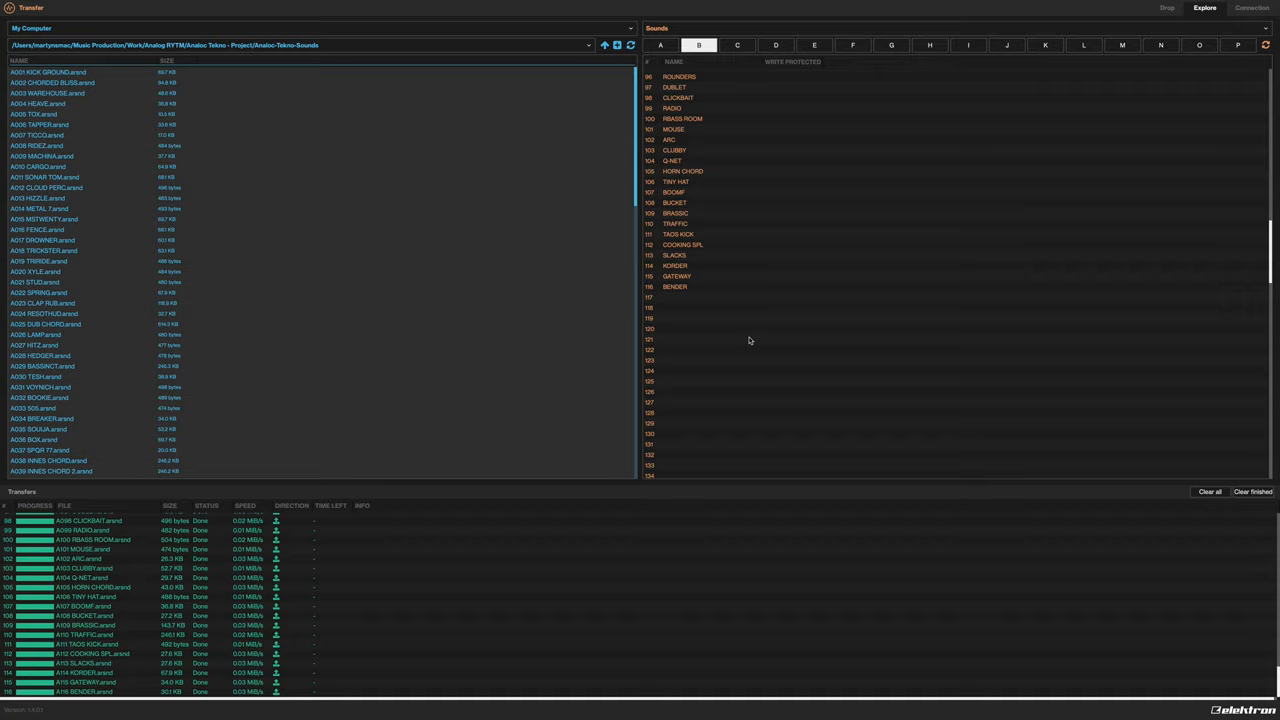
{"action": "mouse_move", "coordinate": [1053, 478]}
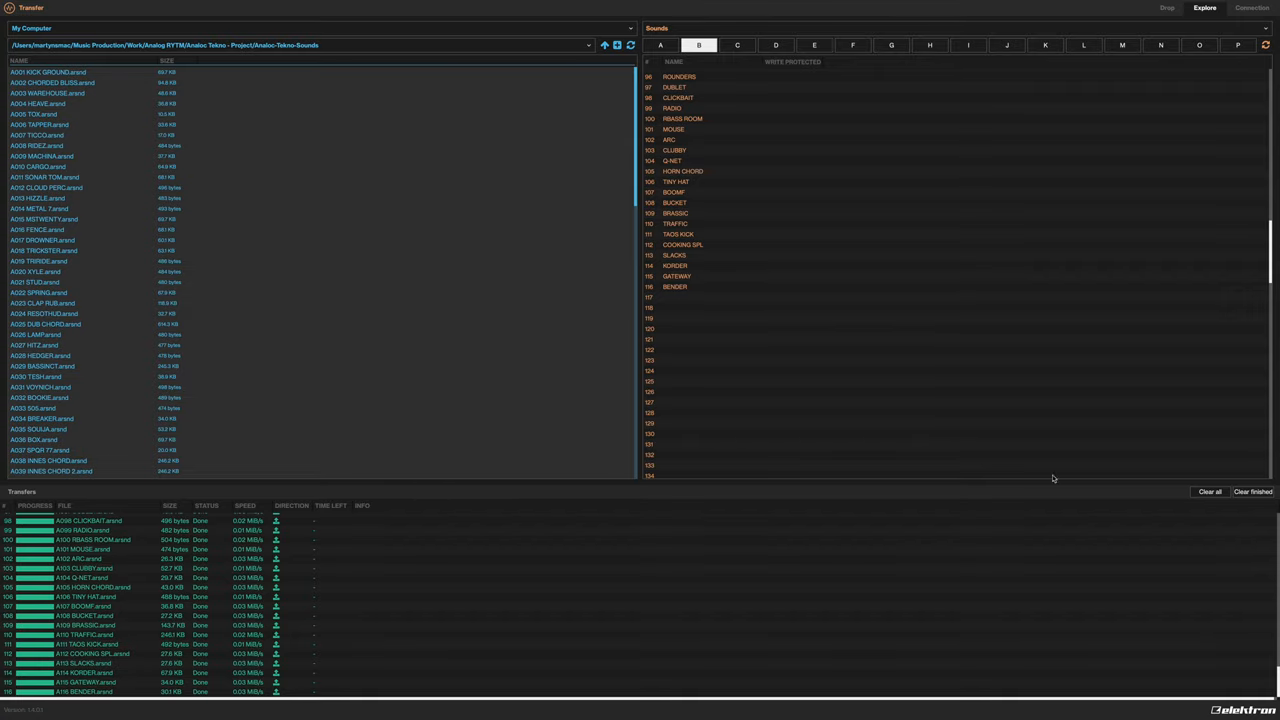